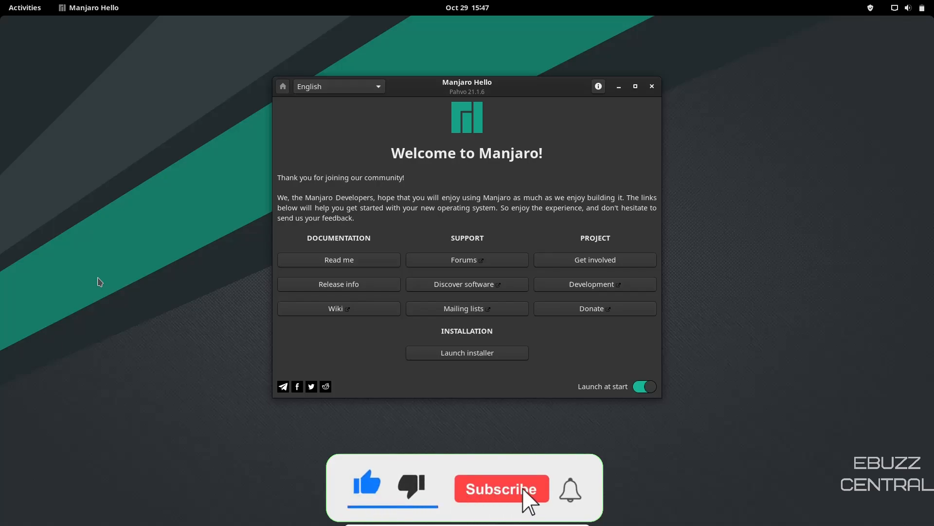
# Go from the Manjaro home page to the downloads page via Try Manjaro/Download.
pyautogui.click(501, 488)
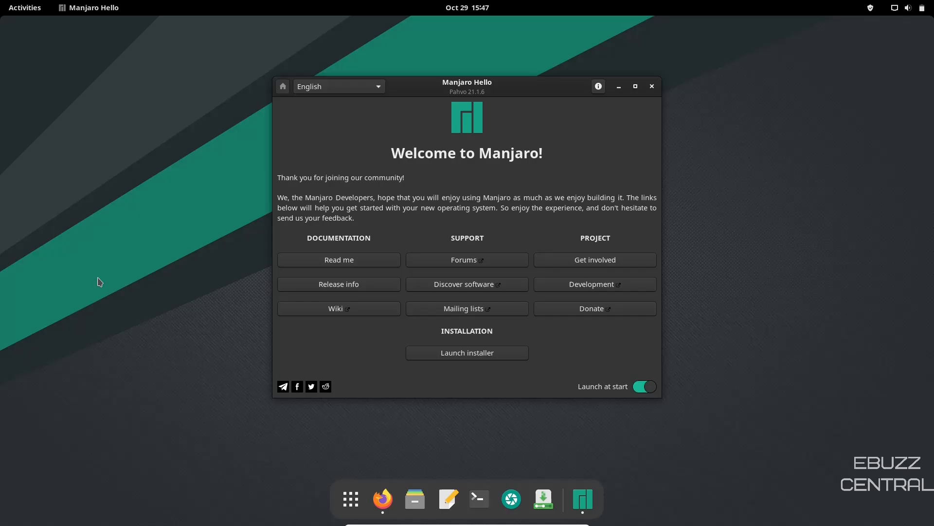
pyautogui.moveTo(97, 370)
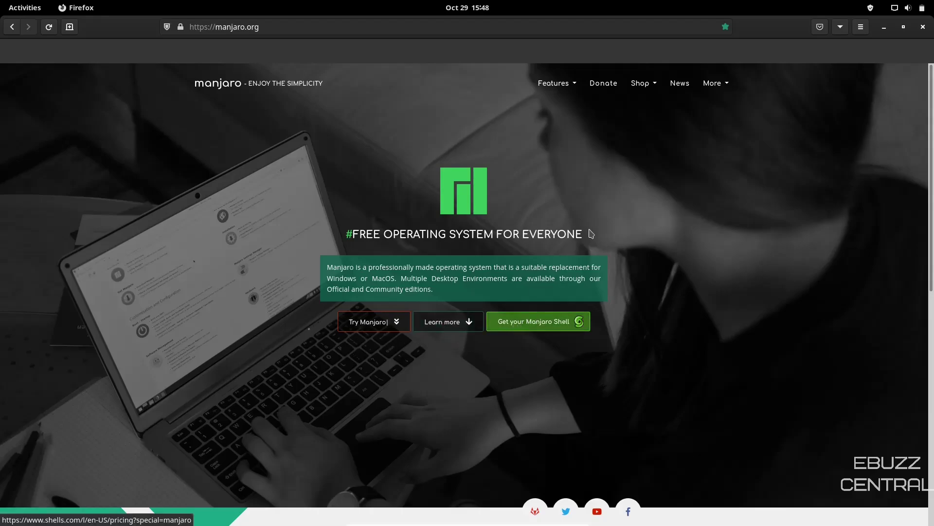
pyautogui.moveTo(679, 83)
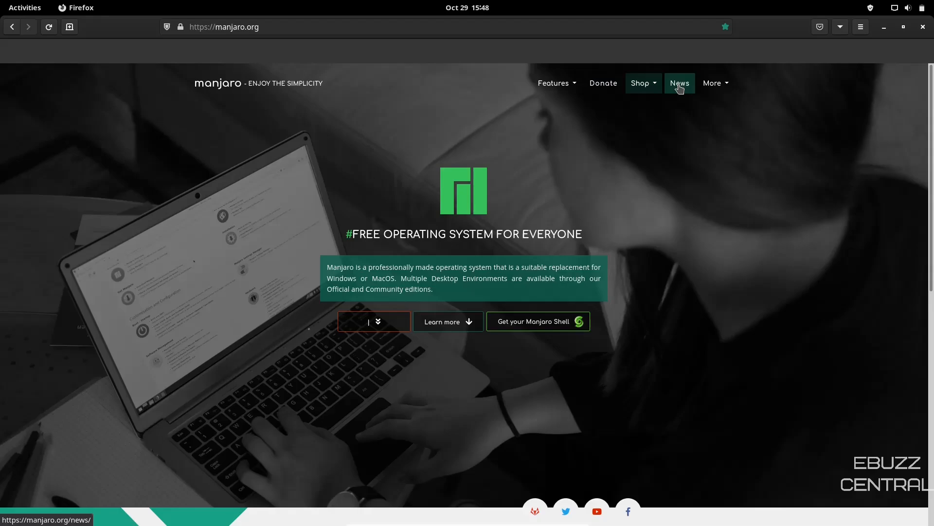
pyautogui.moveTo(374, 321)
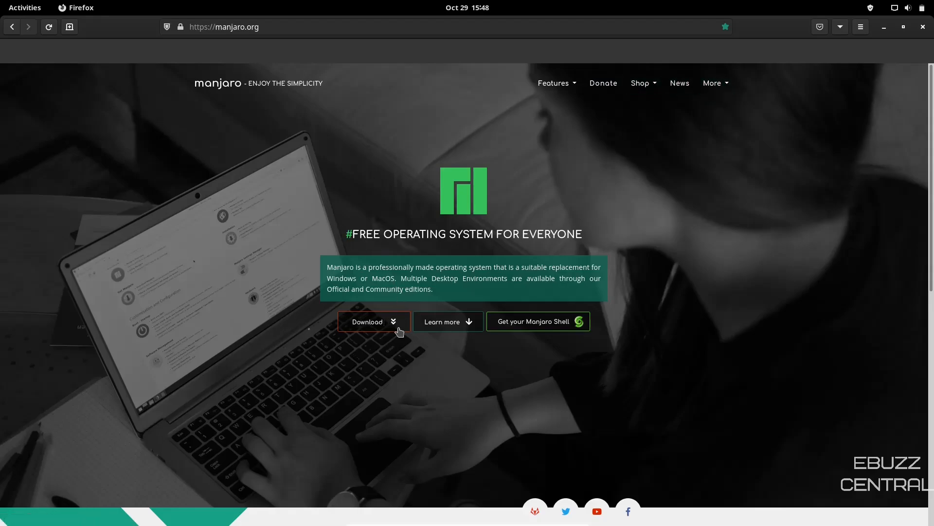
pyautogui.click(367, 321)
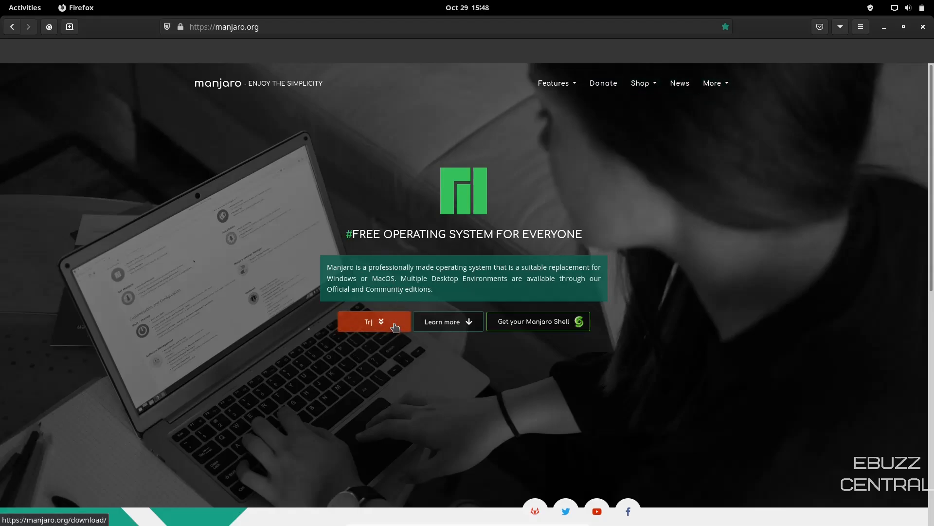
pyautogui.click(368, 323)
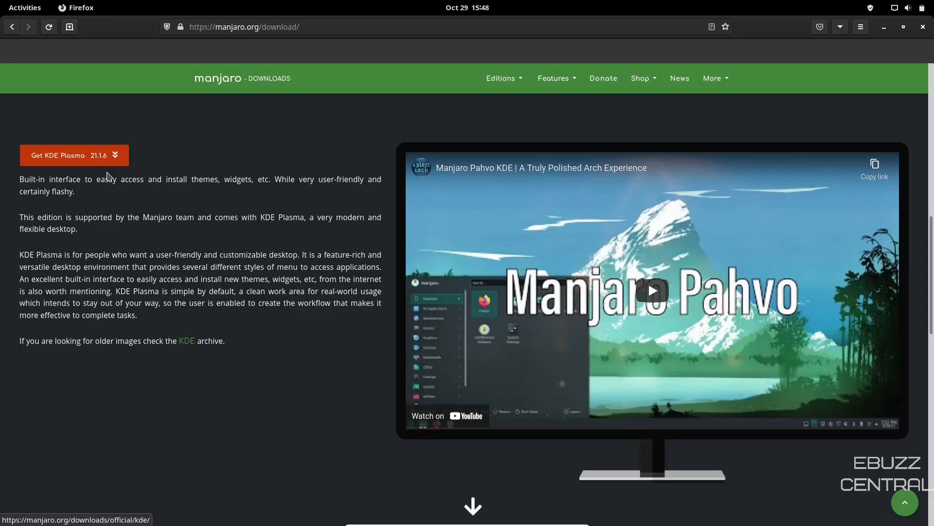
# Scroll through the editions and stop with the XFCE edition in view.
pyautogui.scroll(-3)
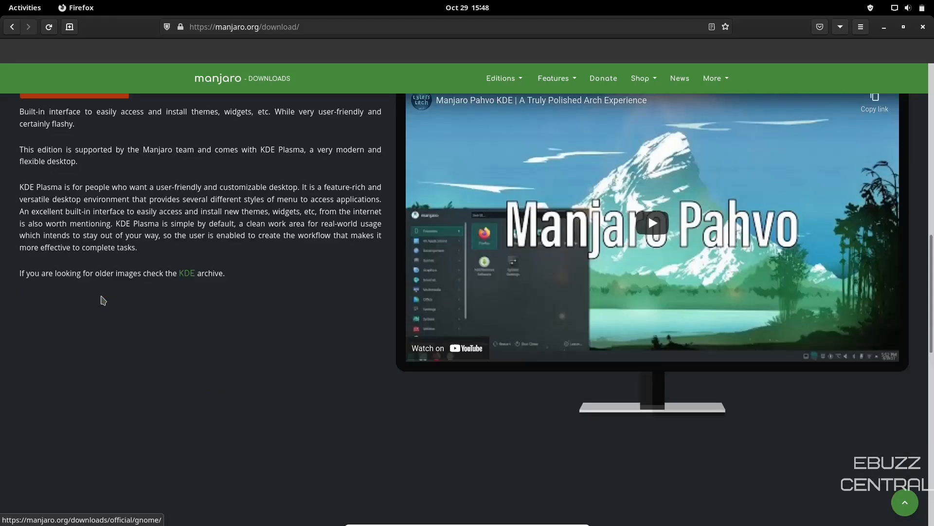
pyautogui.scroll(3)
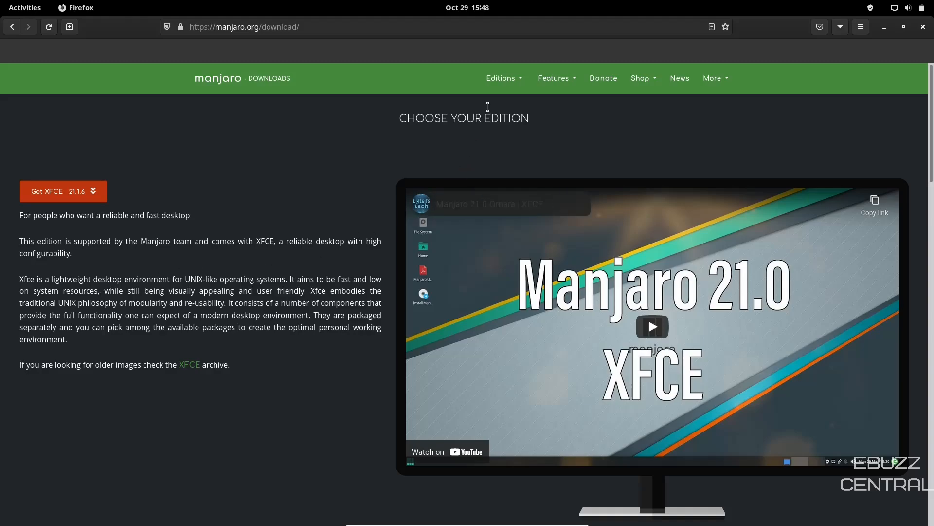
pyautogui.click(504, 78)
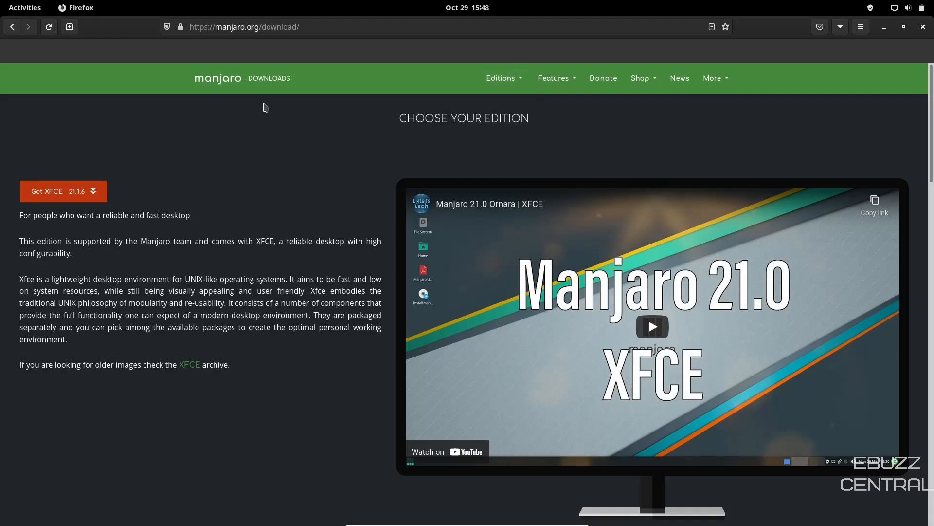
pyautogui.moveTo(553, 78)
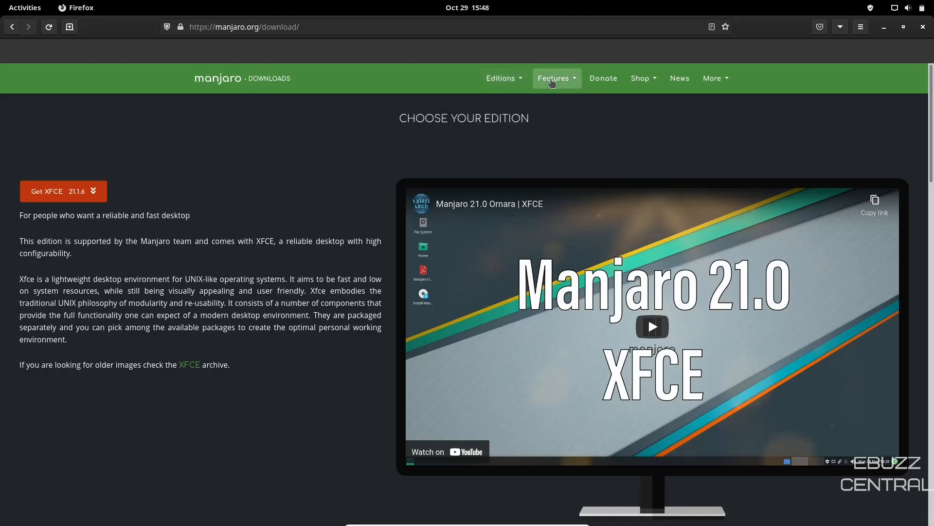
pyautogui.click(554, 78)
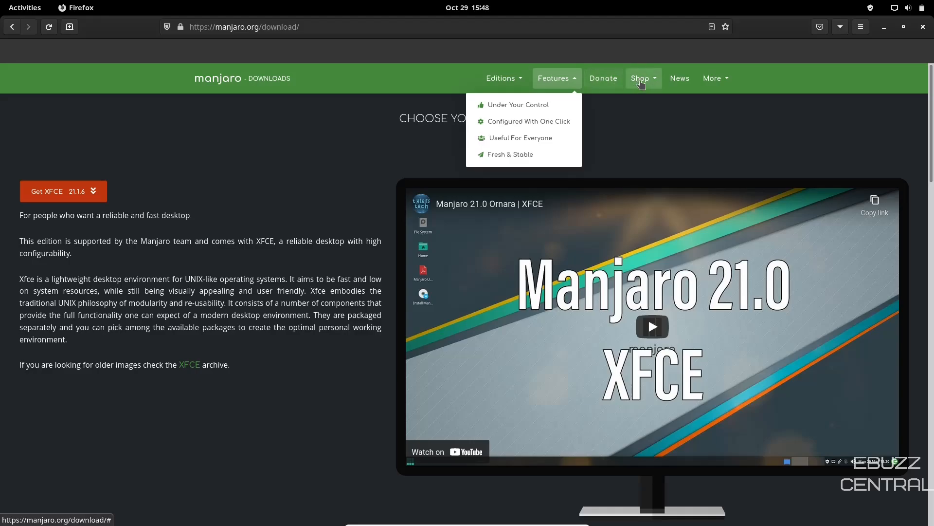
pyautogui.moveTo(317, 180)
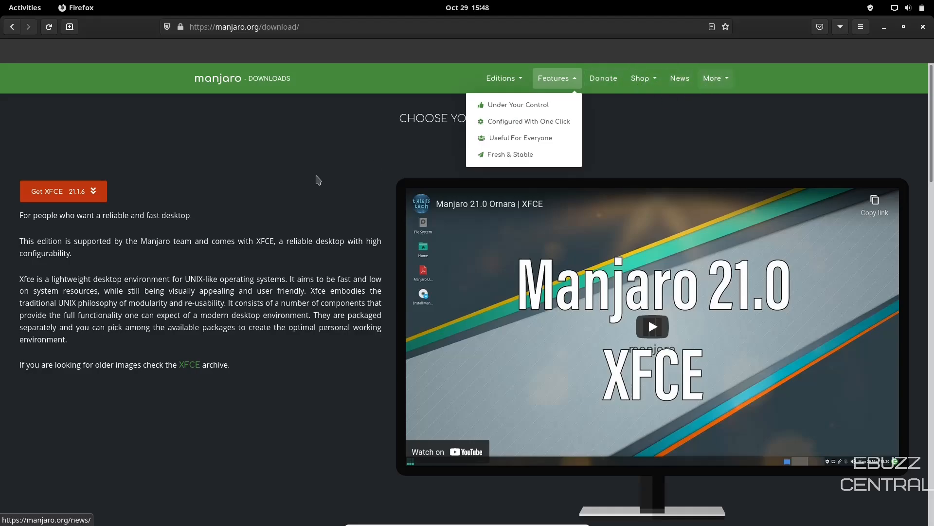
pyautogui.click(713, 78)
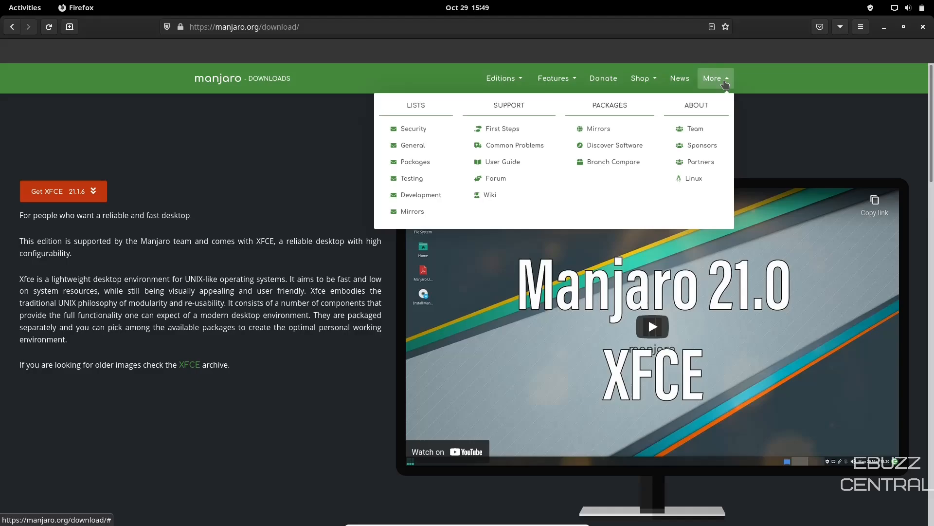
pyautogui.moveTo(684, 115)
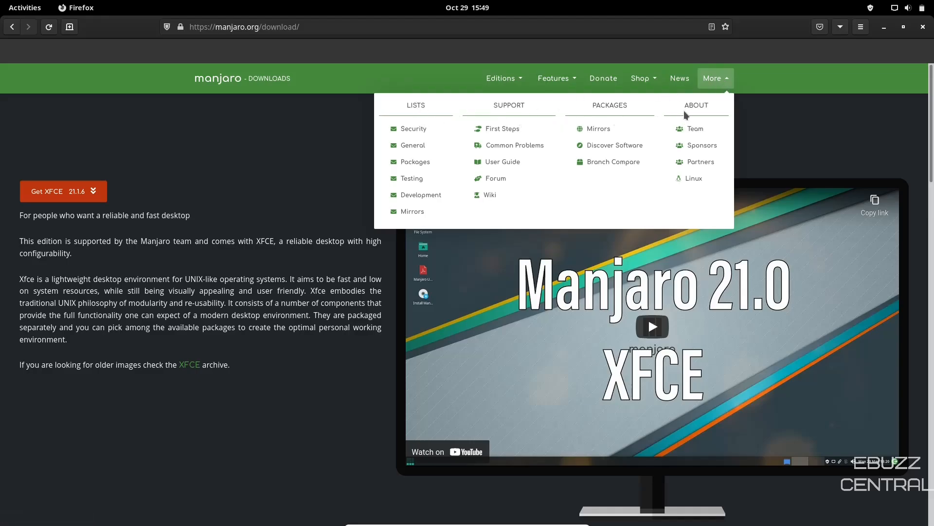
pyautogui.moveTo(489, 194)
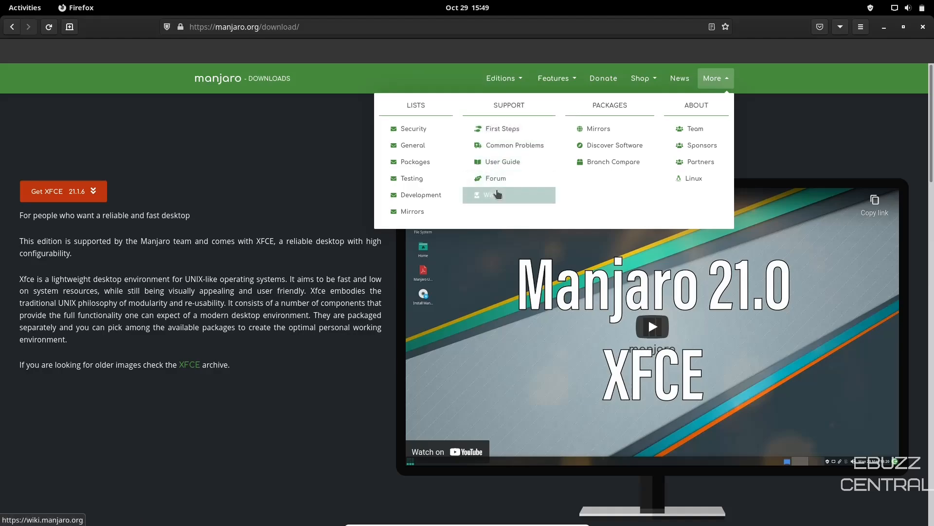
pyautogui.moveTo(509, 145)
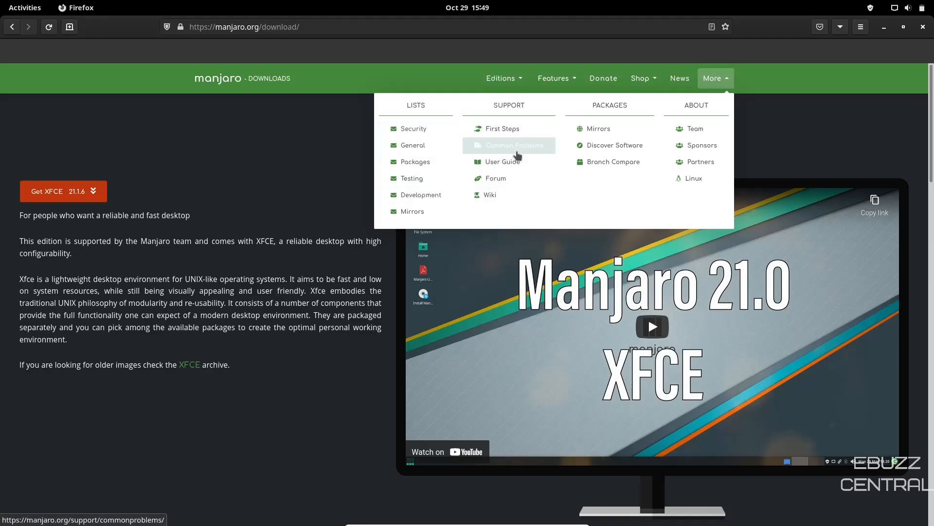
pyautogui.moveTo(513, 145)
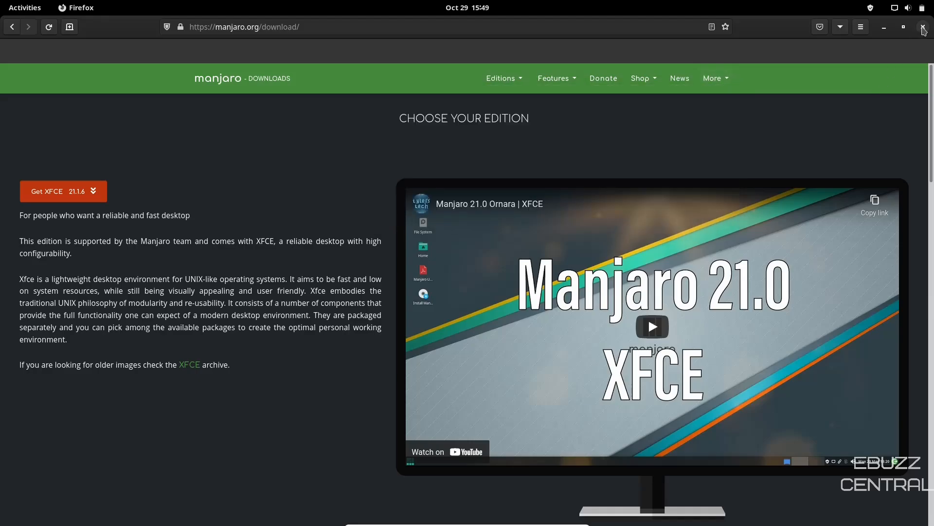
# Close Firefox so the Manjaro Hello welcome window shows again.
pyautogui.click(923, 28)
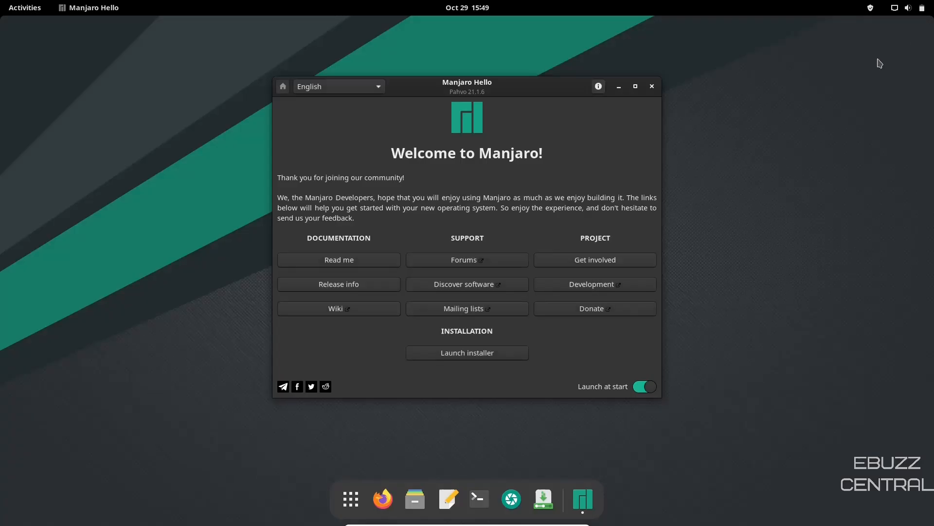
pyautogui.moveTo(600, 95)
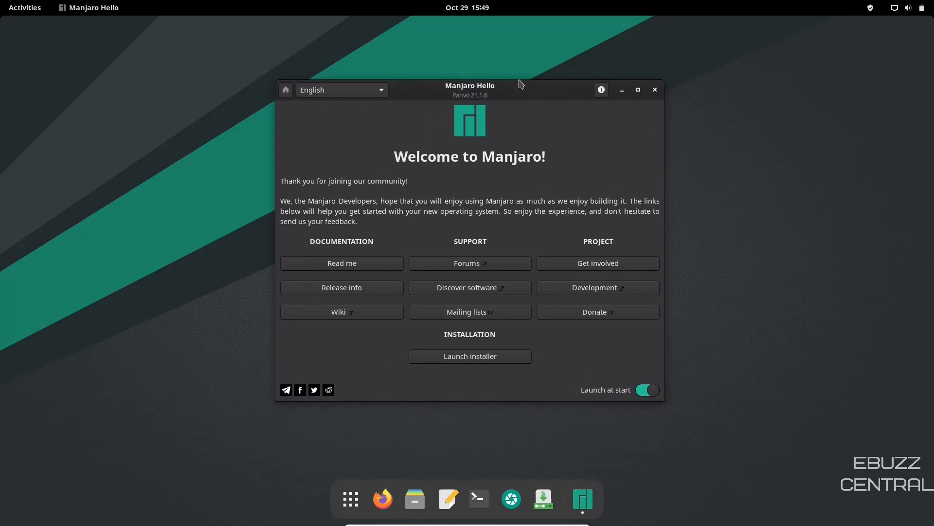
pyautogui.moveTo(458, 103)
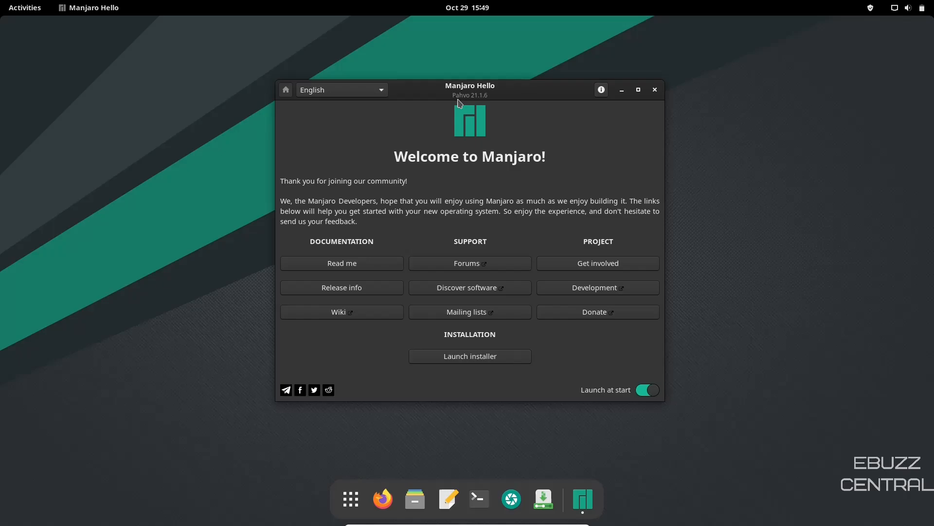
pyautogui.moveTo(476, 147)
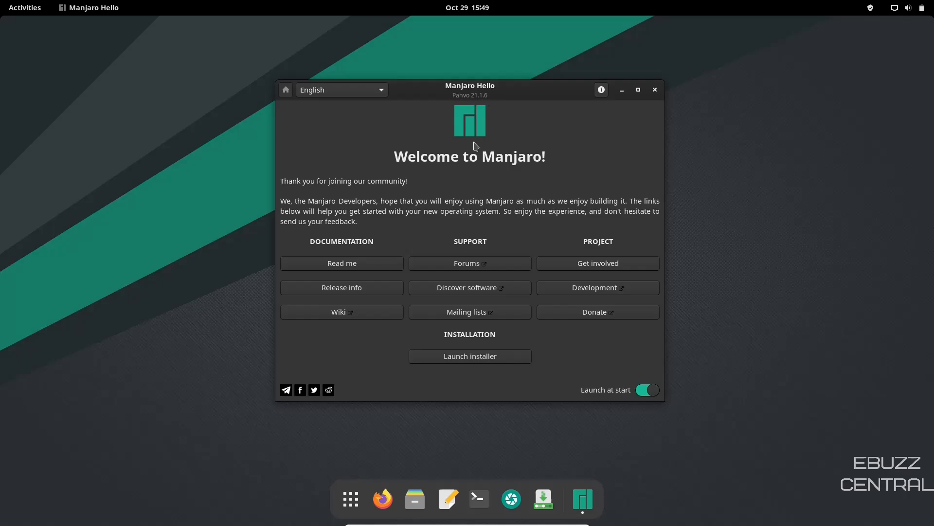
pyautogui.moveTo(585, 267)
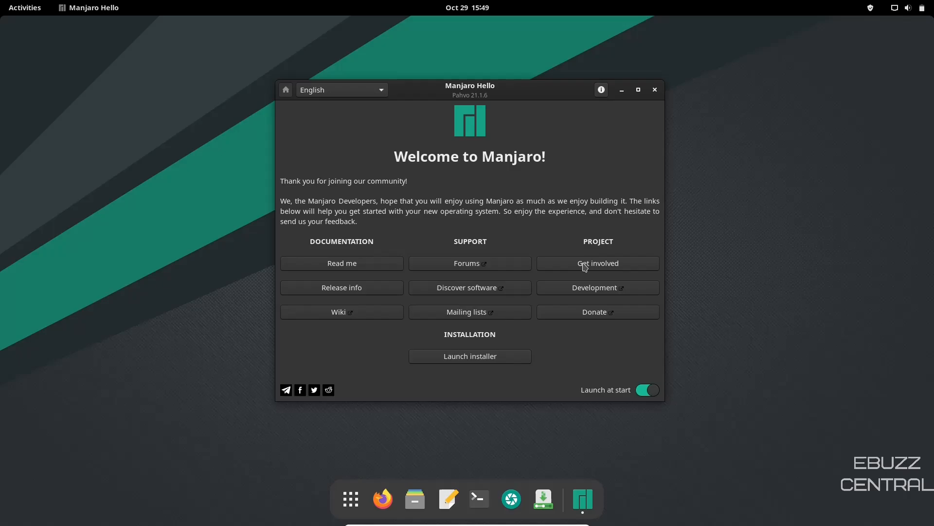
pyautogui.moveTo(596, 311)
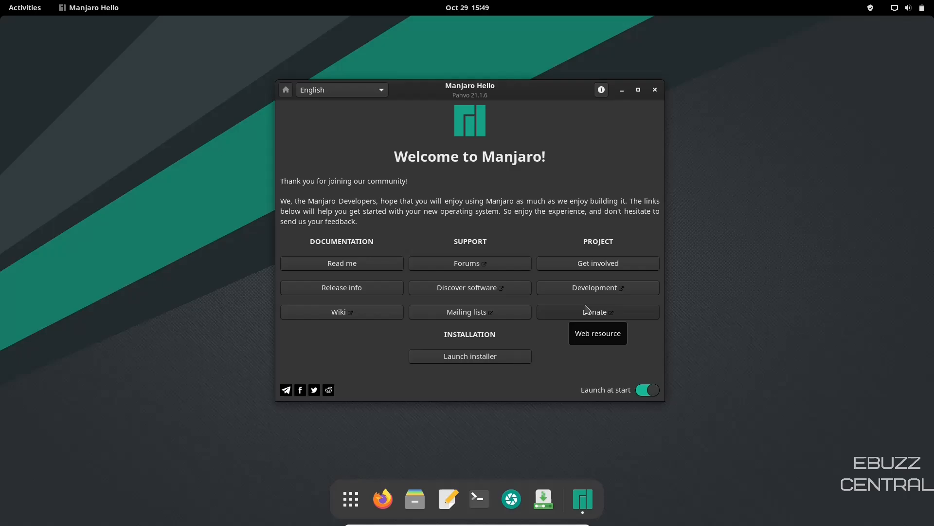
pyautogui.moveTo(335, 248)
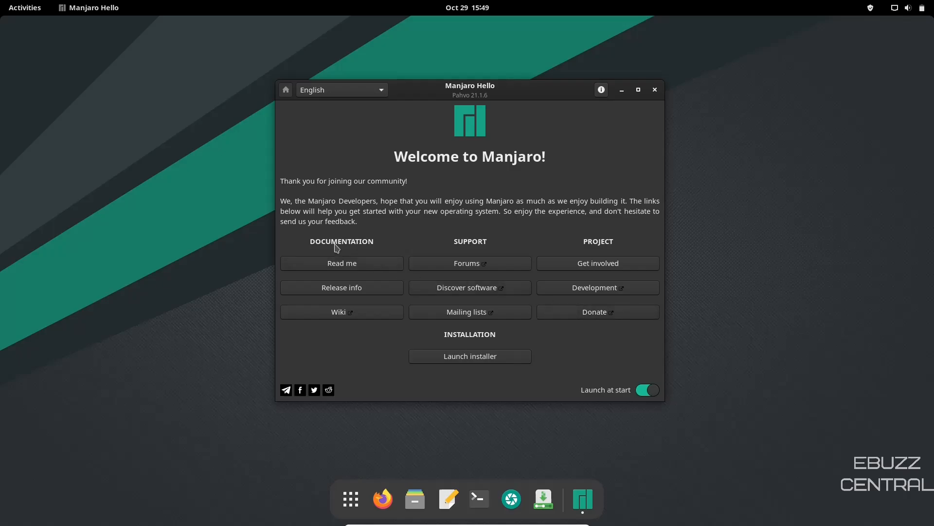
pyautogui.moveTo(339, 282)
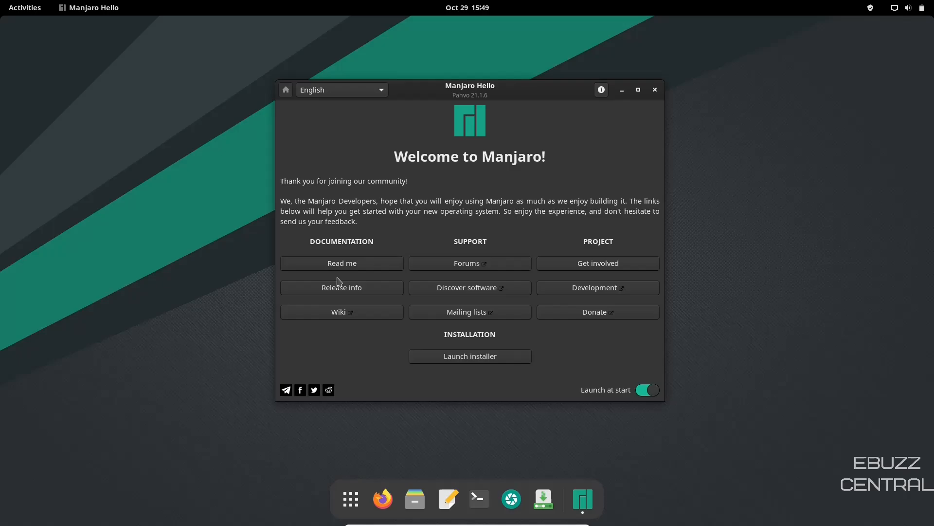
pyautogui.moveTo(342, 312)
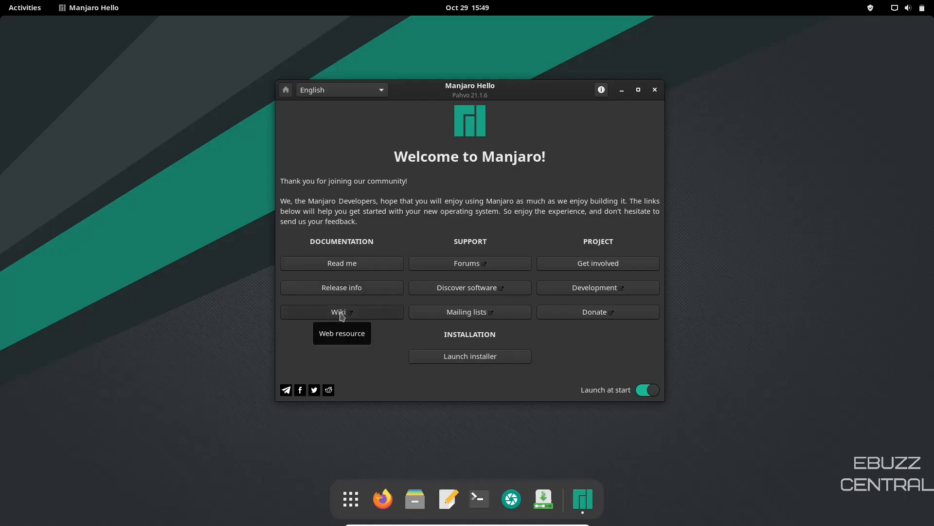
pyautogui.moveTo(470, 264)
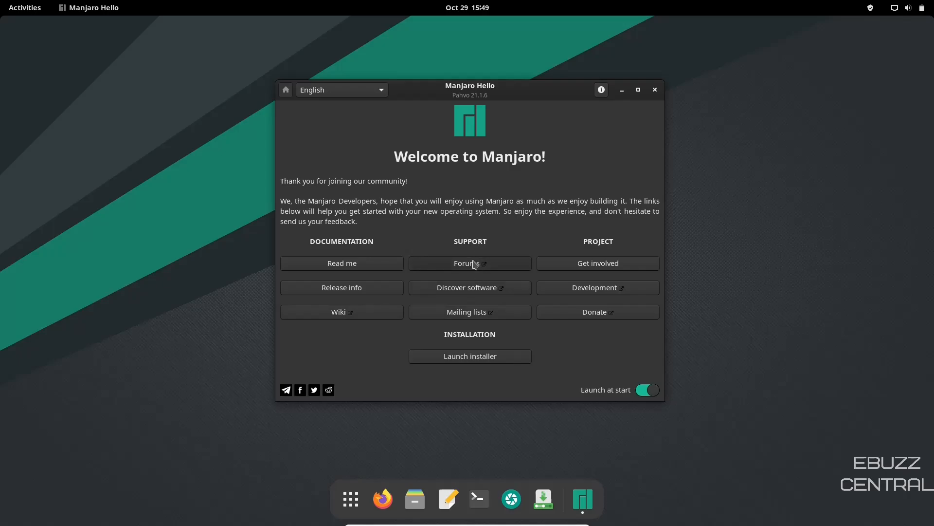
pyautogui.moveTo(446, 268)
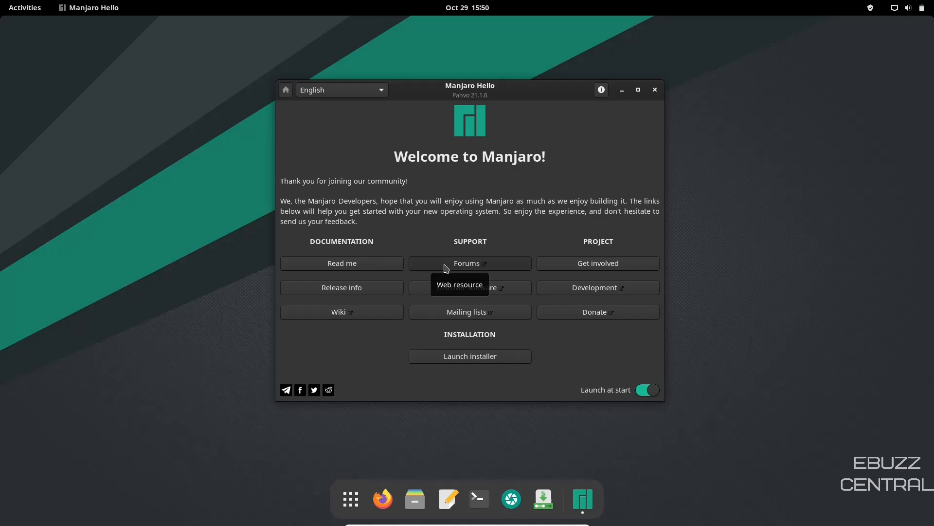
pyautogui.moveTo(497, 294)
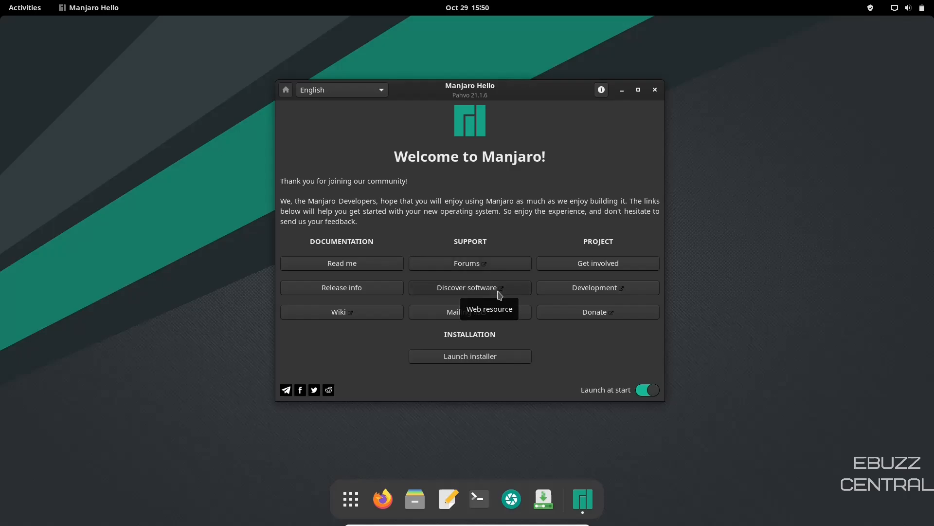
pyautogui.moveTo(614, 268)
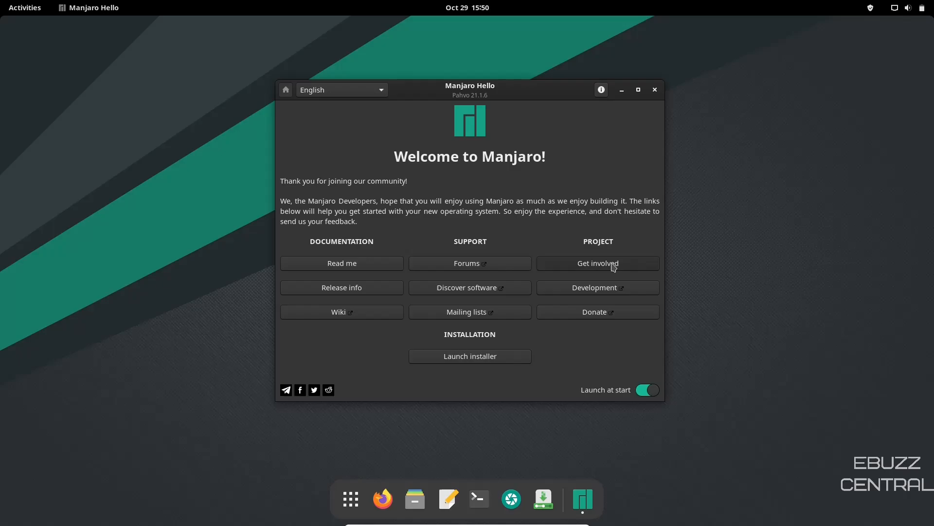
pyautogui.moveTo(606, 312)
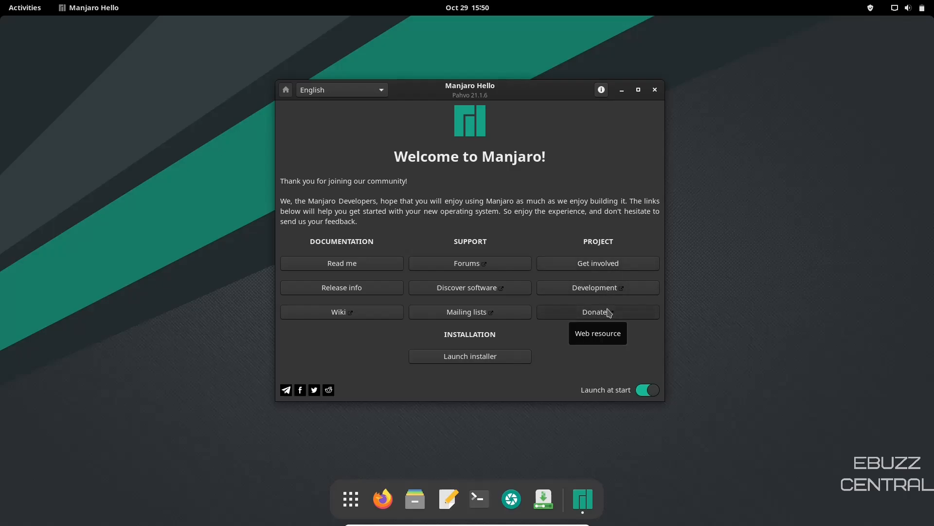
pyautogui.moveTo(470, 356)
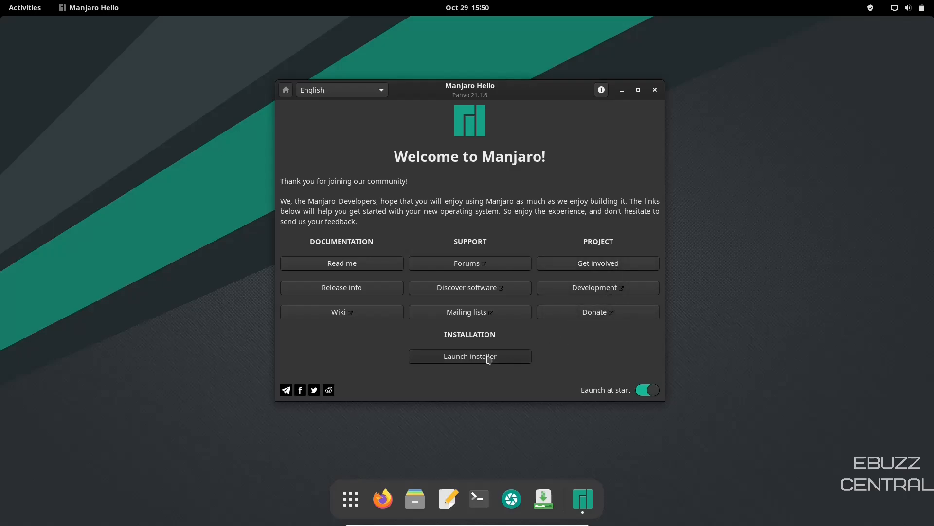
pyautogui.moveTo(614, 244)
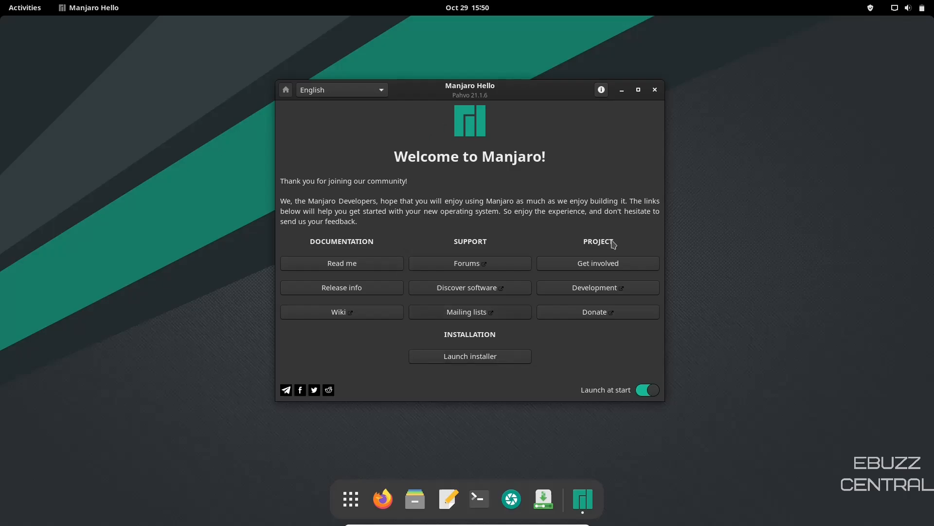
pyautogui.moveTo(562, 157)
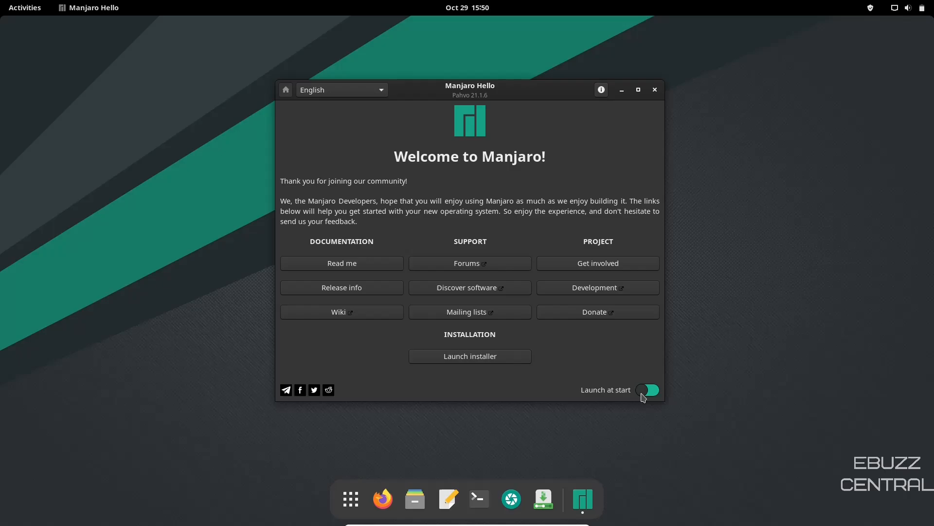
# Turn off Launch at start, reopen Manjaro Hello via an app search for 'manjaro hello', then close it.
pyautogui.click(655, 90)
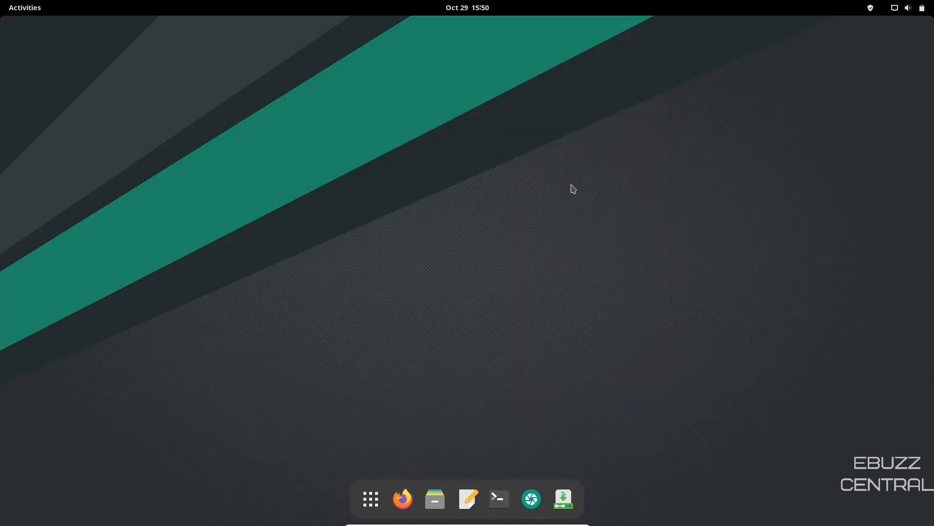
pyautogui.moveTo(382, 453)
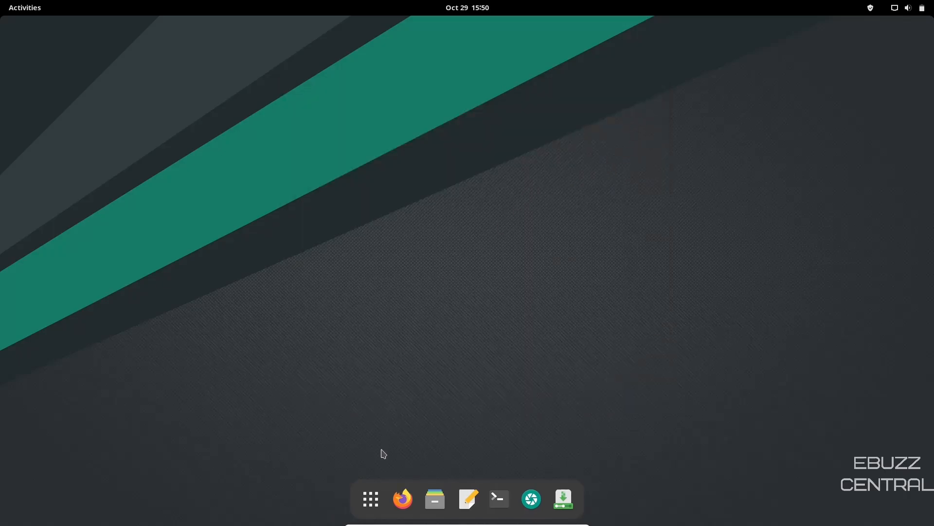
pyautogui.click(370, 498)
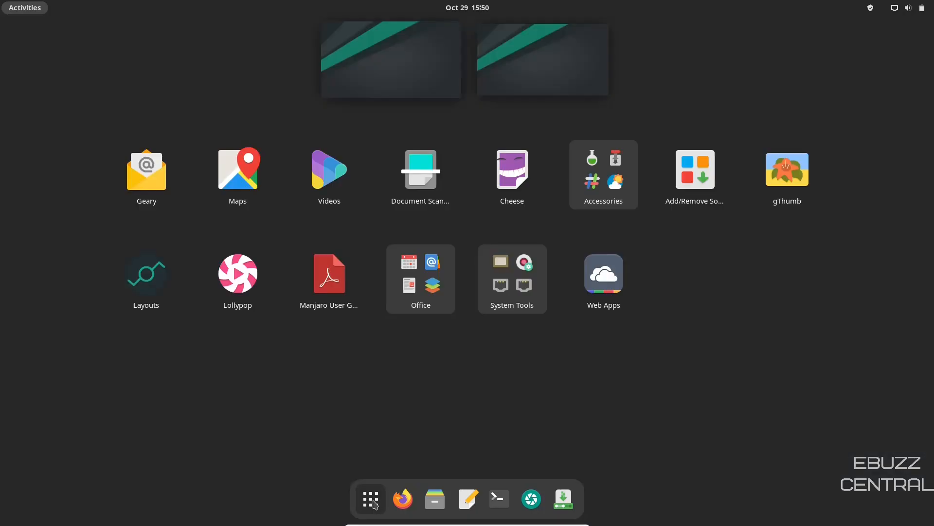
pyautogui.write('ma')
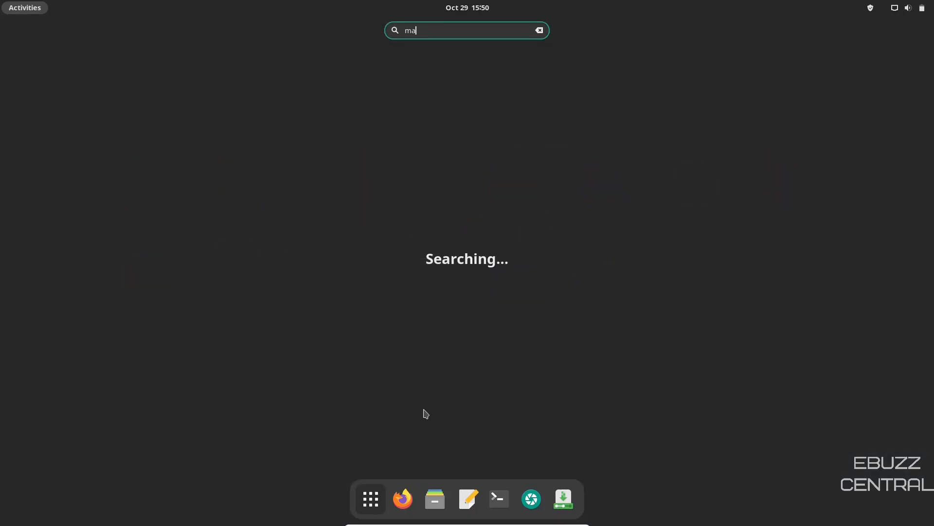
pyautogui.write('njaro hello')
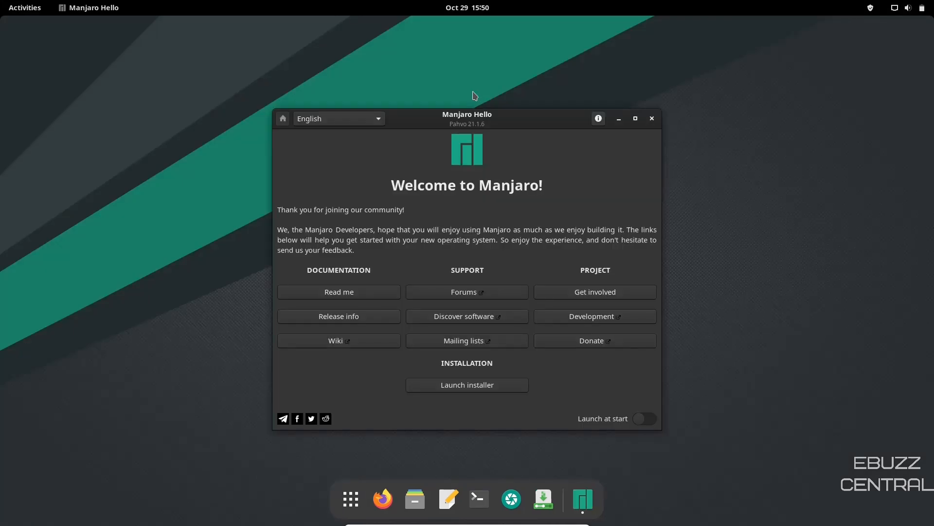
pyautogui.moveTo(480, 95)
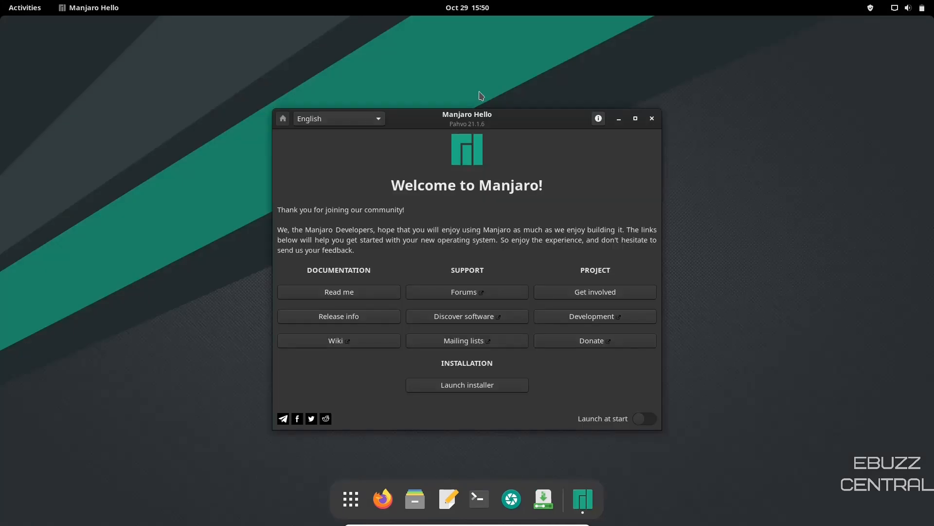
pyautogui.moveTo(651, 119)
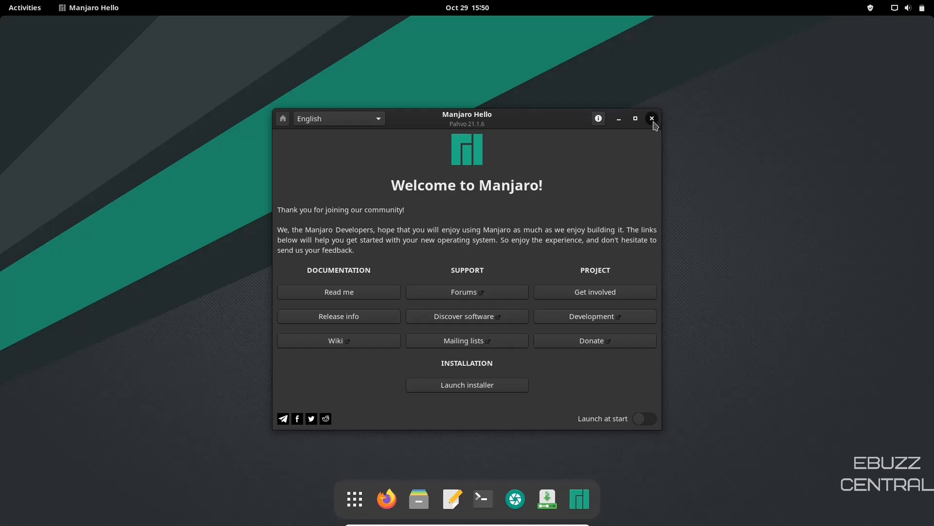
pyautogui.click(651, 119)
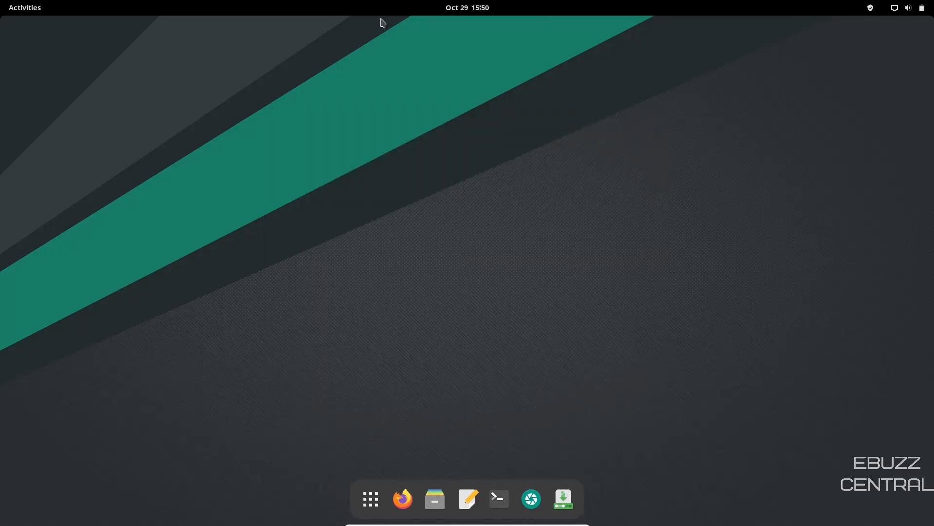
pyautogui.moveTo(588, 507)
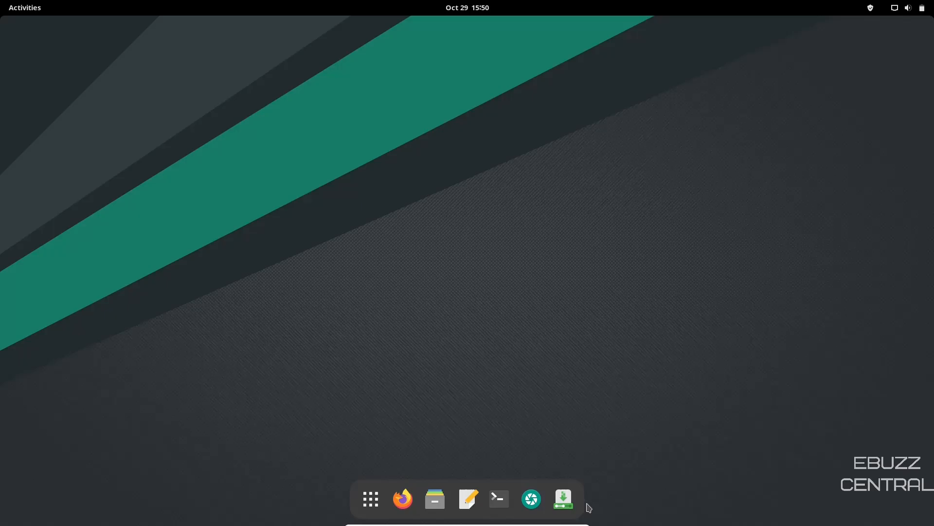
pyautogui.moveTo(844, 36)
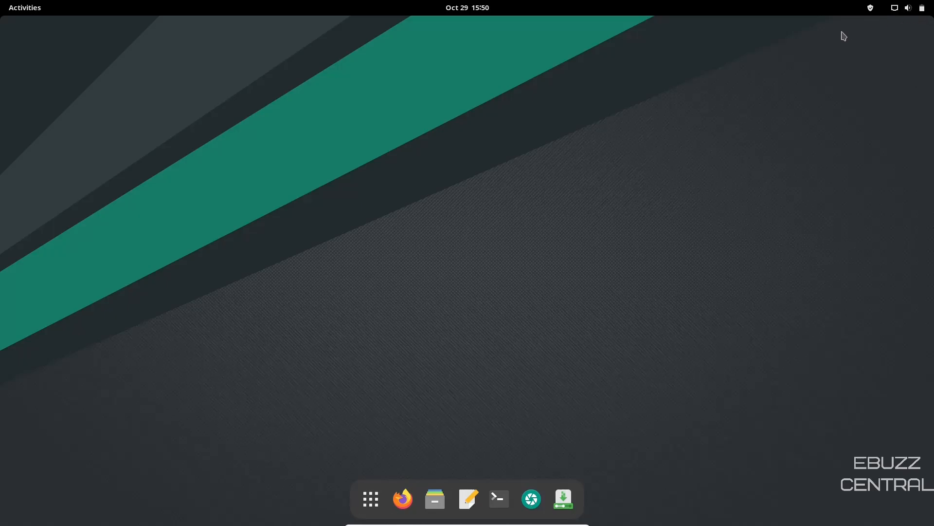
pyautogui.click(920, 6)
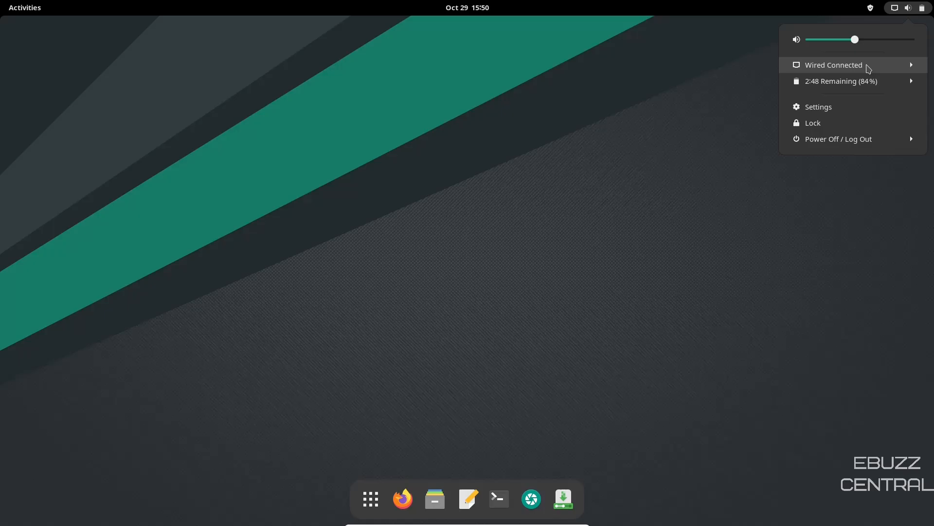
pyautogui.moveTo(868, 83)
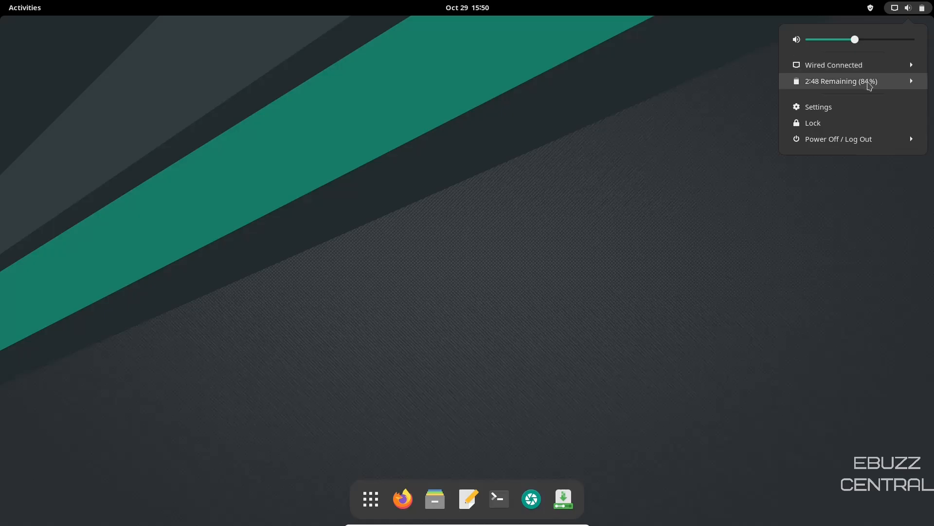
pyautogui.moveTo(838, 140)
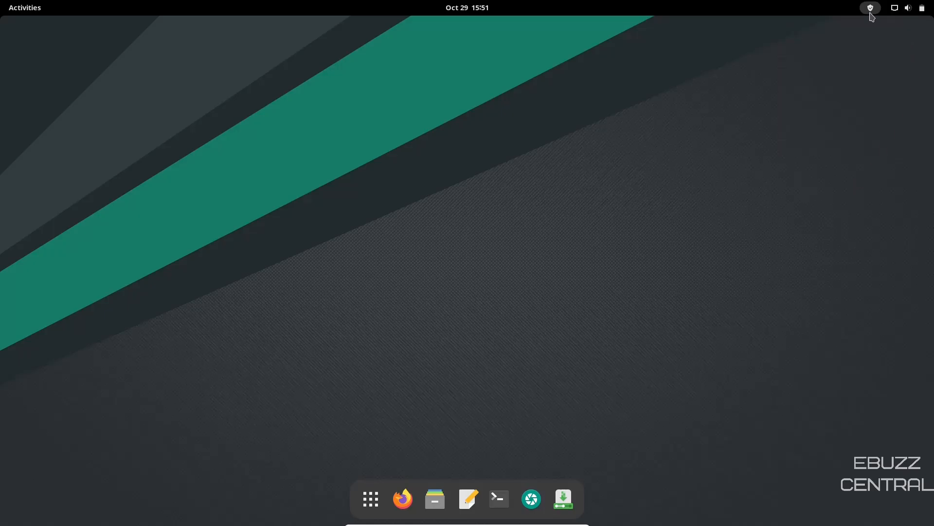
pyautogui.moveTo(876, 13)
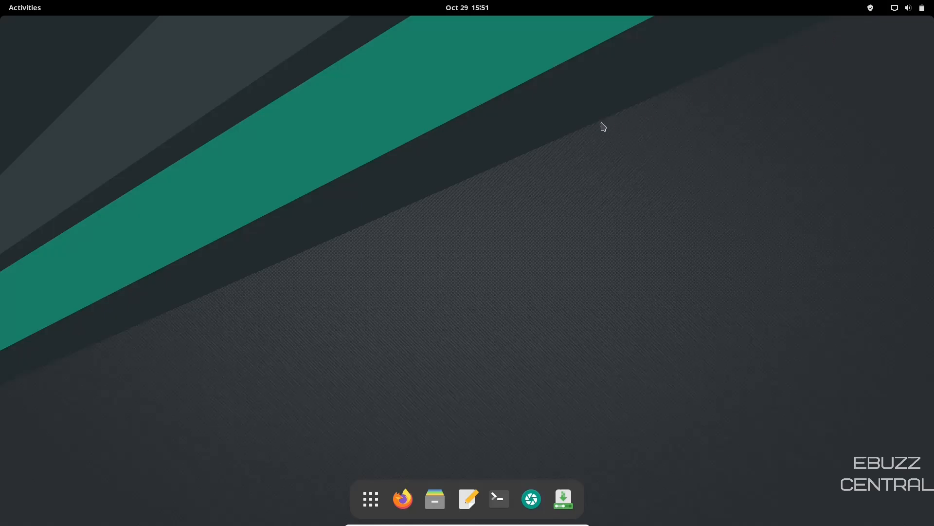
pyautogui.click(467, 7)
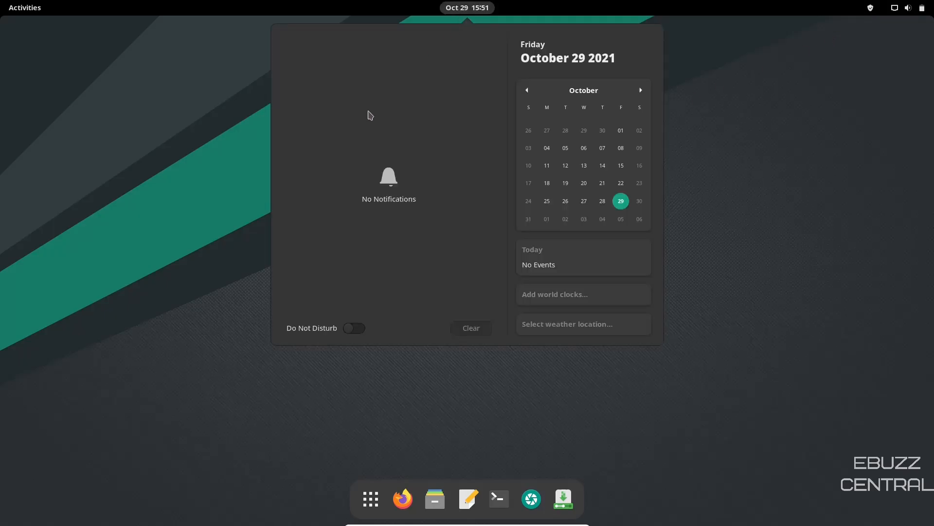
pyautogui.moveTo(559, 268)
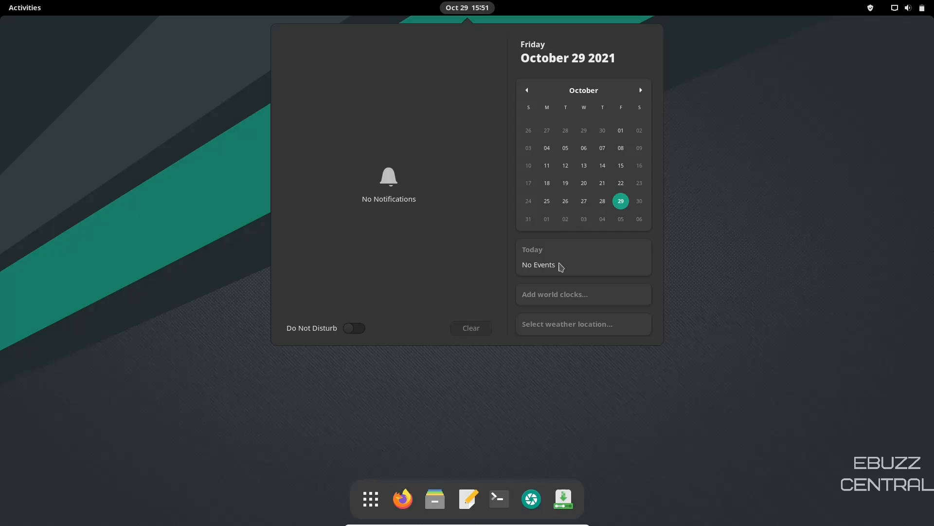
pyautogui.moveTo(583, 323)
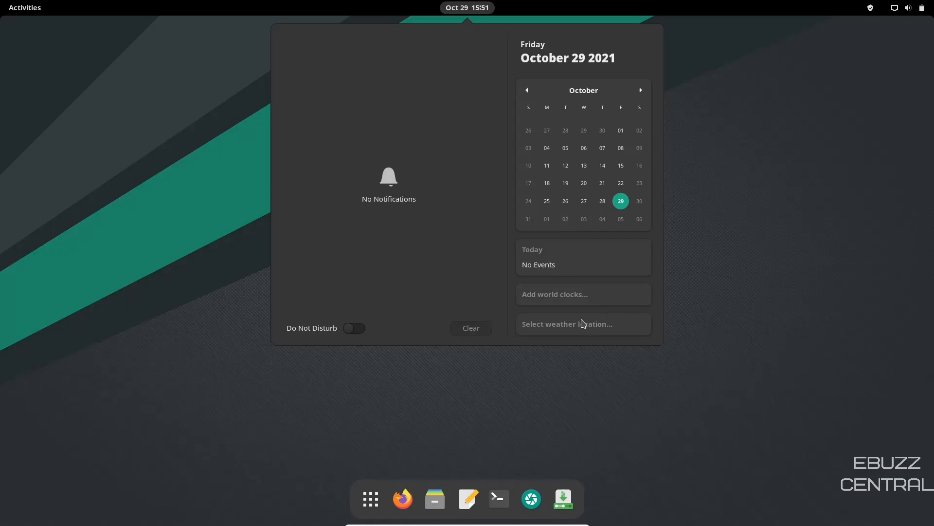
pyautogui.moveTo(585, 346)
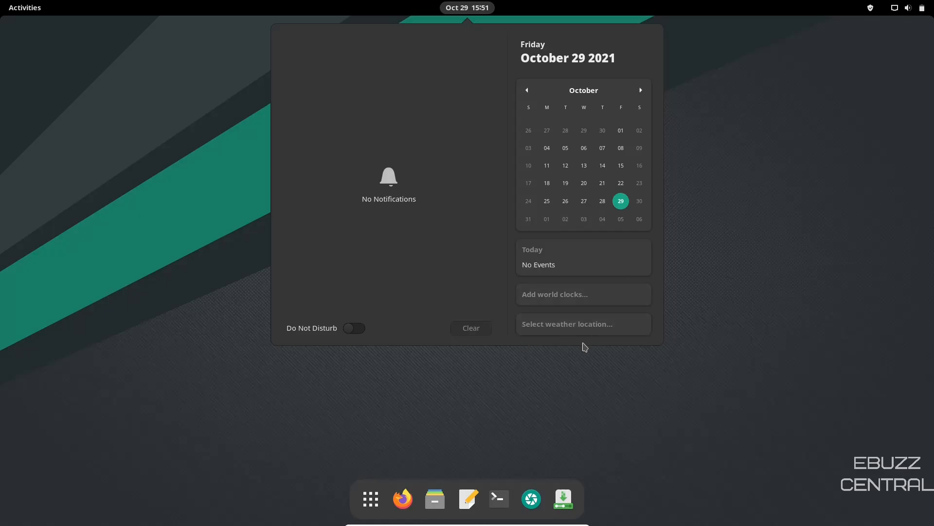
pyautogui.moveTo(576, 241)
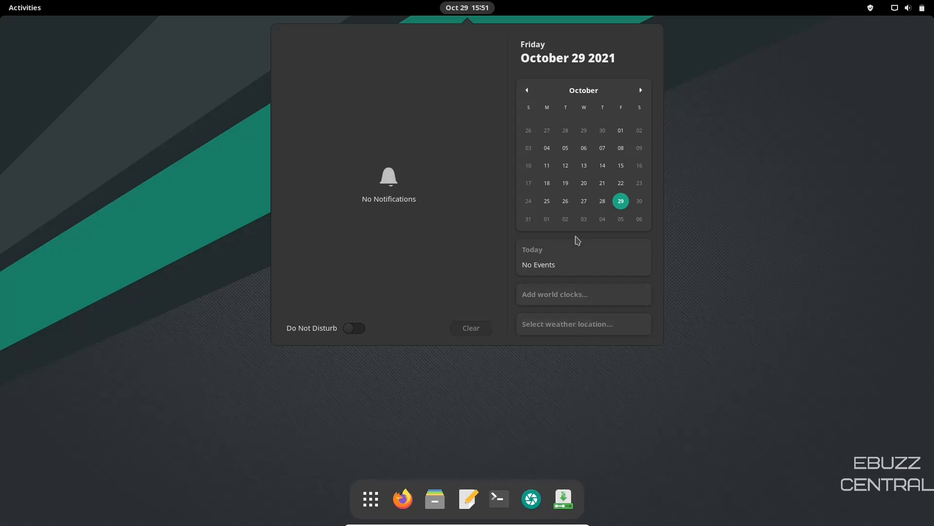
pyautogui.moveTo(586, 184)
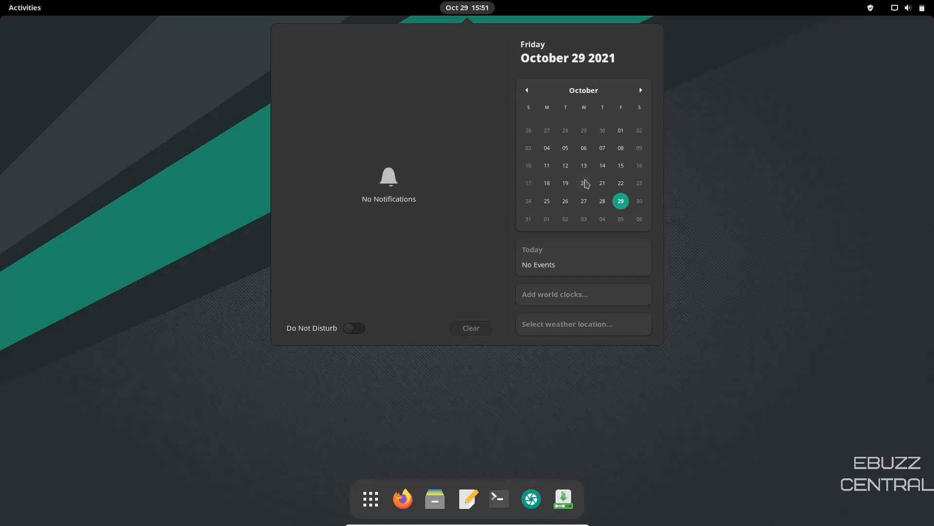
pyautogui.click(353, 328)
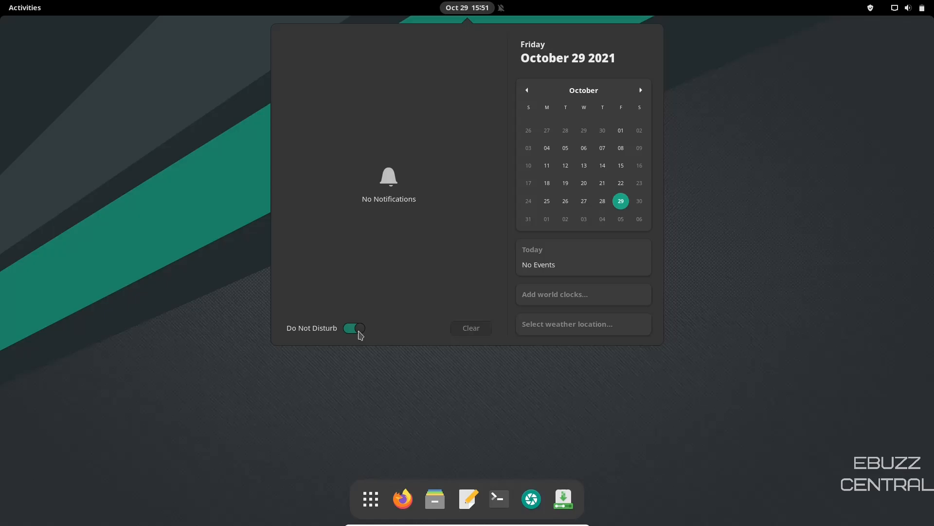
pyautogui.click(354, 328)
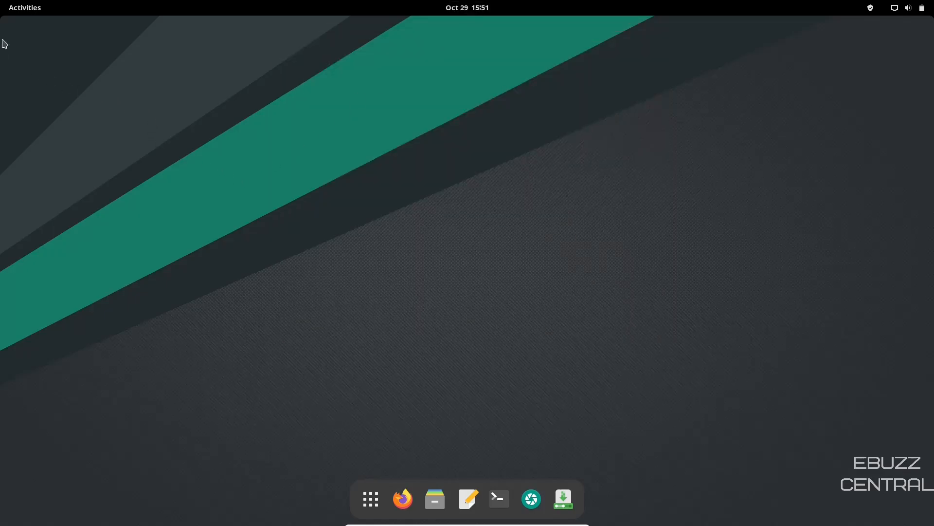
pyautogui.click(25, 7)
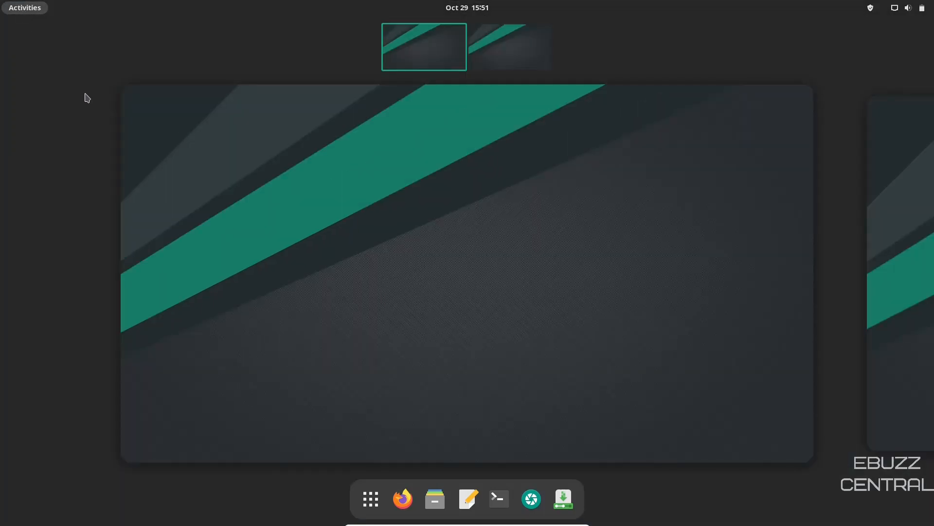
pyautogui.moveTo(318, 193)
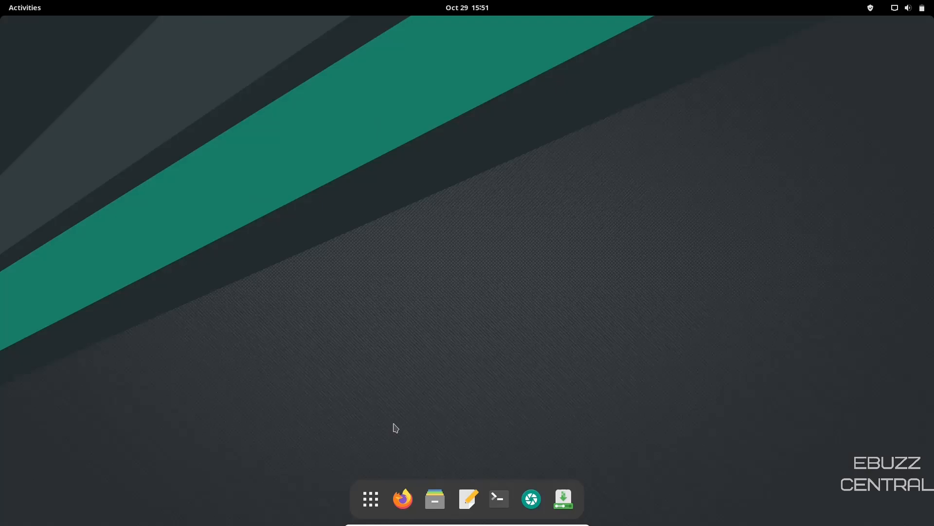
pyautogui.moveTo(403, 498)
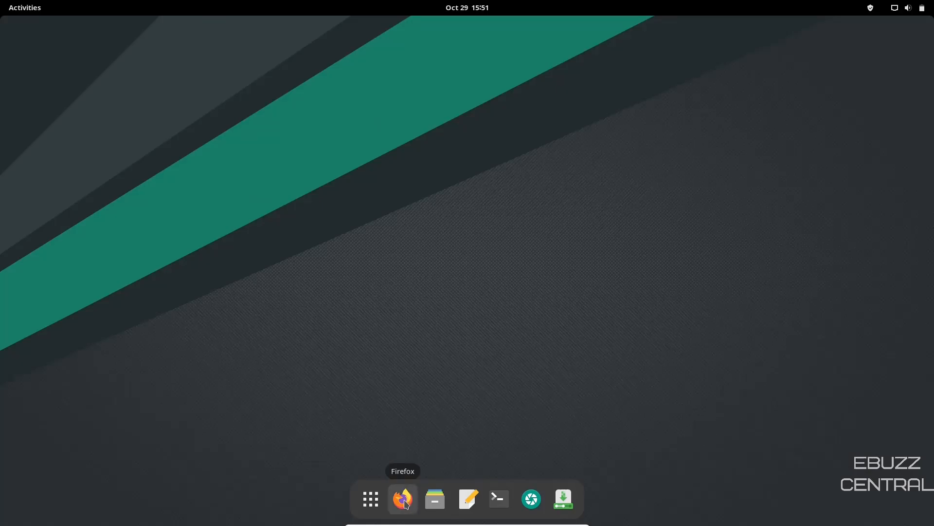
pyautogui.moveTo(434, 498)
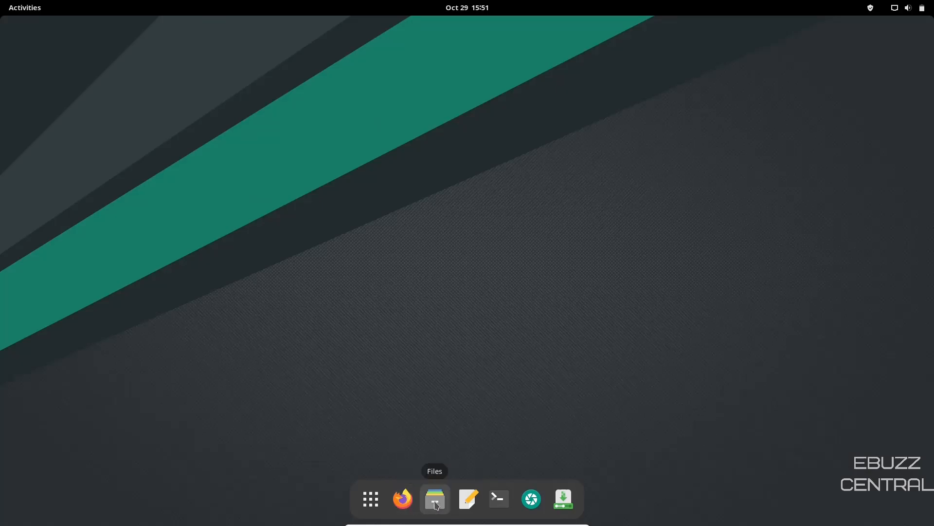
# Launch Files from the dock on the Home folder.
pyautogui.click(434, 498)
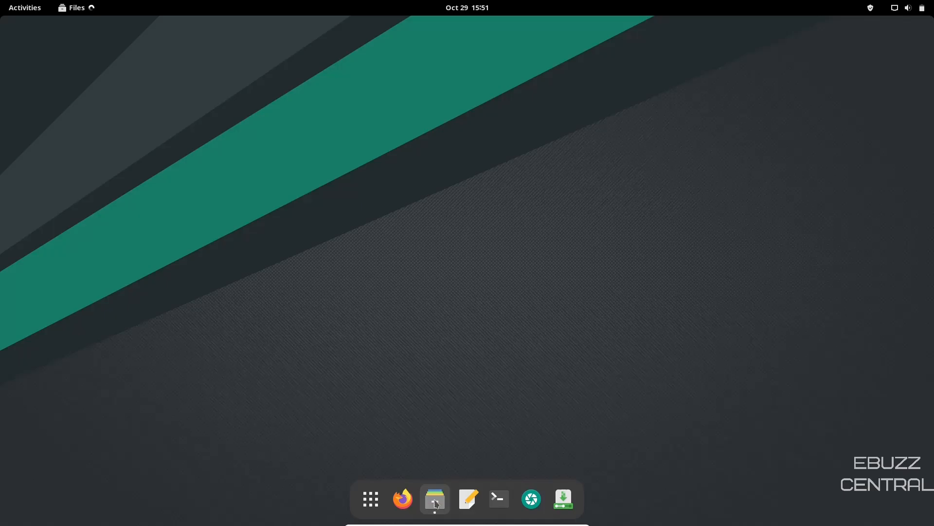
pyautogui.click(434, 498)
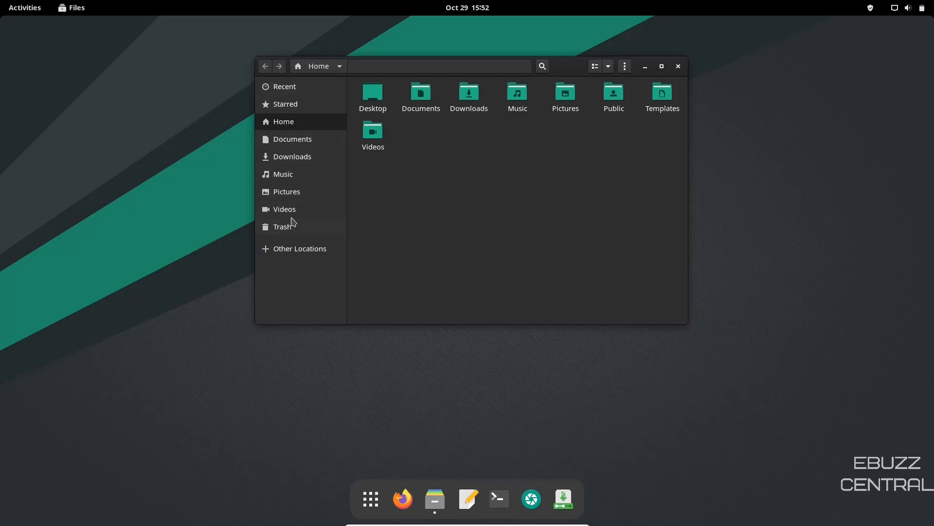
pyautogui.moveTo(466, 174)
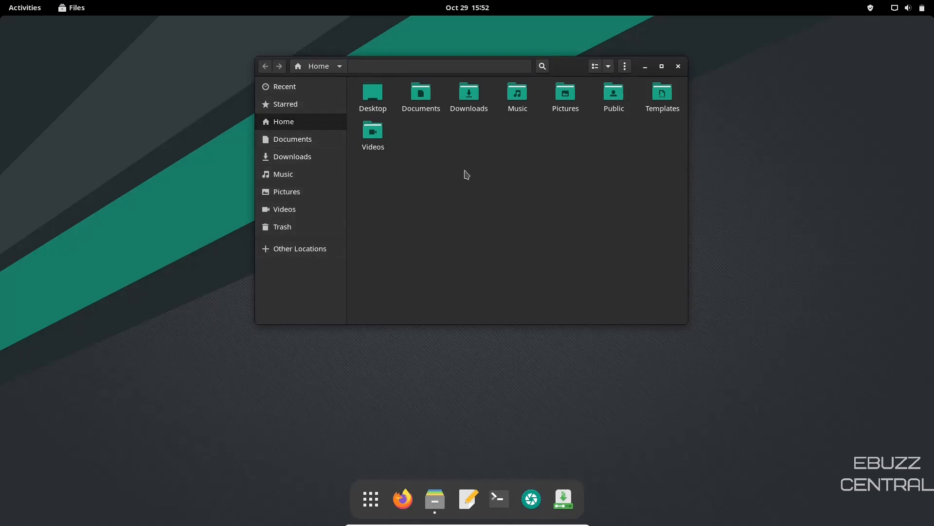
pyautogui.moveTo(469, 93)
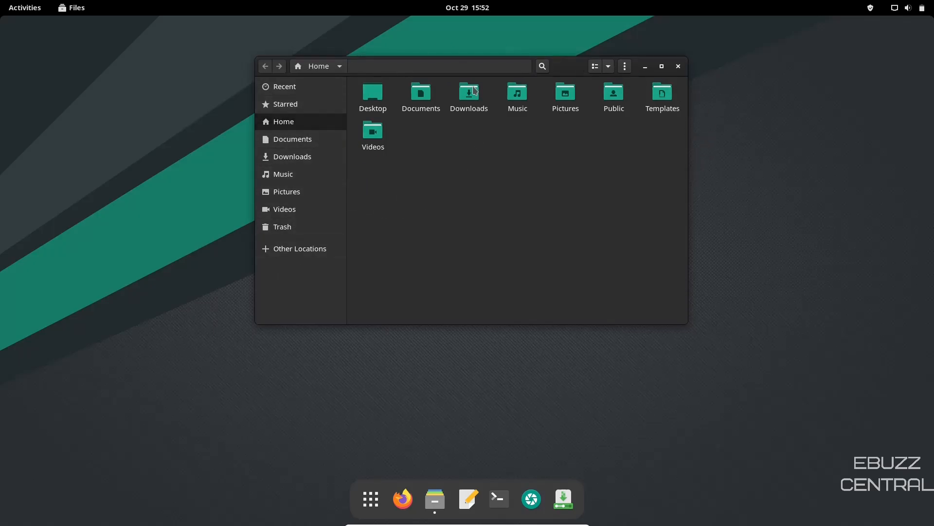
pyautogui.moveTo(613, 88)
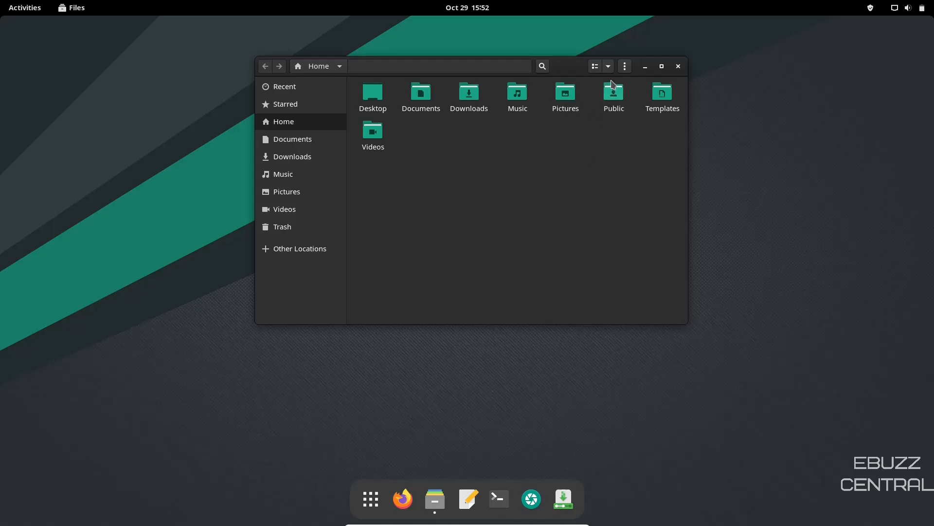
# Zoom the folder icons in twice and out once, leaving them slightly larger.
pyautogui.click(607, 65)
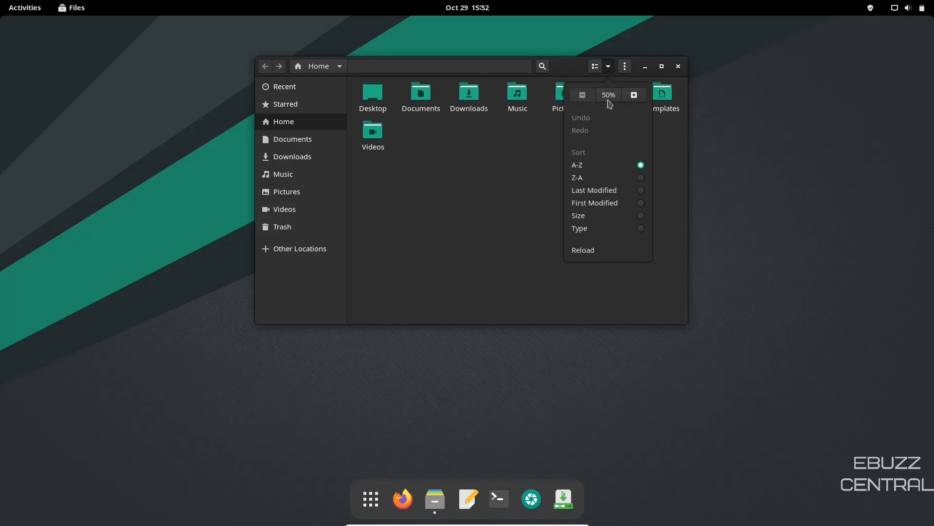
pyautogui.click(634, 94)
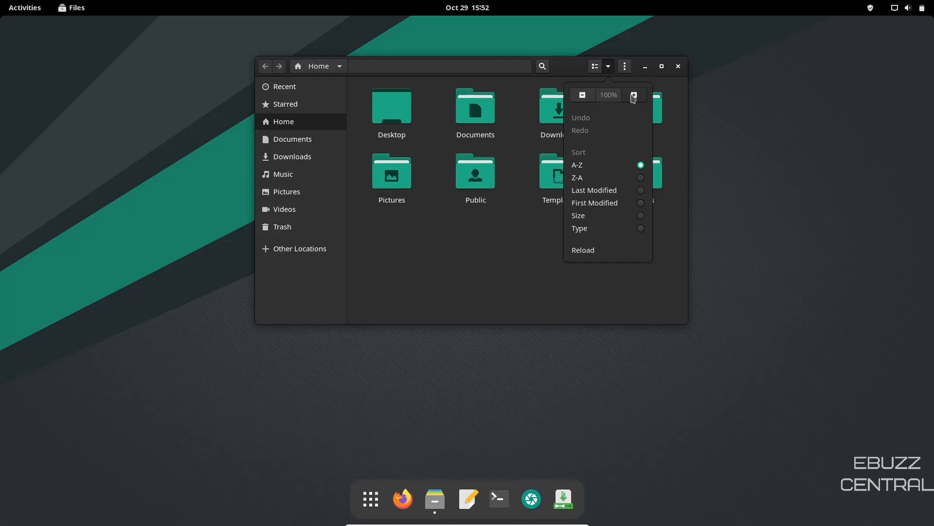
pyautogui.click(633, 95)
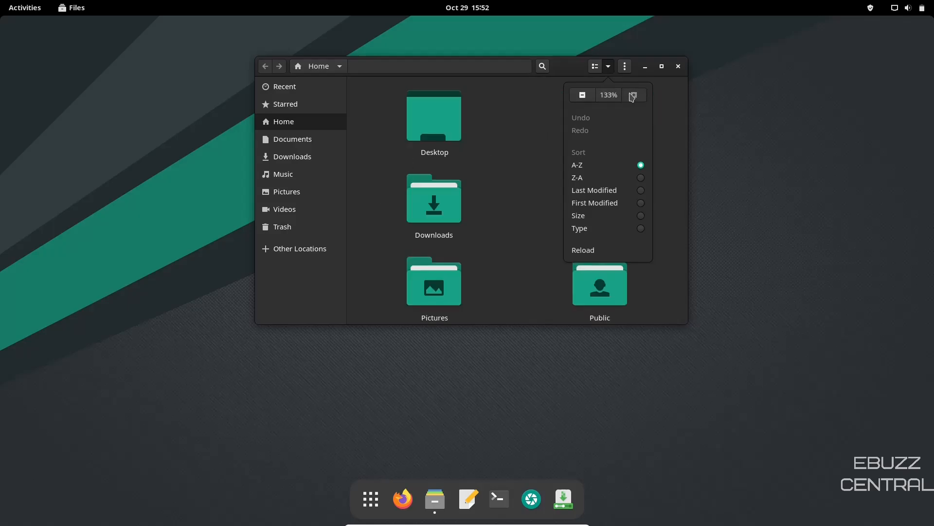
pyautogui.moveTo(583, 95)
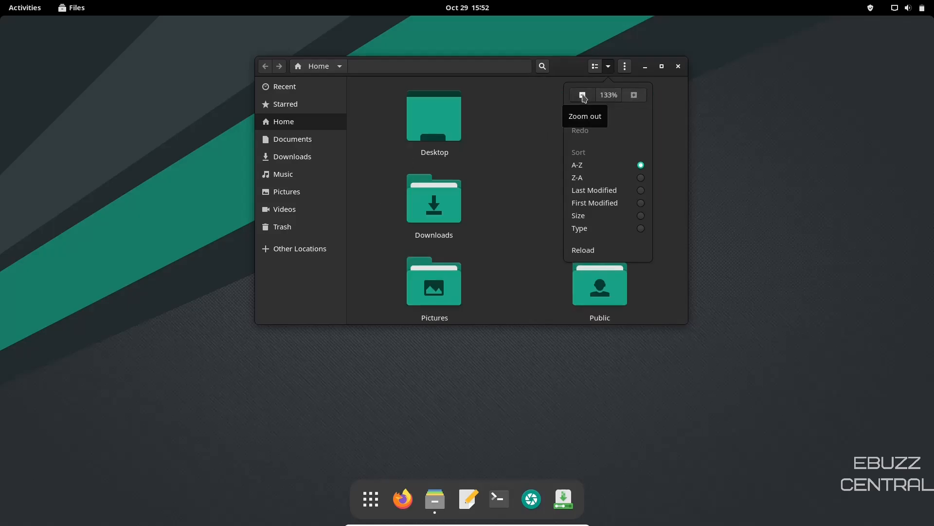
pyautogui.click(582, 95)
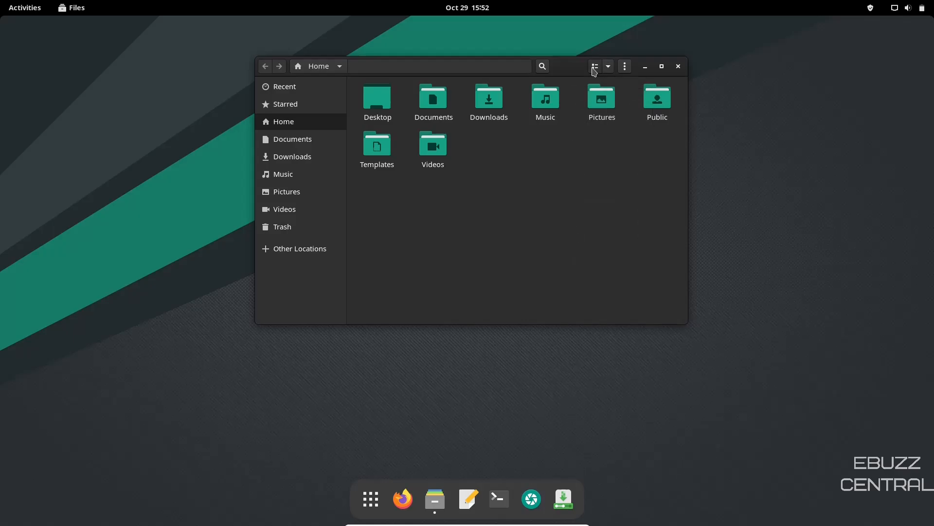
# Switch to list view and back to grid, look at the hamburger menu, then close Files.
pyautogui.click(594, 66)
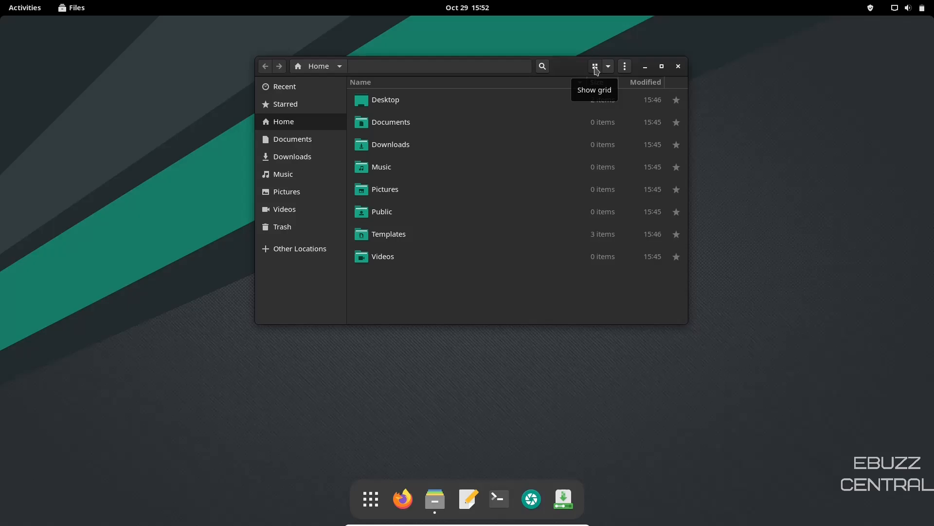
pyautogui.click(594, 67)
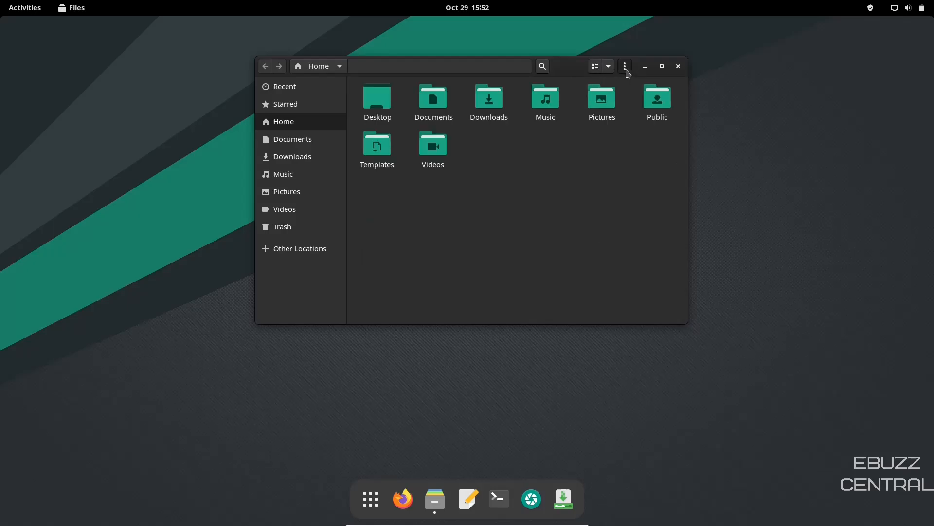
pyautogui.click(625, 65)
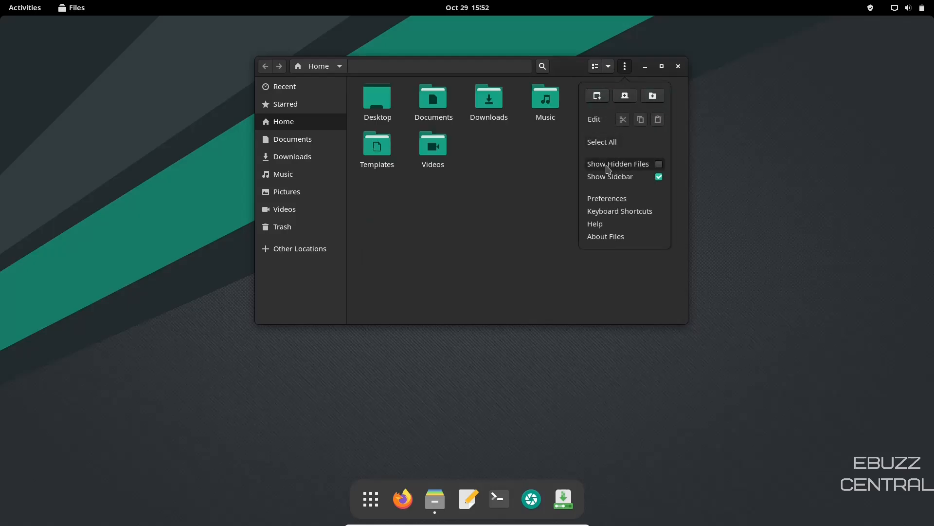
pyautogui.moveTo(652, 180)
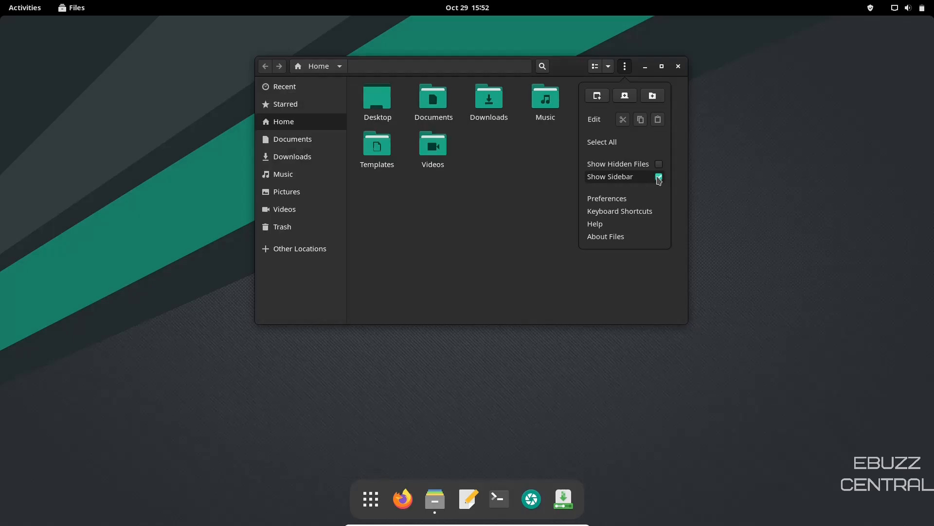
pyautogui.click(659, 177)
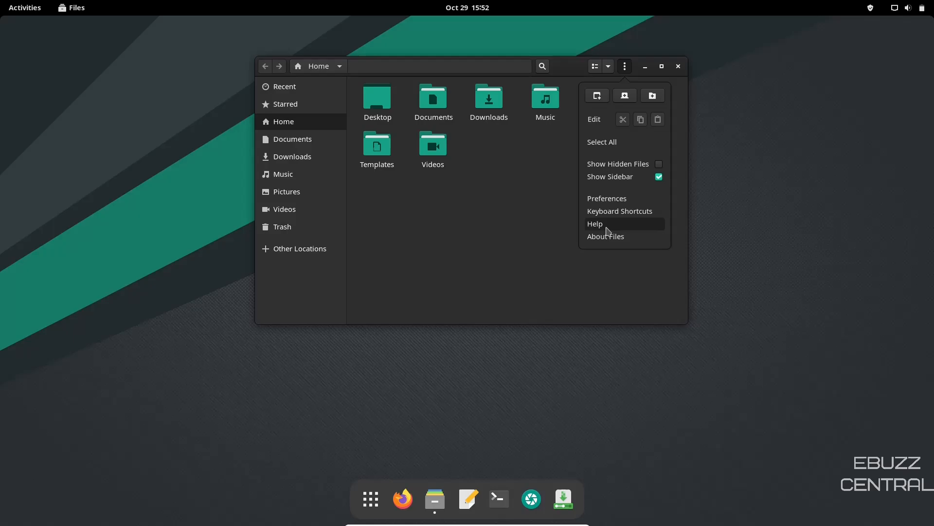
pyautogui.moveTo(456, 254)
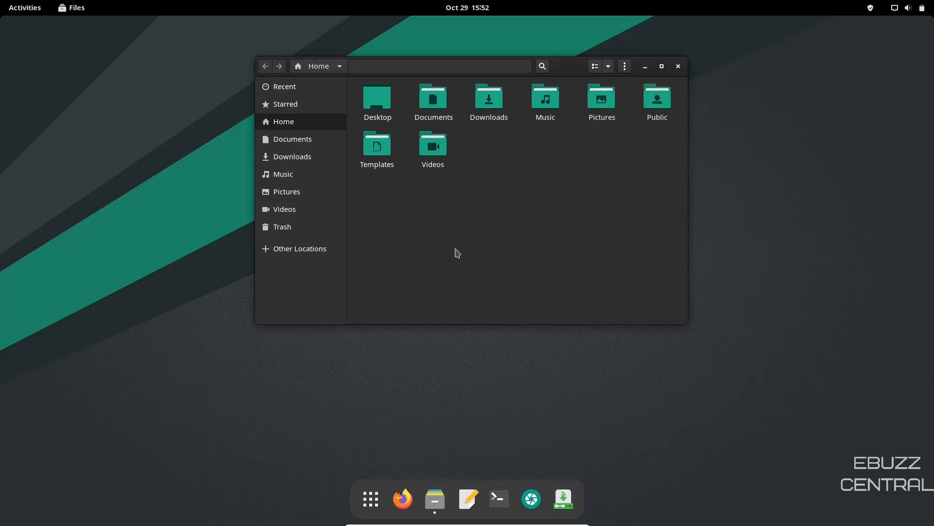
pyautogui.moveTo(679, 65)
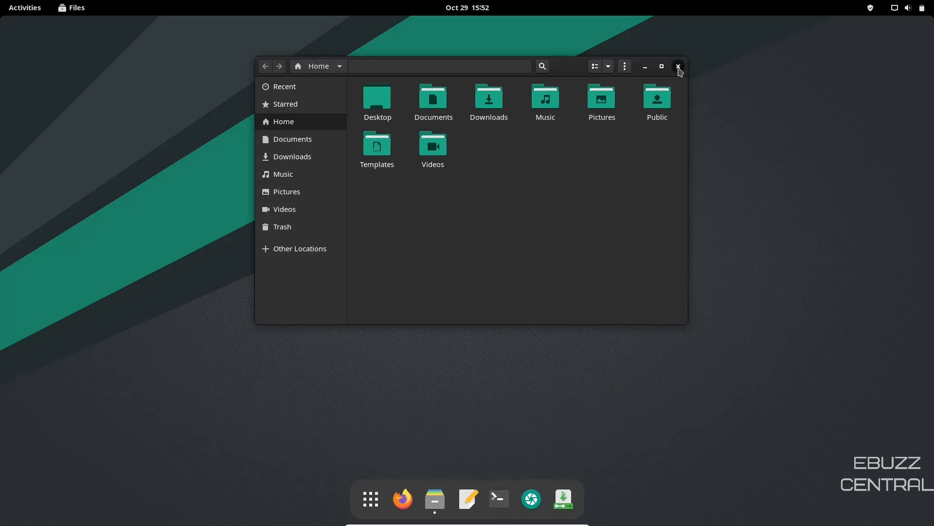
pyautogui.click(679, 65)
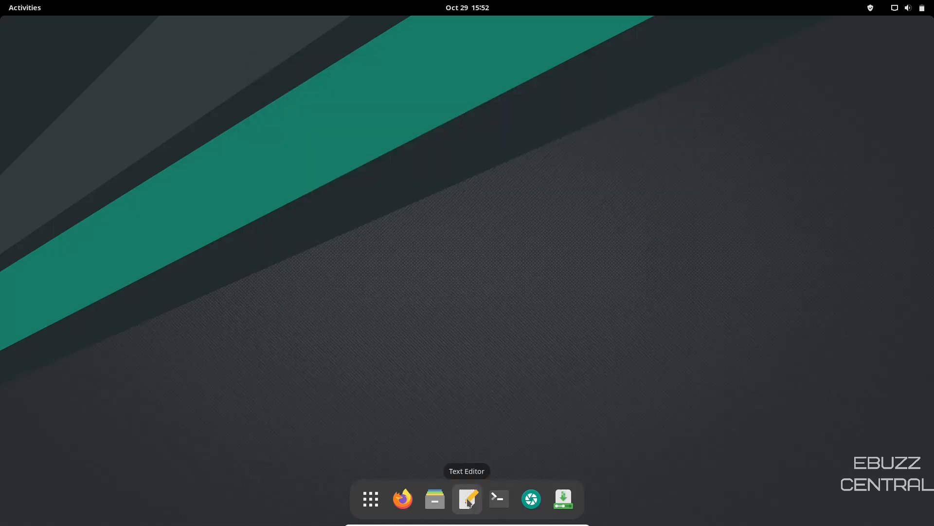
pyautogui.click(467, 499)
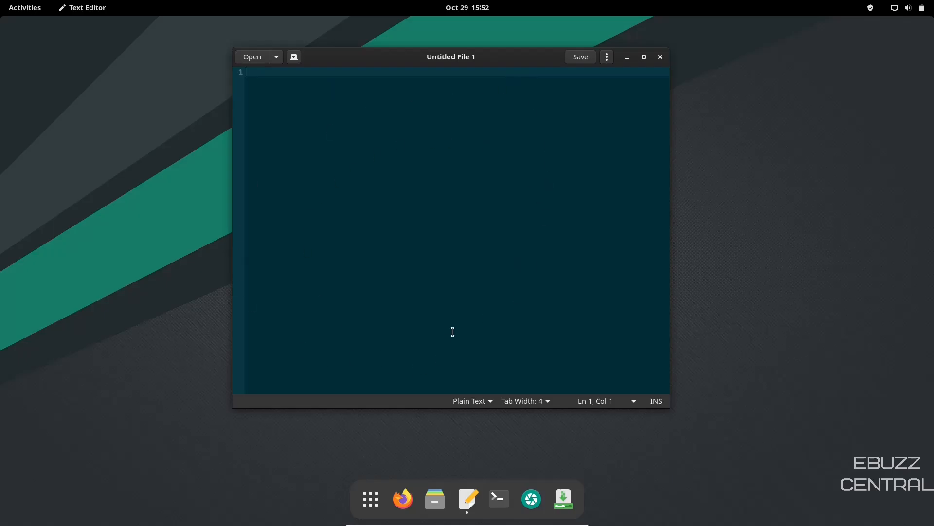
pyautogui.moveTo(660, 56)
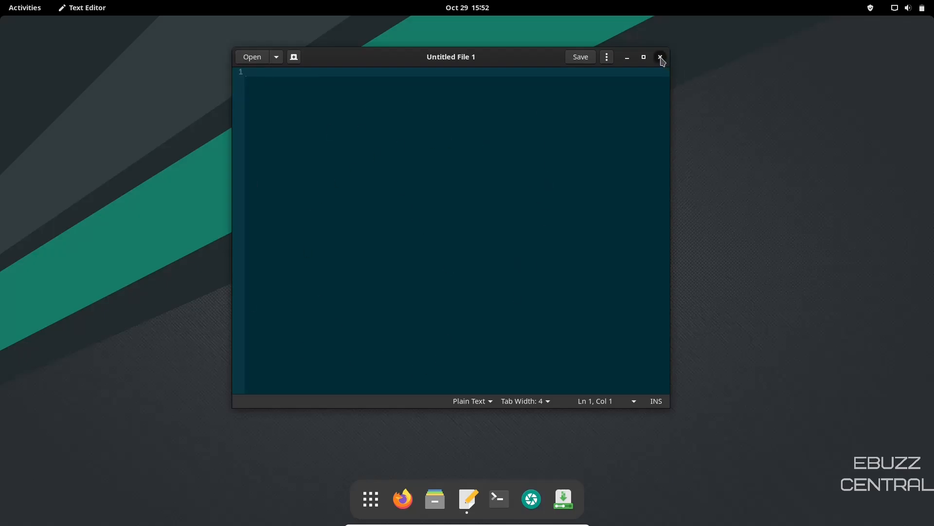
pyautogui.click(660, 57)
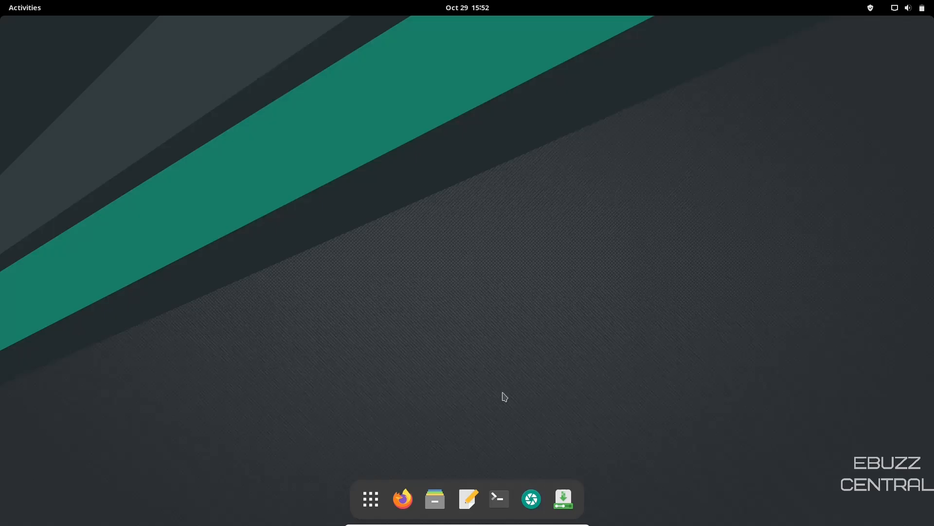
pyautogui.click(499, 498)
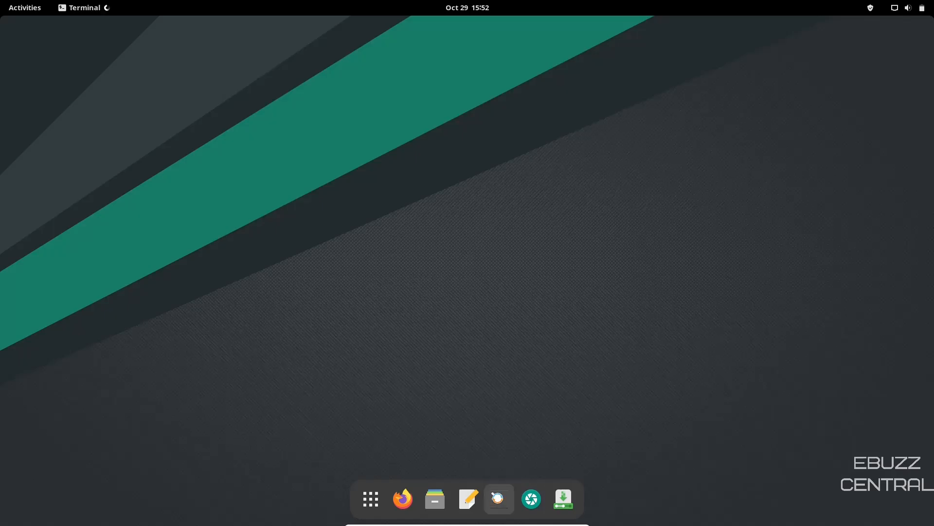
pyautogui.click(499, 498)
pyautogui.write('top')
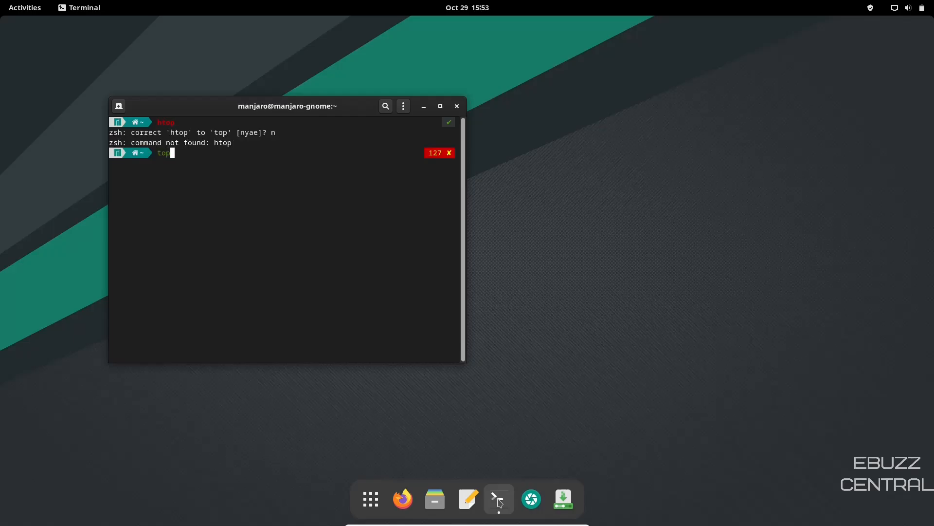
pyautogui.press('Return')
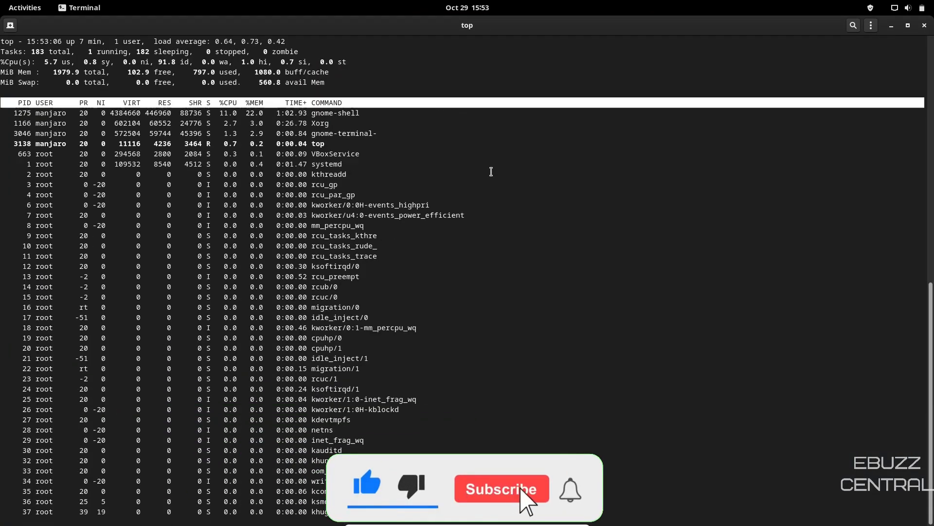
pyautogui.click(501, 488)
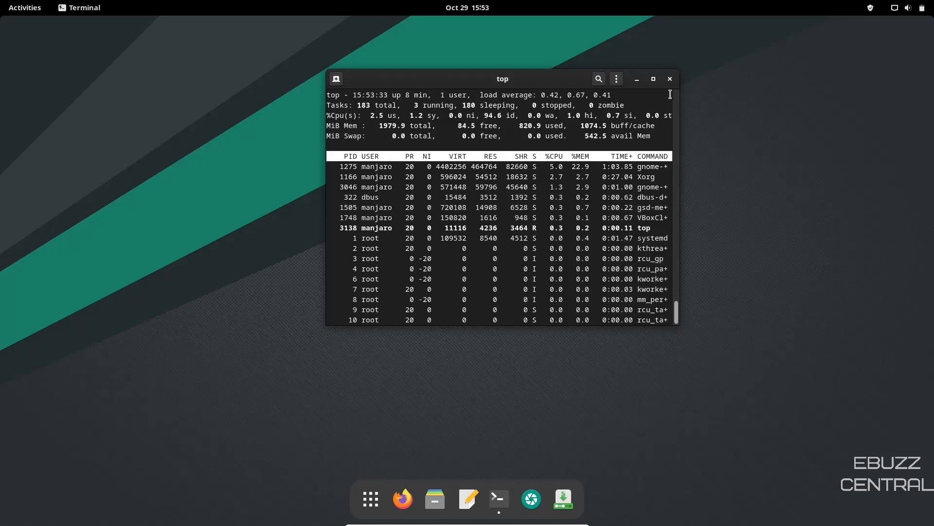
pyautogui.click(670, 78)
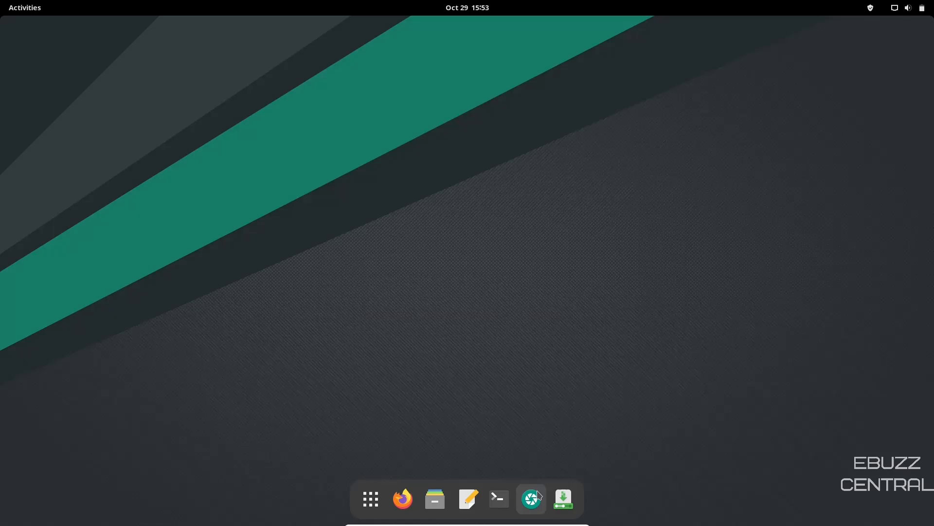
pyautogui.moveTo(530, 499)
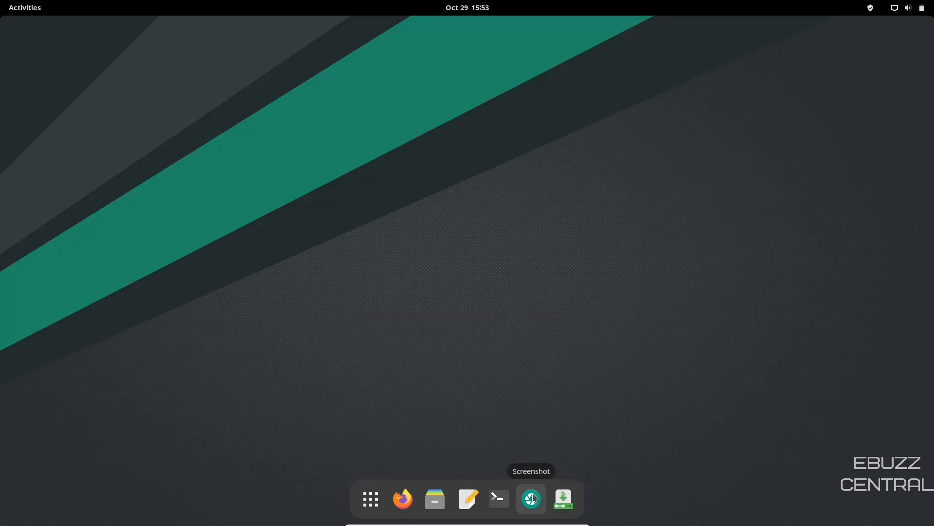
# Capture a selected desktop area with Screenshot and save it to Pictures.
pyautogui.click(530, 498)
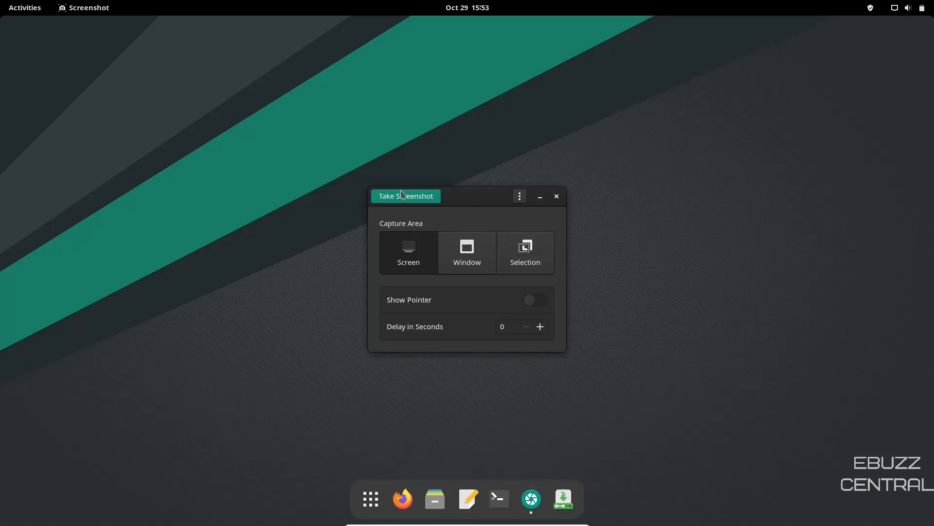
pyautogui.moveTo(508, 259)
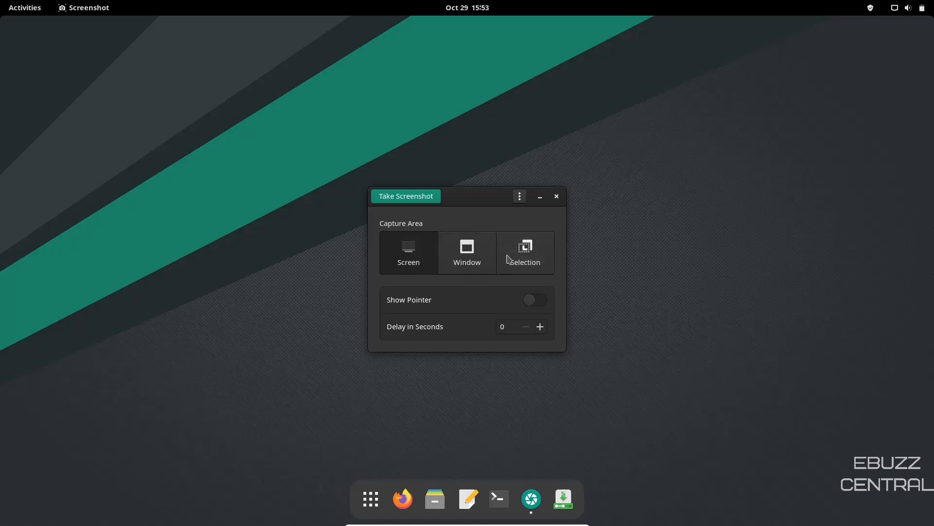
pyautogui.moveTo(533, 260)
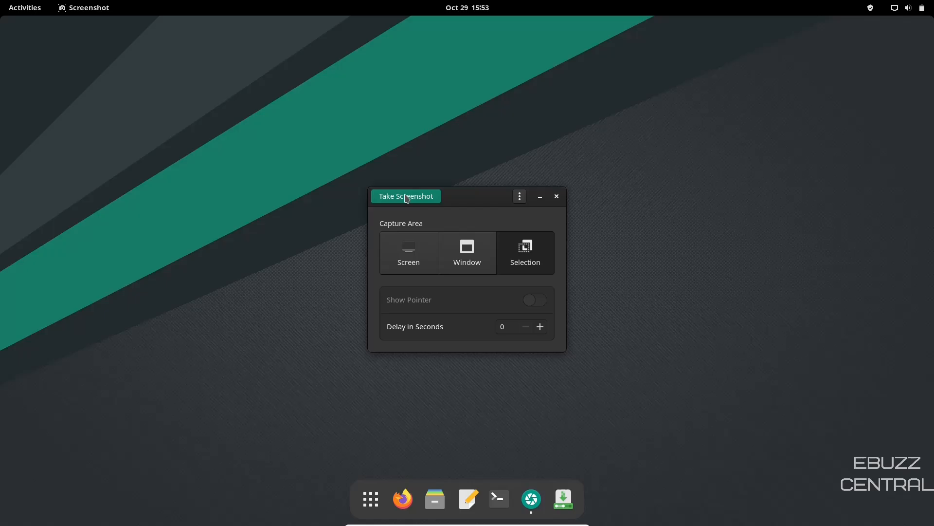
pyautogui.click(405, 196)
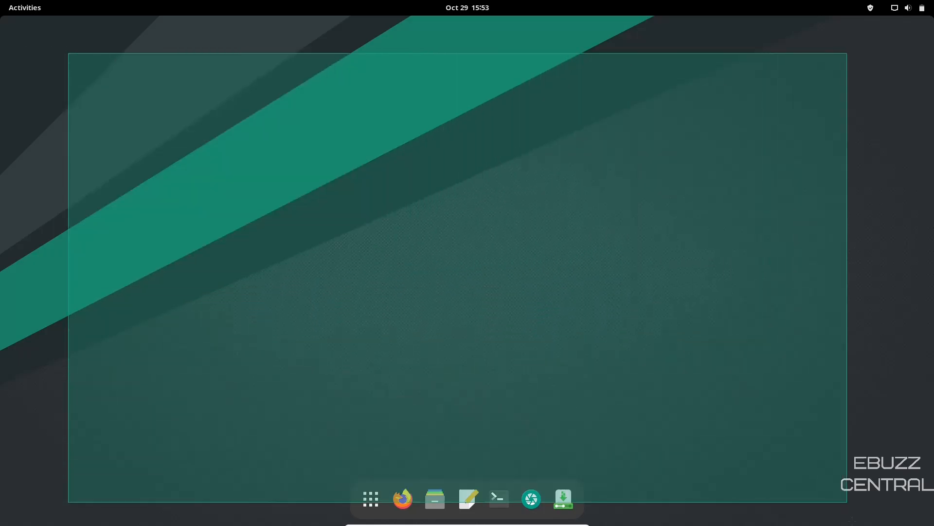
pyautogui.click(531, 498)
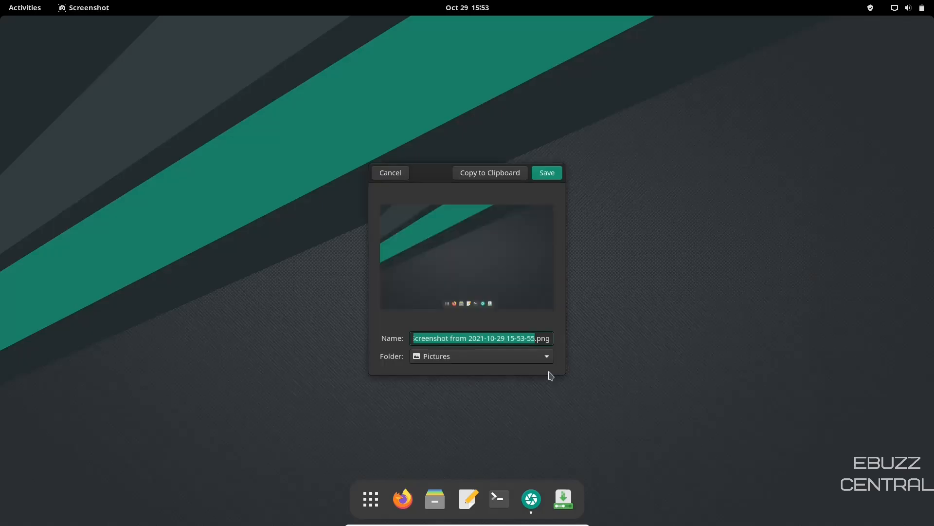
pyautogui.moveTo(479, 177)
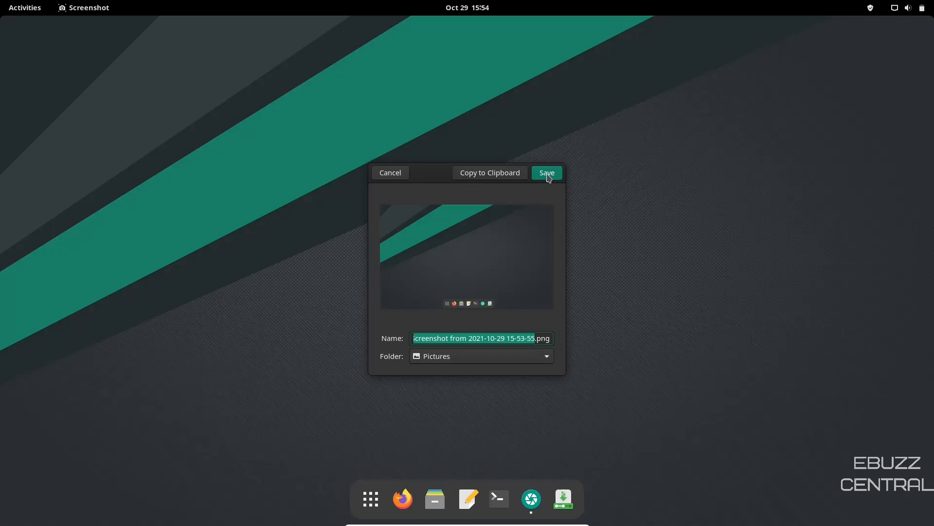
pyautogui.click(546, 172)
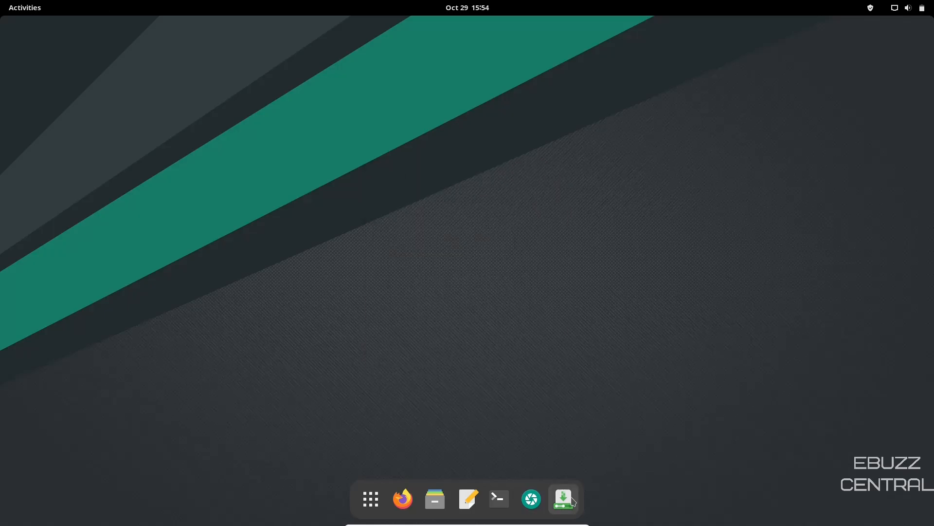
pyautogui.moveTo(563, 499)
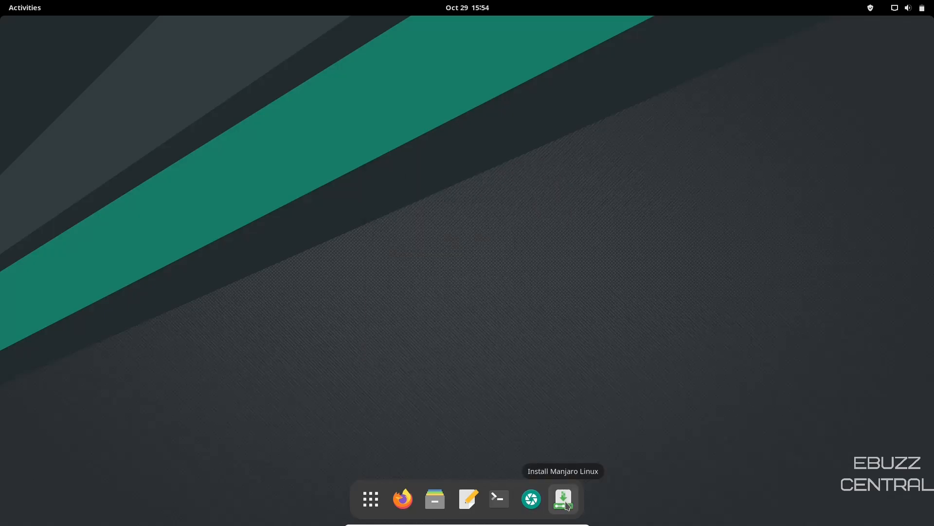
pyautogui.moveTo(376, 472)
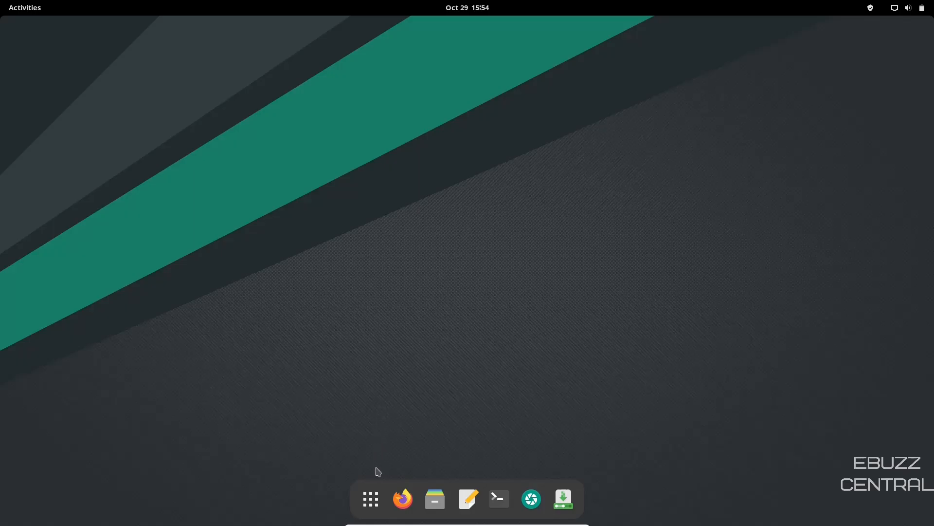
# Launch Weather from the Accessories group in the app overview.
pyautogui.click(370, 498)
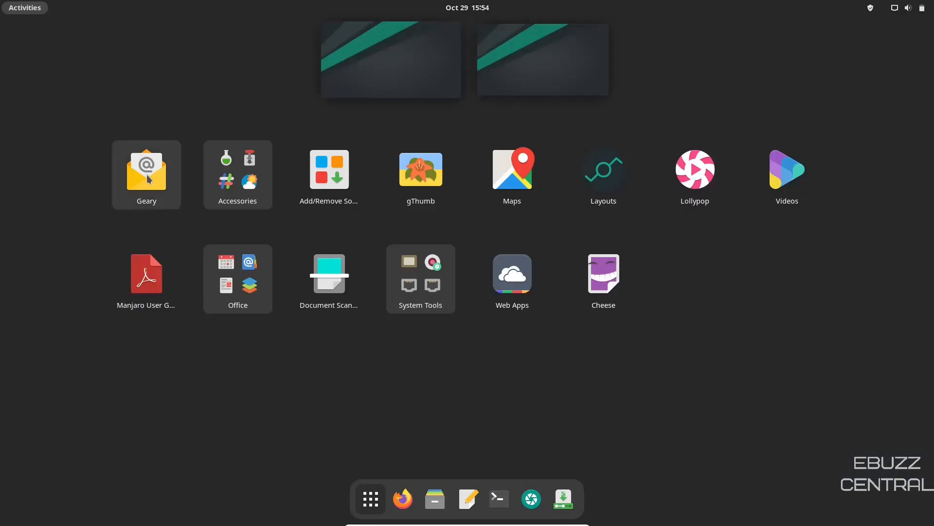
pyautogui.moveTo(238, 179)
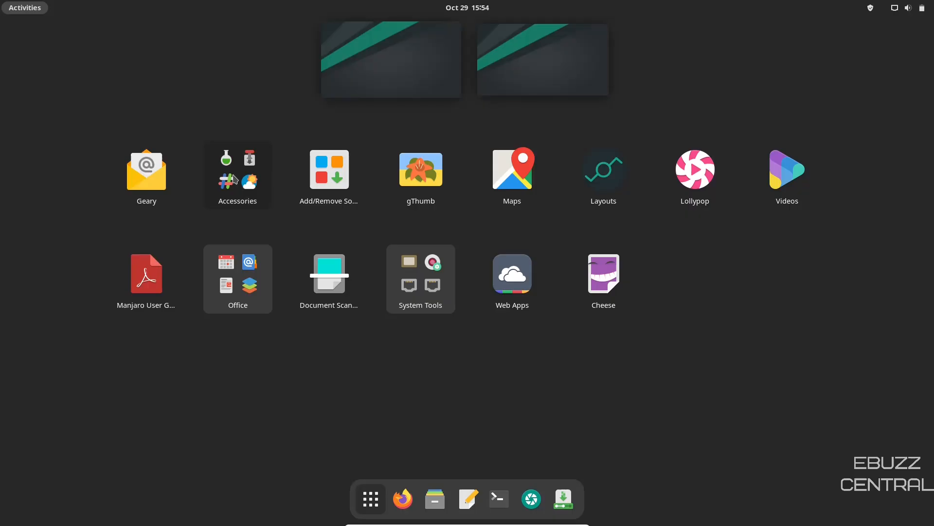
pyautogui.click(237, 174)
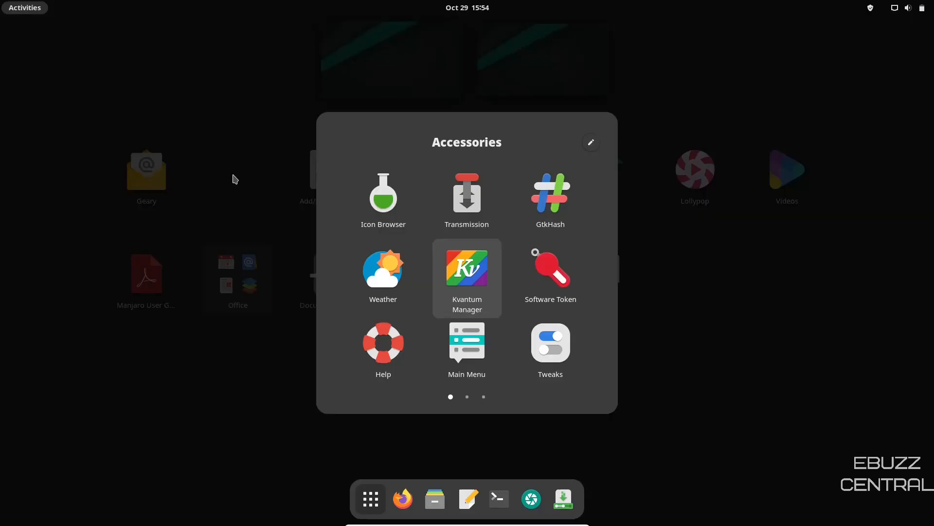
pyautogui.moveTo(384, 272)
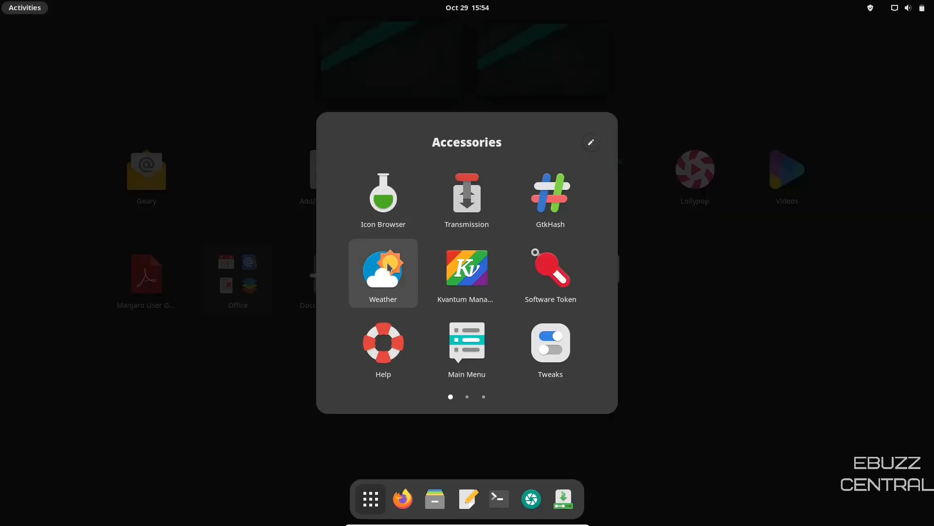
pyautogui.click(383, 273)
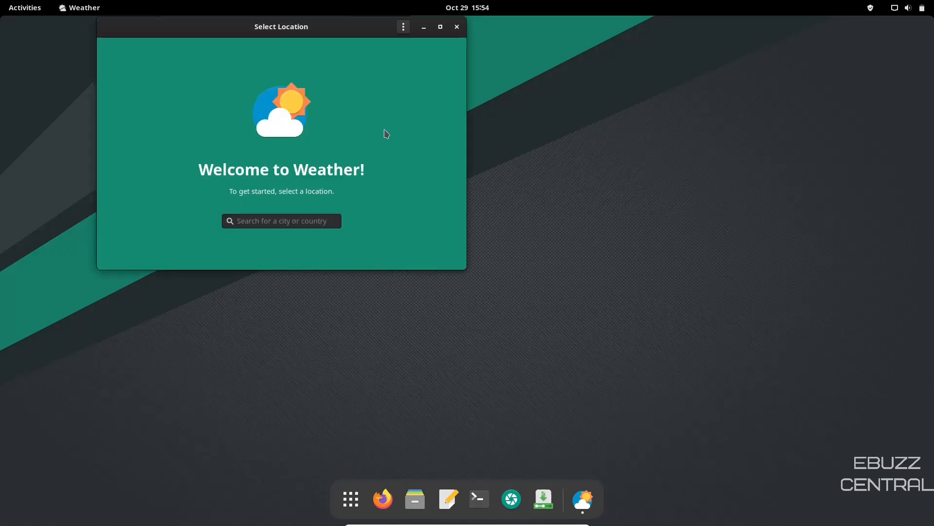
# Search 'dallas te', set the location to Texas, United States showing its forecast, then close Weather.
pyautogui.click(281, 221)
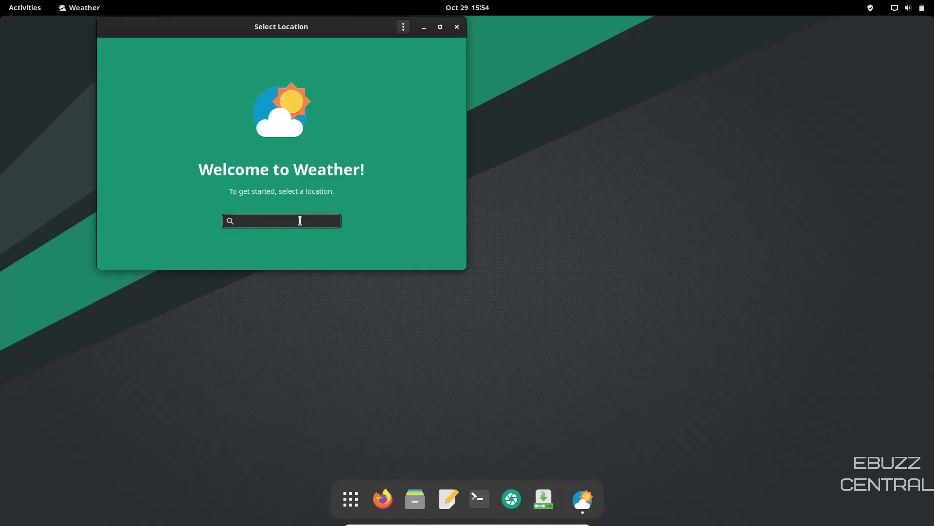
pyautogui.write('dallas te')
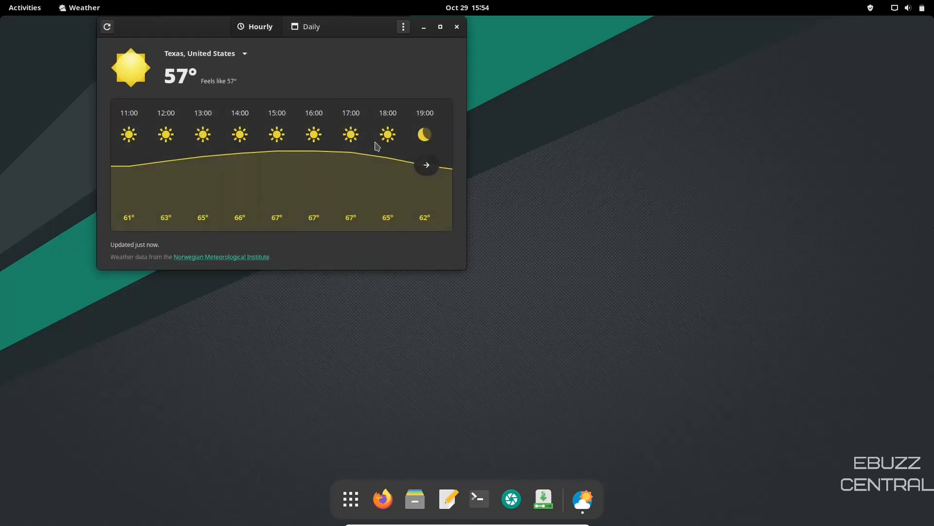
pyautogui.moveTo(456, 27)
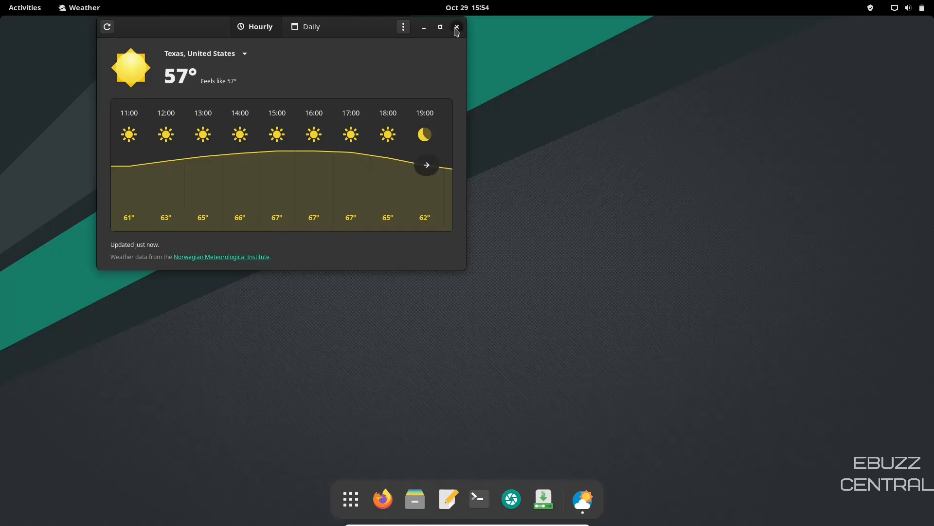
pyautogui.click(456, 27)
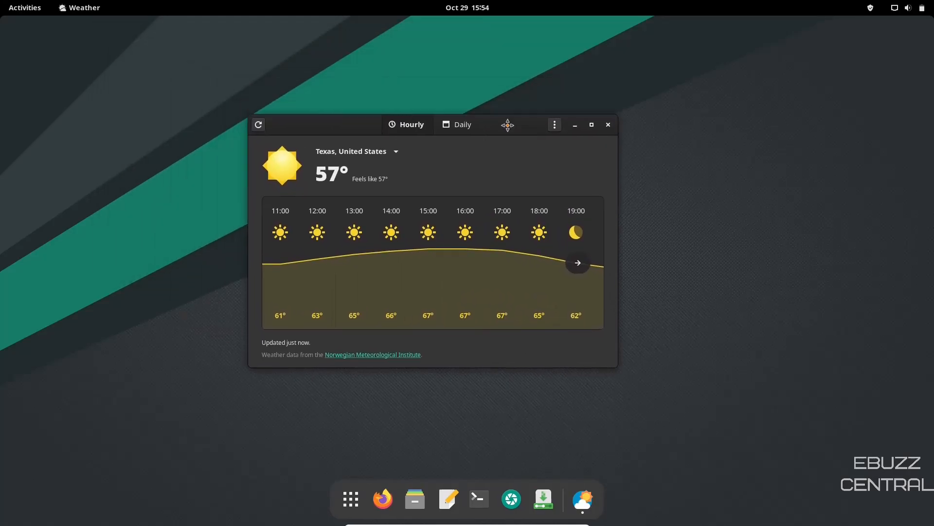
pyautogui.click(607, 125)
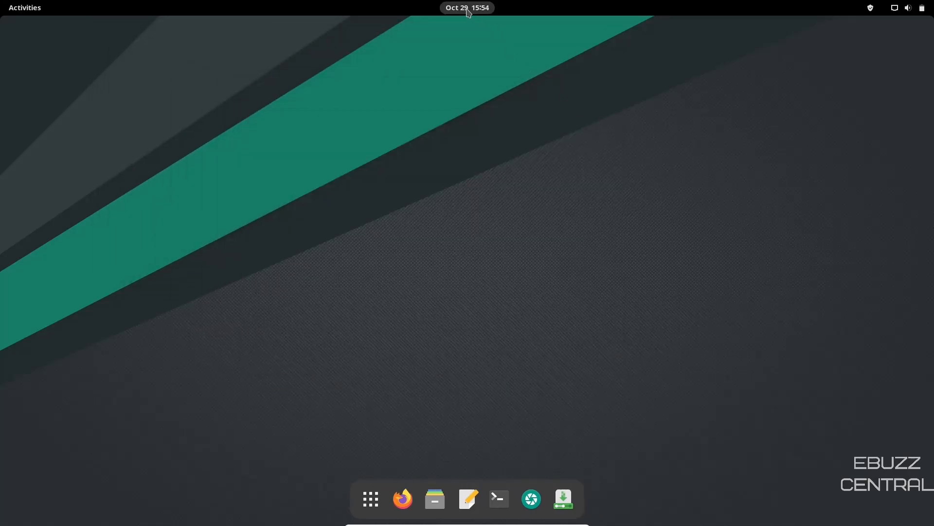
# Show the calendar panel with the Dallas weather forecast.
pyautogui.click(468, 7)
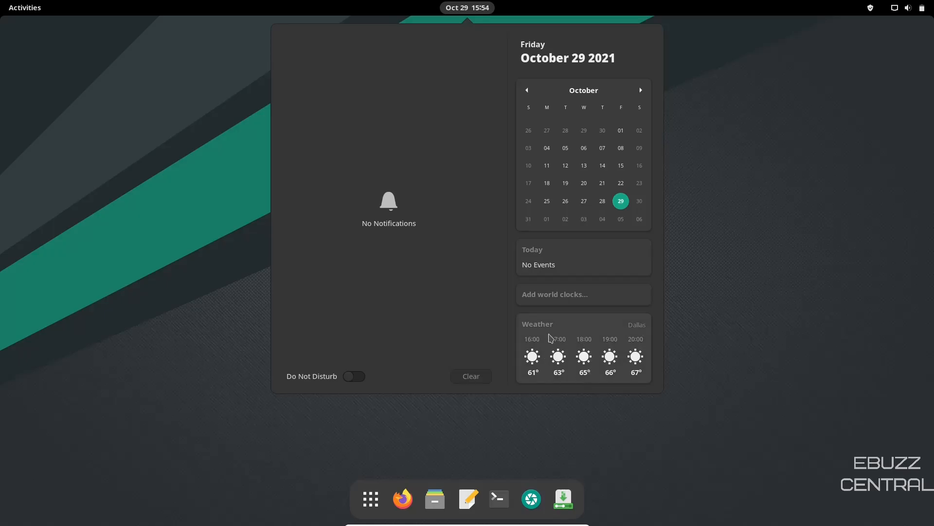
pyautogui.moveTo(587, 332)
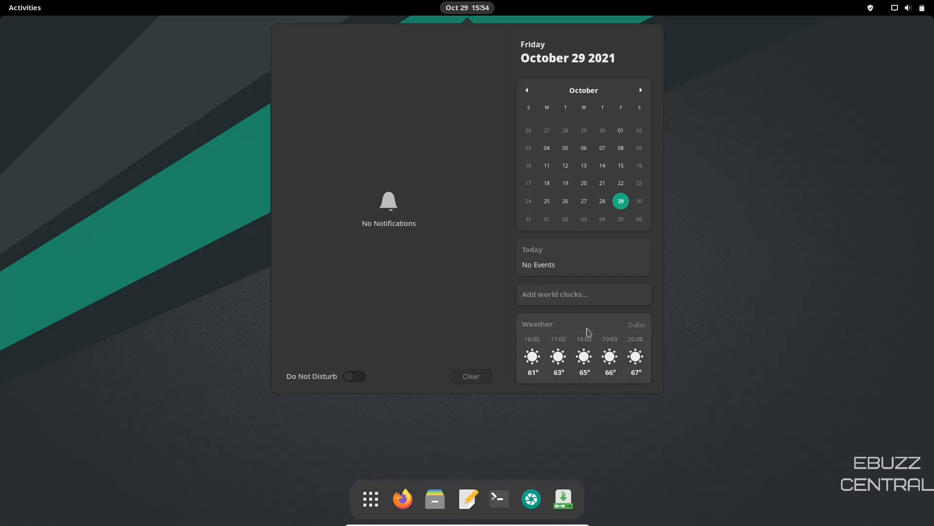
pyautogui.moveTo(710, 261)
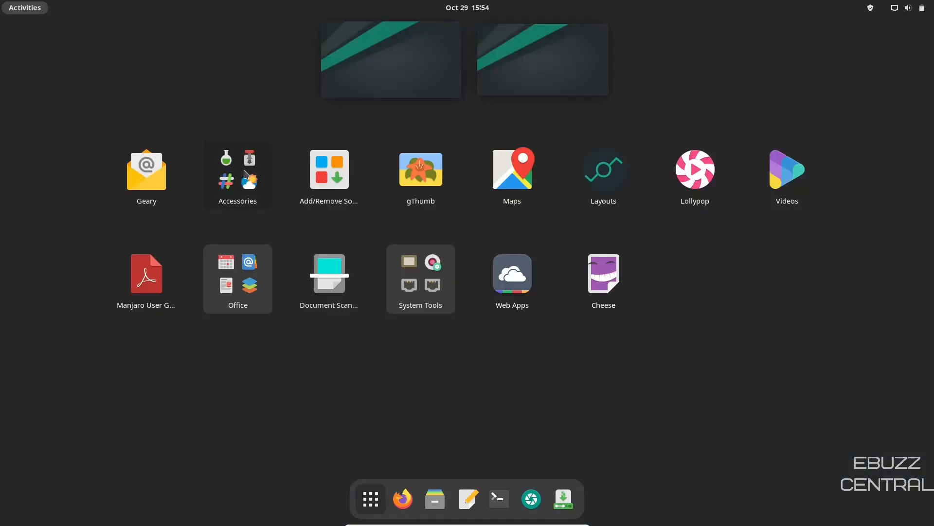
# Launch Tweaks from Accessories and toggle Over-Amplification on, then back off.
pyautogui.click(238, 169)
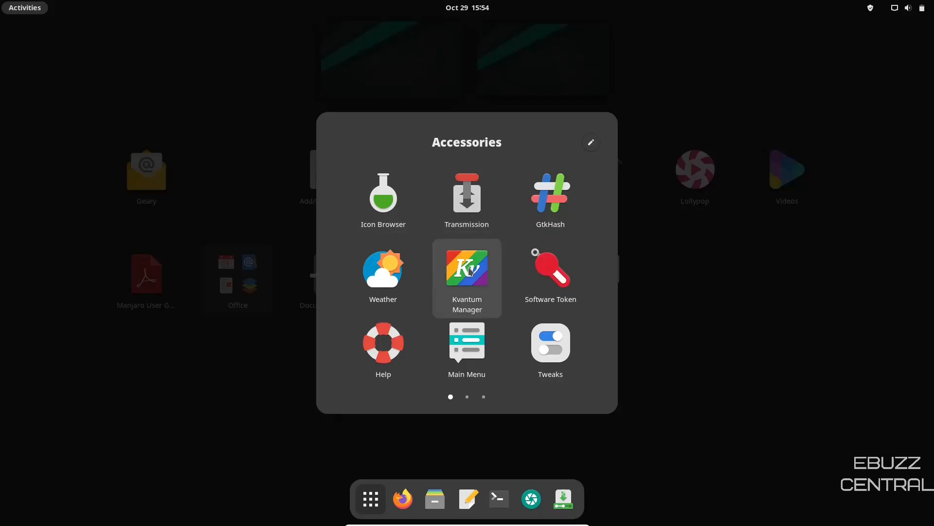
pyautogui.moveTo(550, 348)
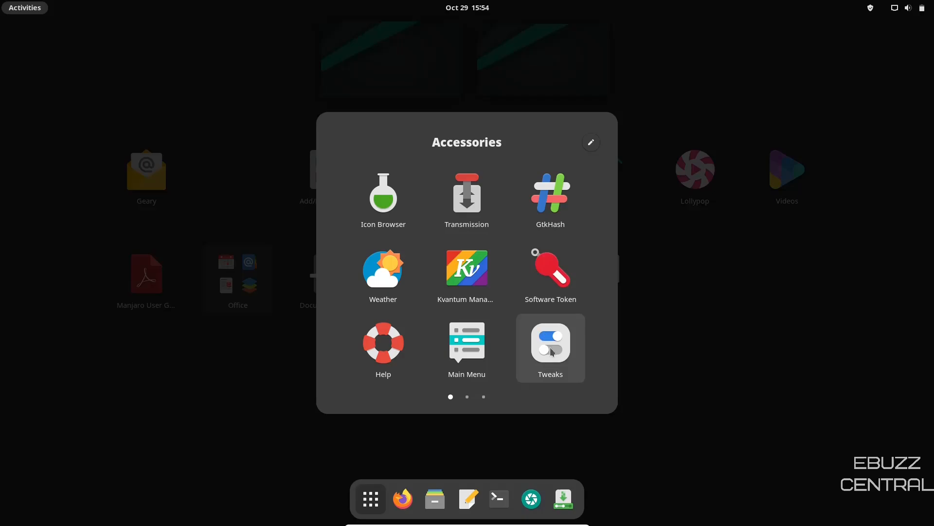
pyautogui.click(549, 348)
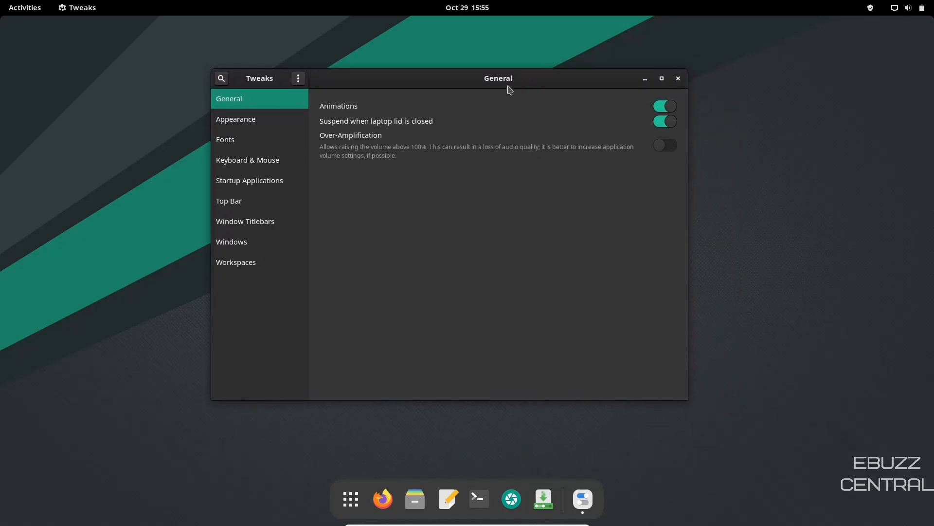
pyautogui.moveTo(334, 113)
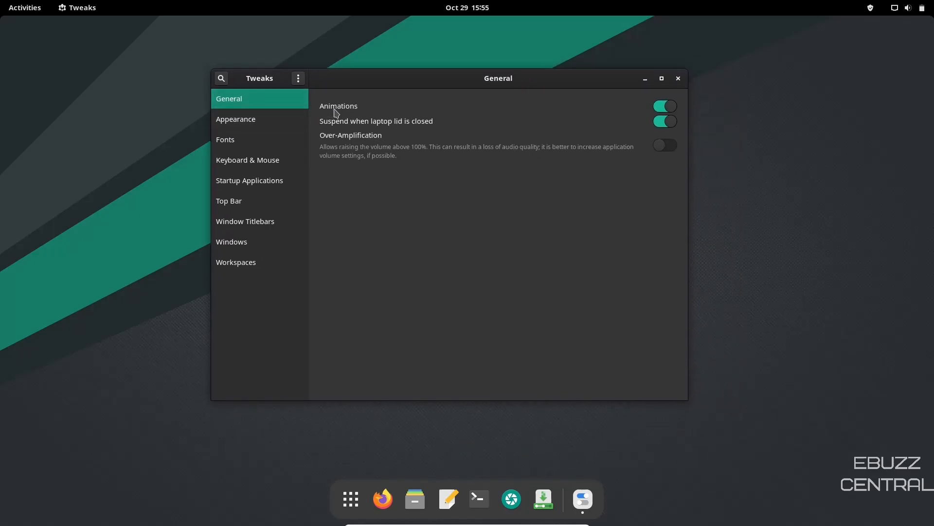
pyautogui.moveTo(343, 125)
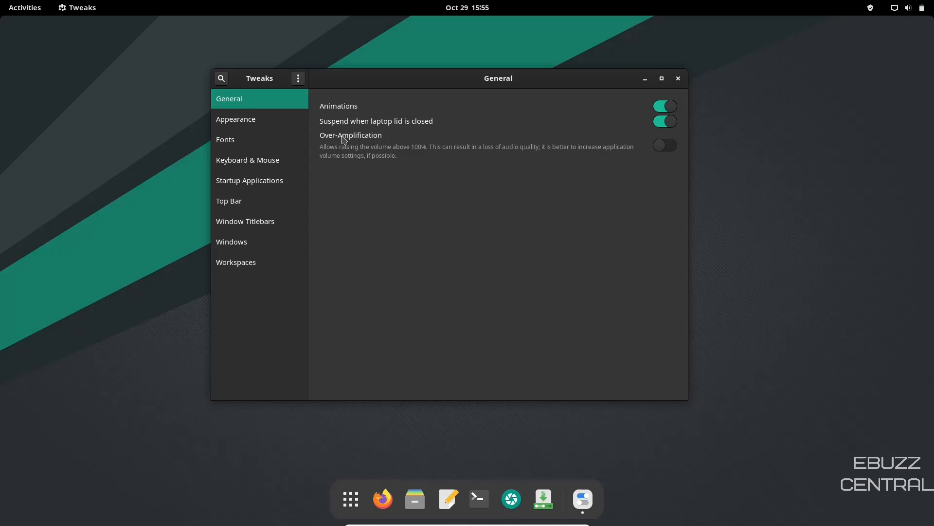
pyautogui.moveTo(669, 167)
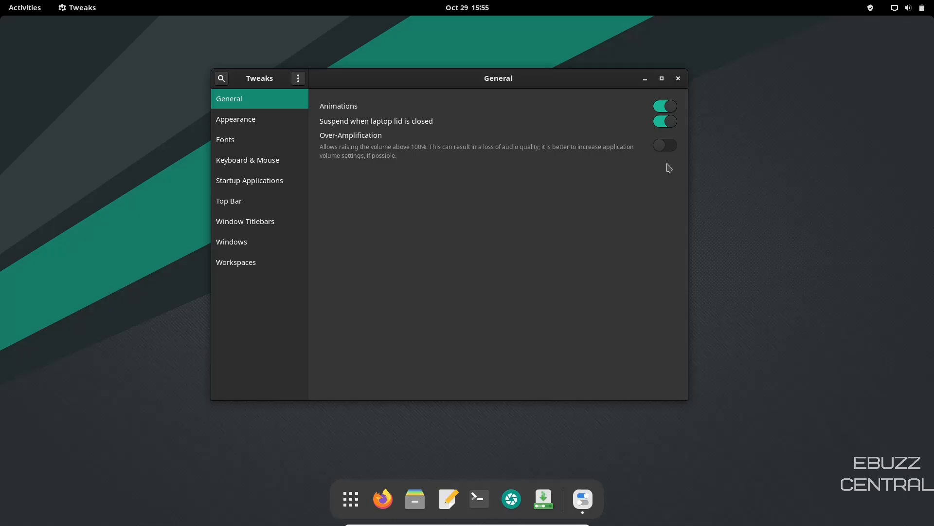
pyautogui.click(665, 145)
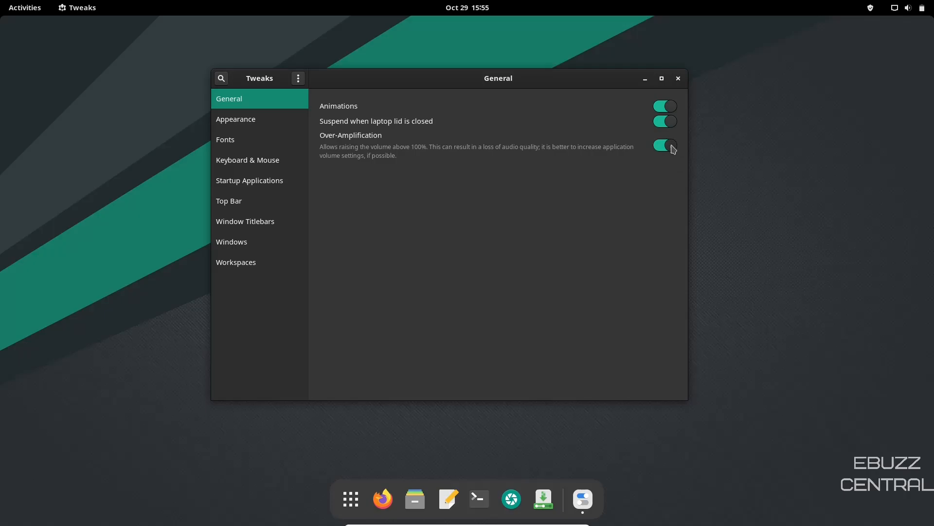
pyautogui.click(665, 145)
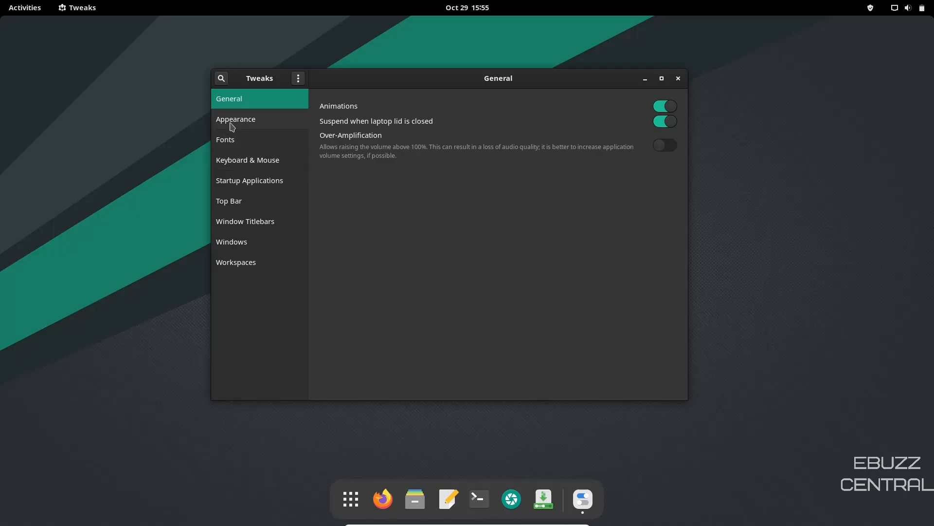
# View Appearance then Fonts, dismissing the font picker without changes.
pyautogui.click(235, 119)
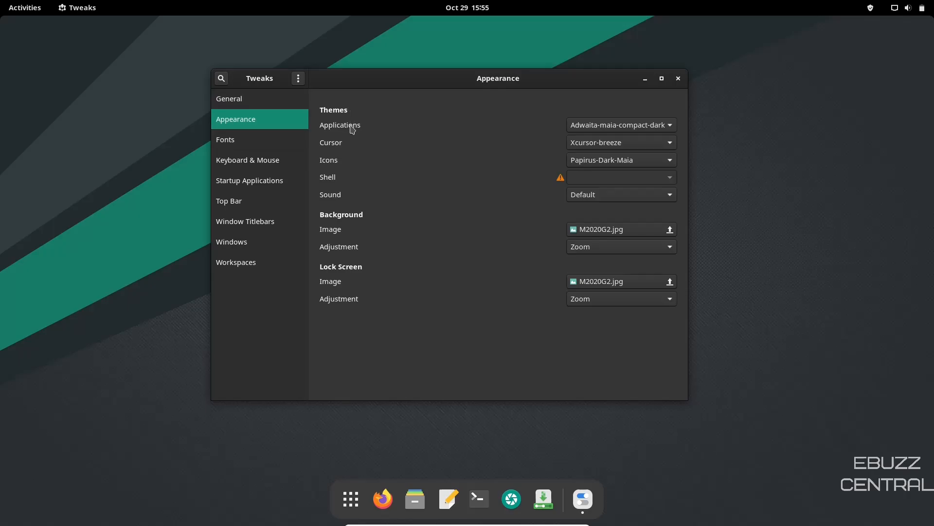
pyautogui.moveTo(342, 176)
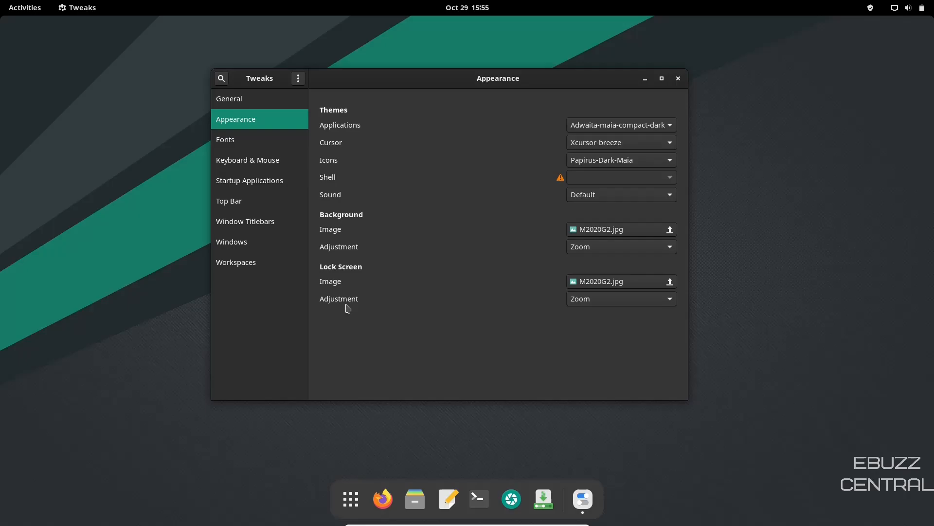
pyautogui.moveTo(322, 243)
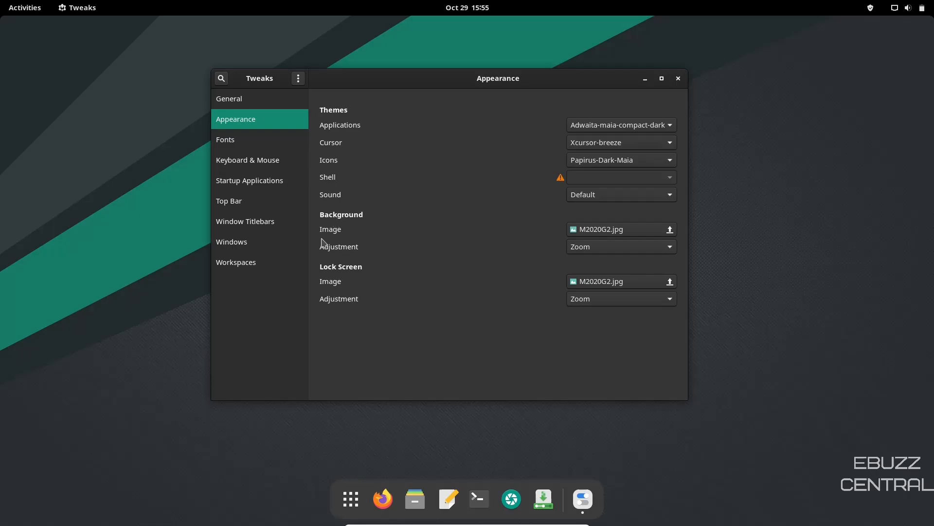
pyautogui.click(225, 139)
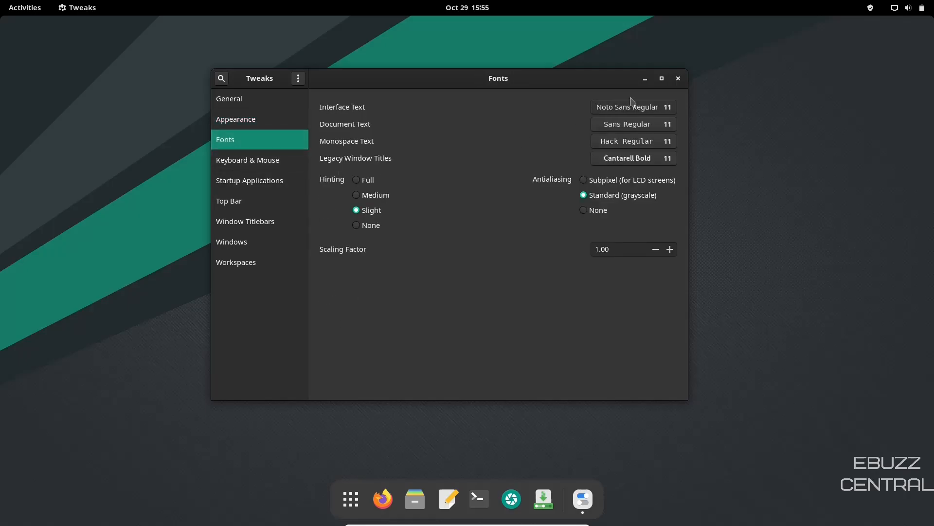
pyautogui.click(634, 107)
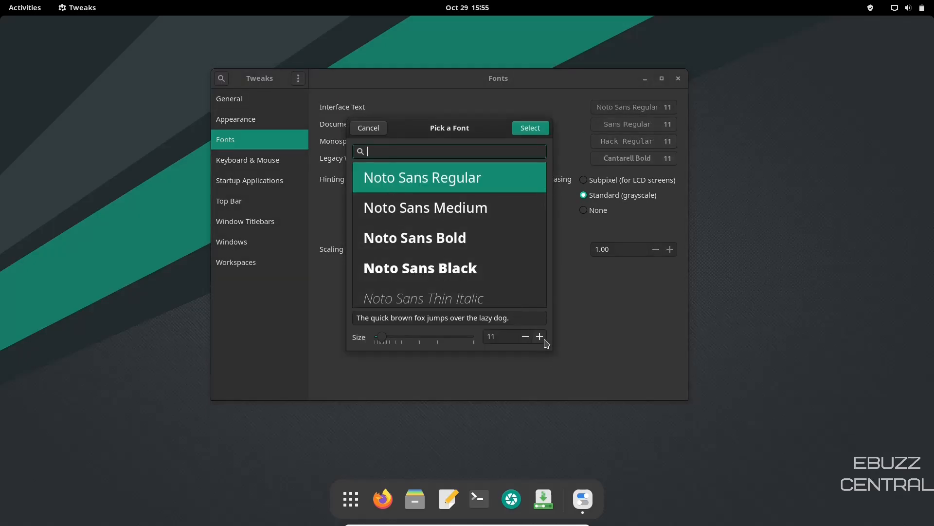
pyautogui.moveTo(383, 131)
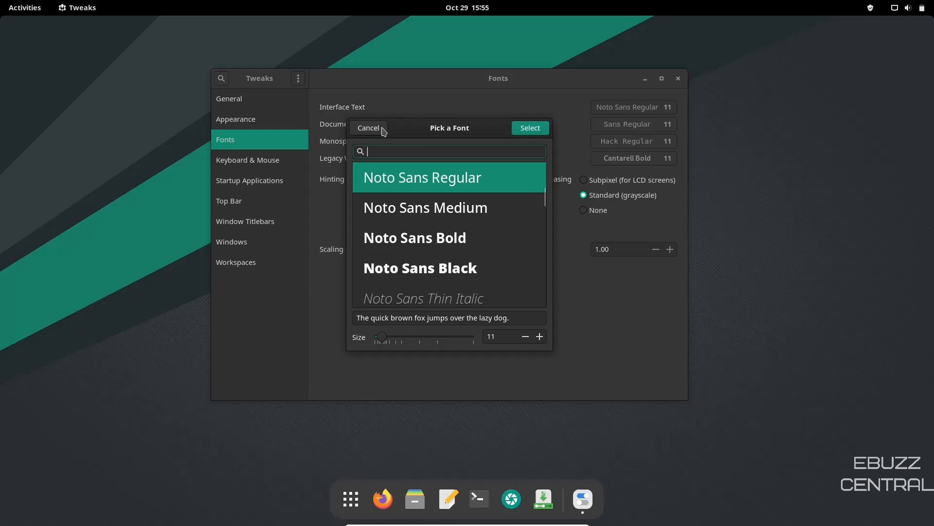
pyautogui.click(368, 128)
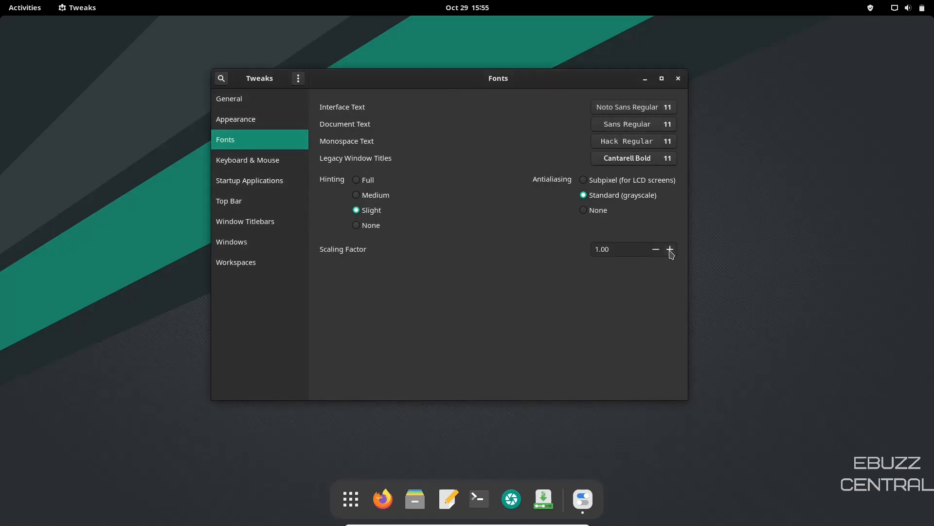
# Raise the font scaling factor to 1.05 and show Keyboard & Mouse settings.
pyautogui.click(670, 249)
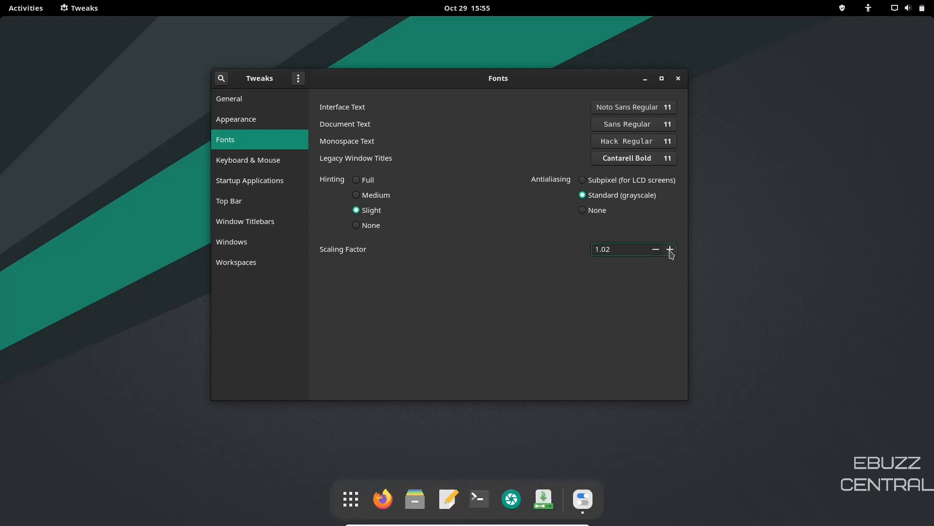
pyautogui.click(670, 250)
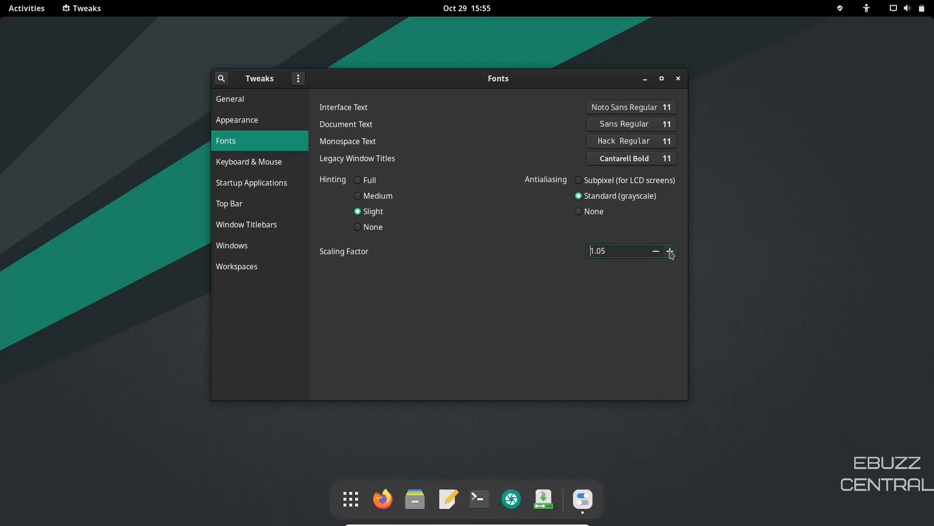
pyautogui.moveTo(548, 297)
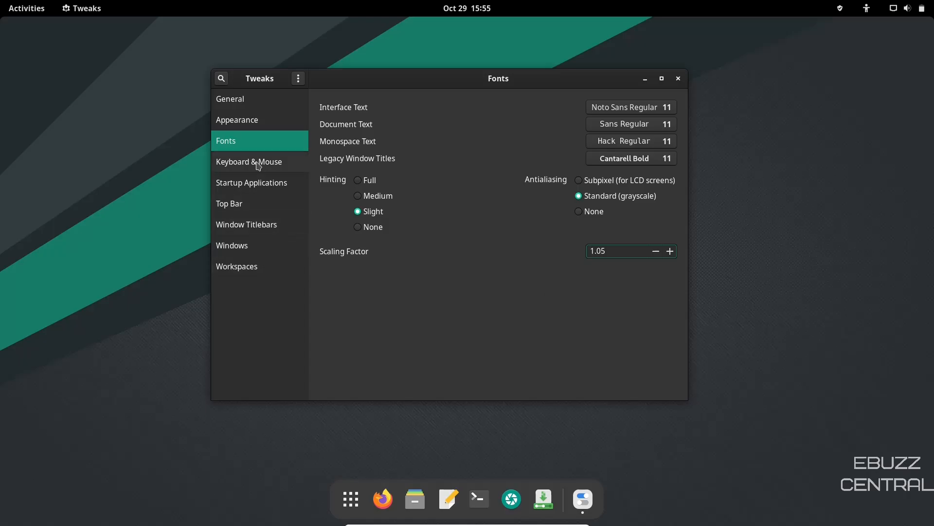
pyautogui.click(249, 161)
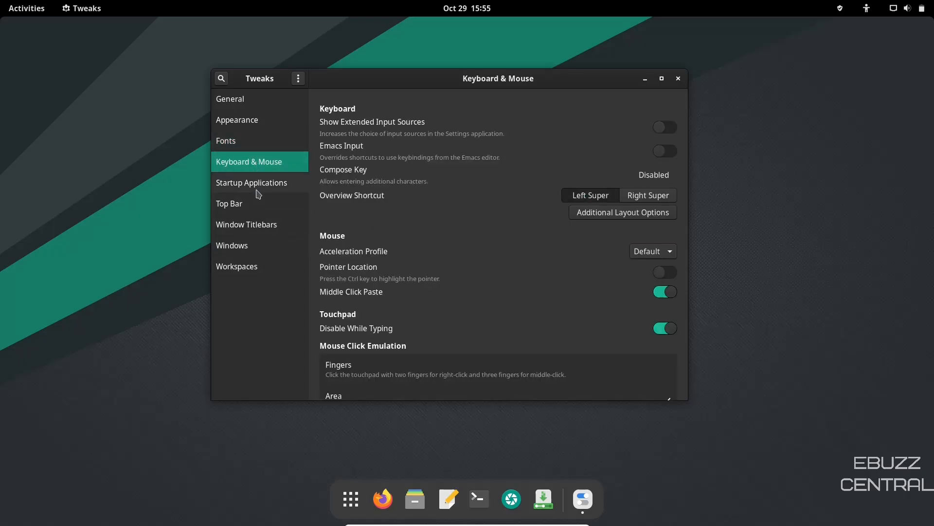
# Review the Startup Applications list, then move to the Top Bar page in Tweaks.
pyautogui.click(251, 182)
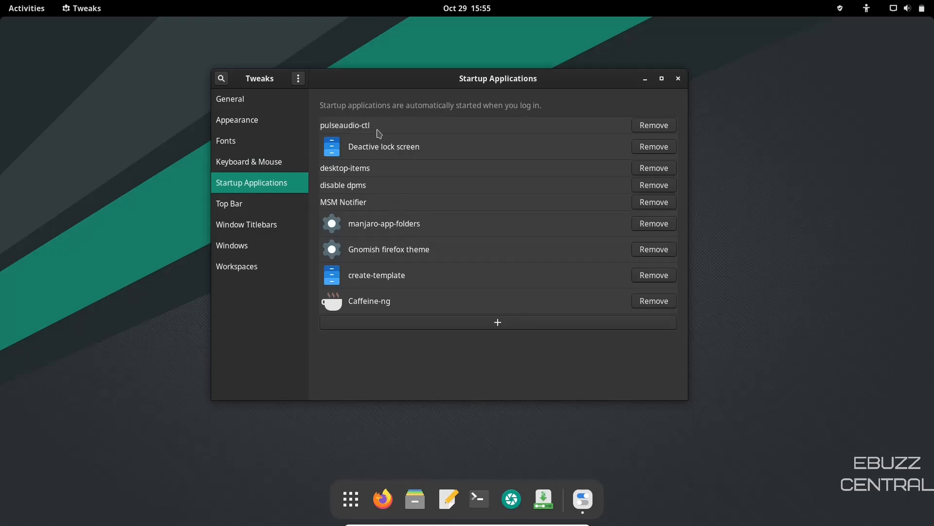
pyautogui.moveTo(426, 194)
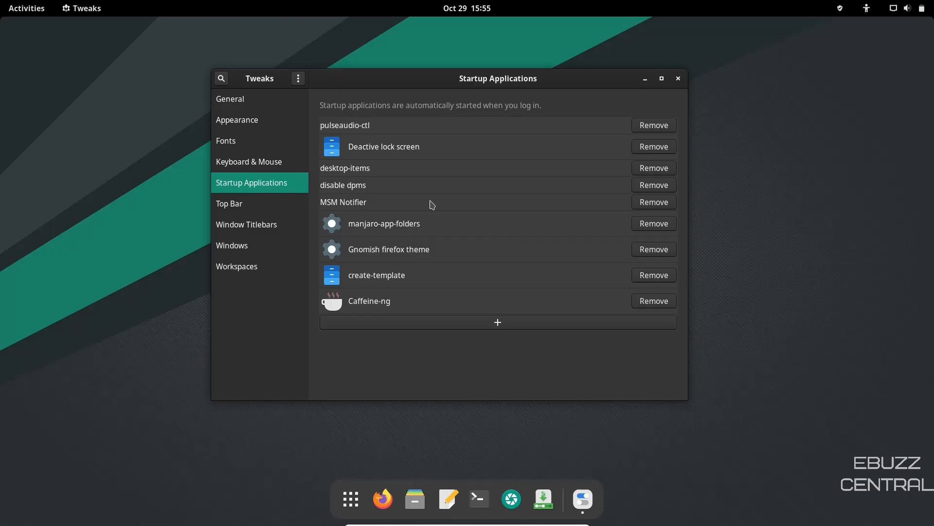
pyautogui.moveTo(666, 195)
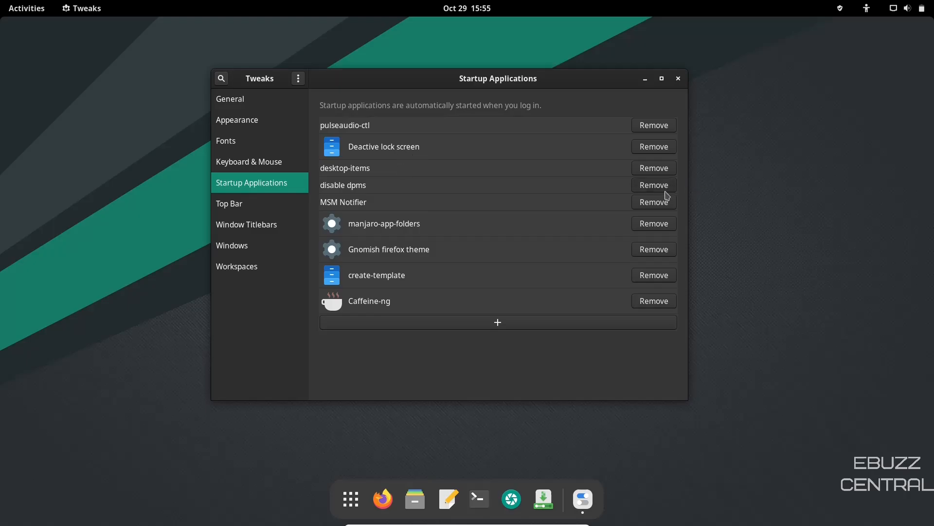
pyautogui.moveTo(452, 300)
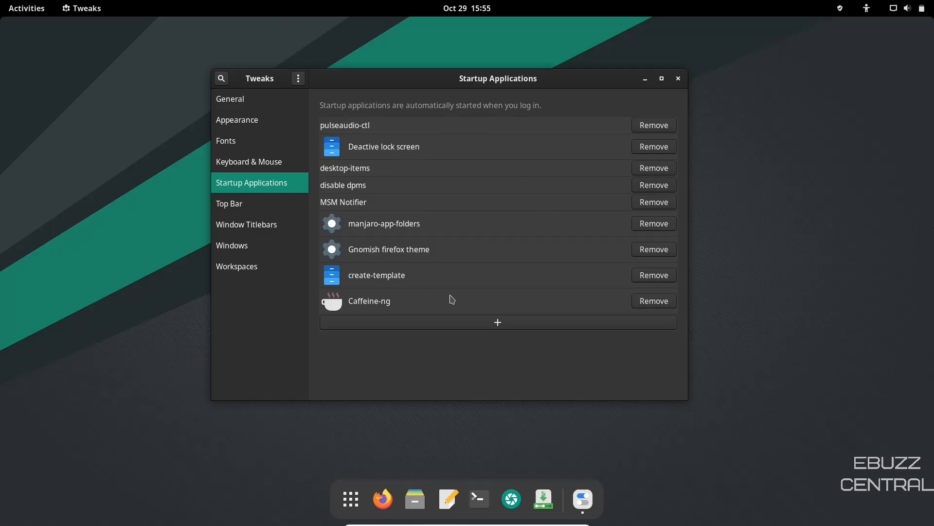
pyautogui.moveTo(281, 211)
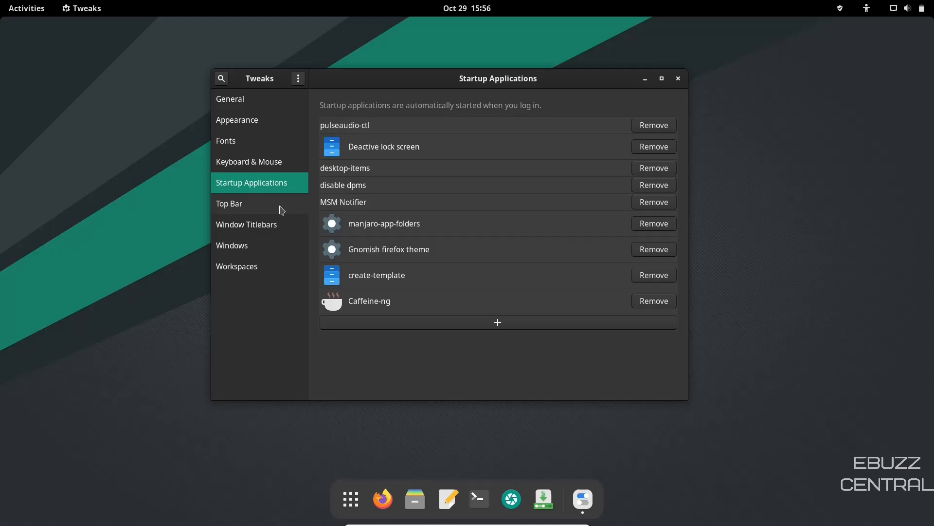
pyautogui.moveTo(239, 208)
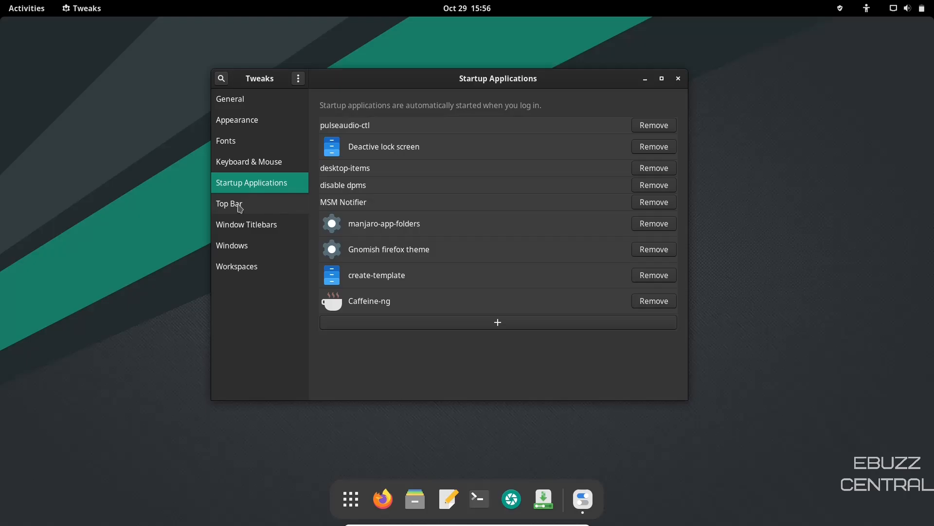
pyautogui.click(229, 204)
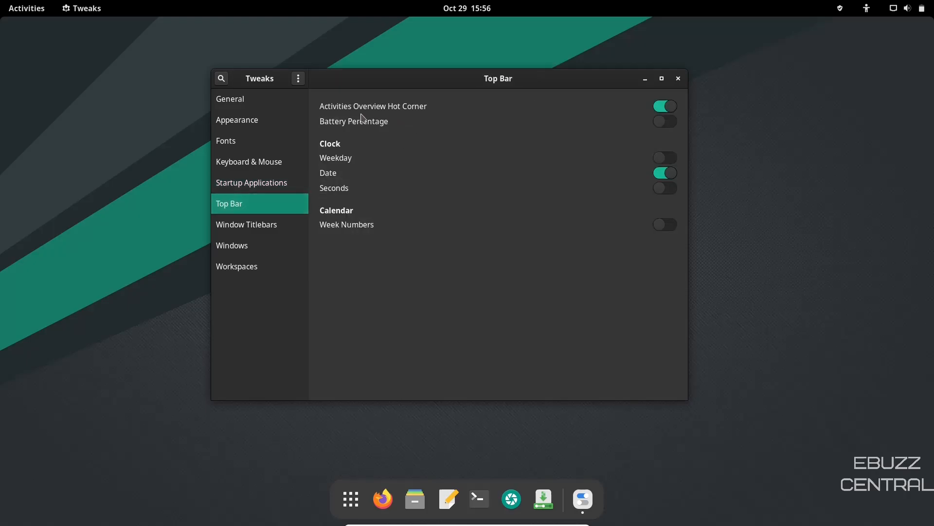
pyautogui.moveTo(3, 23)
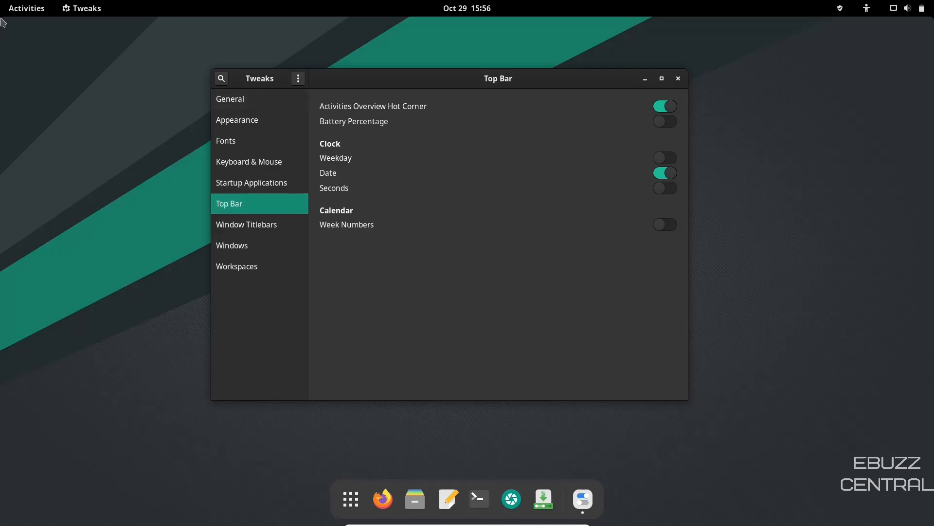
# Check the Activities overview, return to Tweaks and toggle the hot corner off and back on.
pyautogui.click(26, 8)
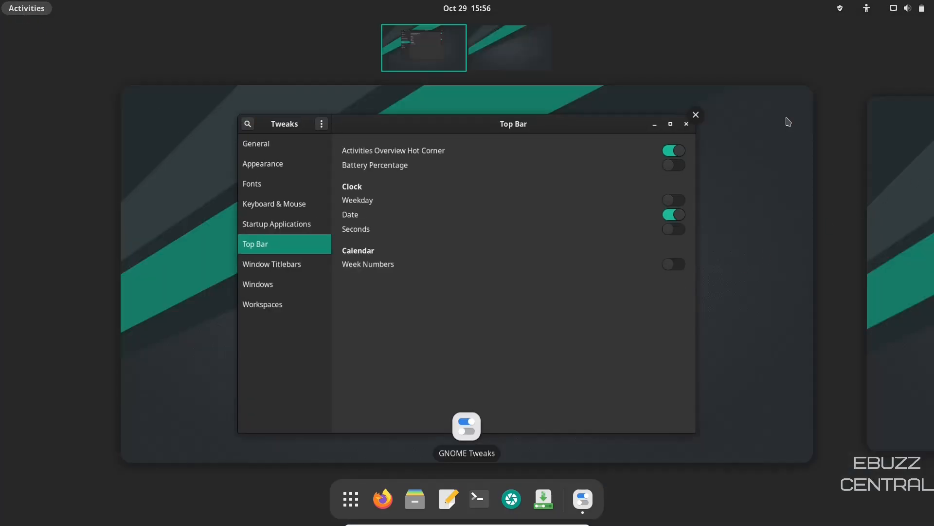
pyautogui.moveTo(196, 79)
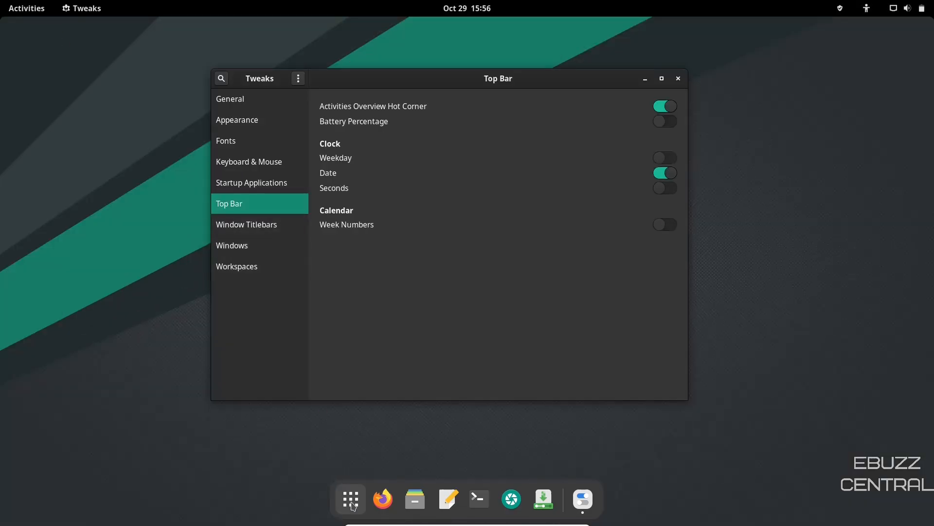
pyautogui.click(678, 77)
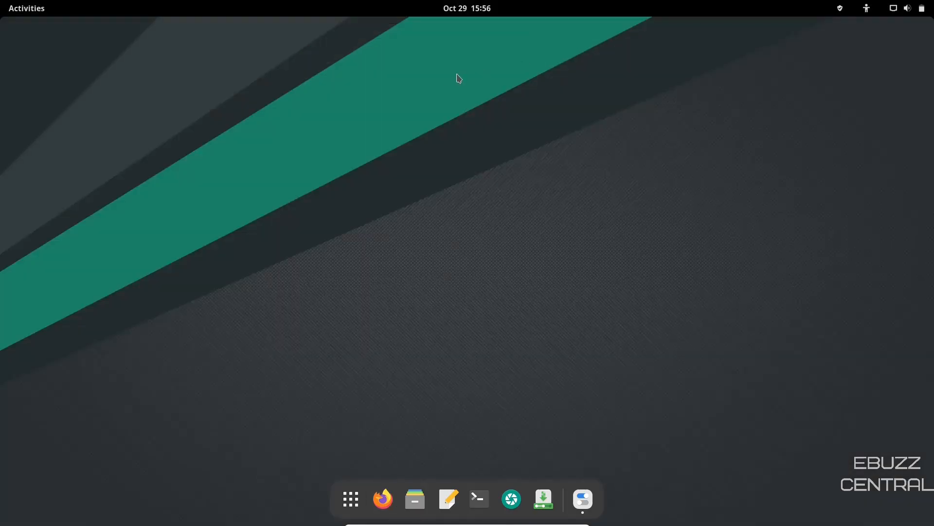
pyautogui.click(350, 498)
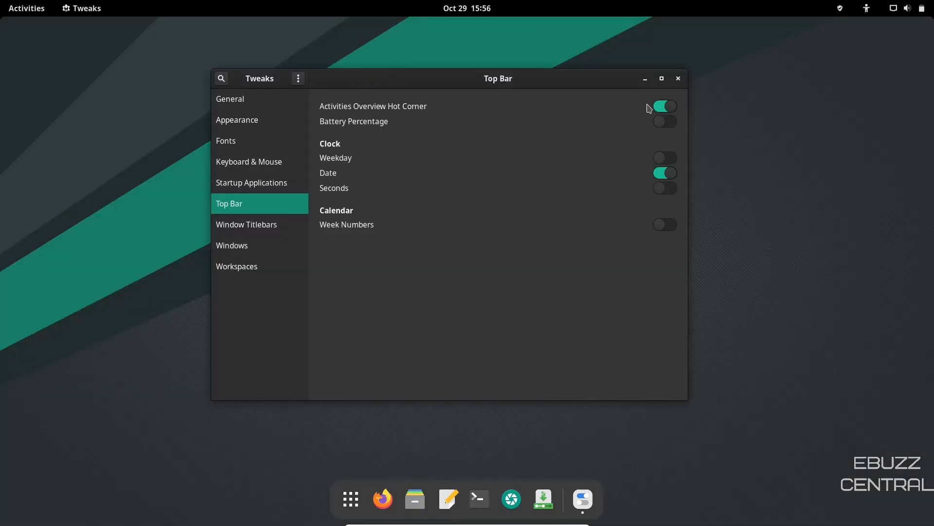
pyautogui.click(665, 106)
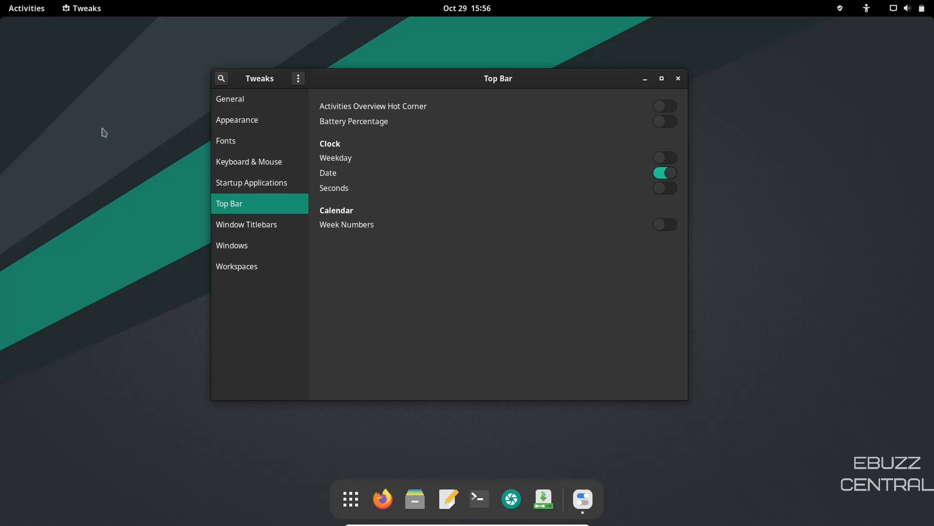
pyautogui.moveTo(672, 110)
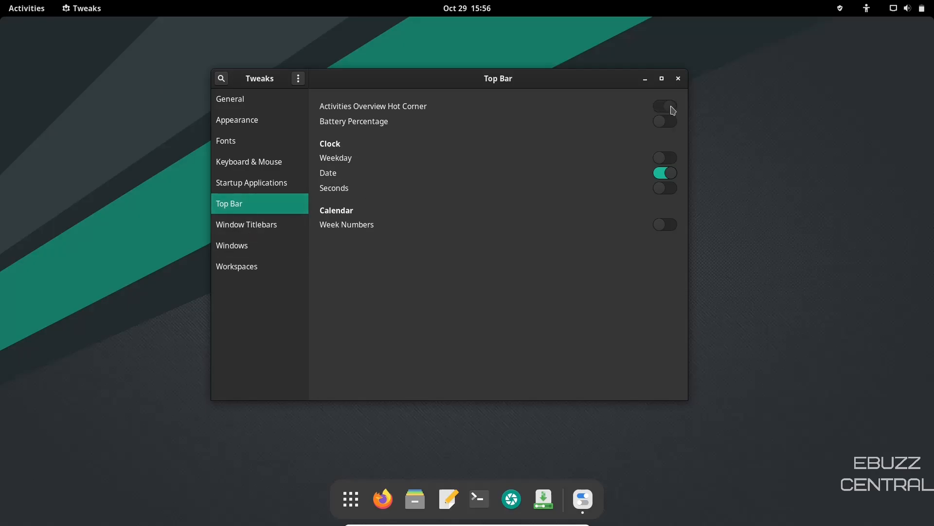
pyautogui.click(665, 106)
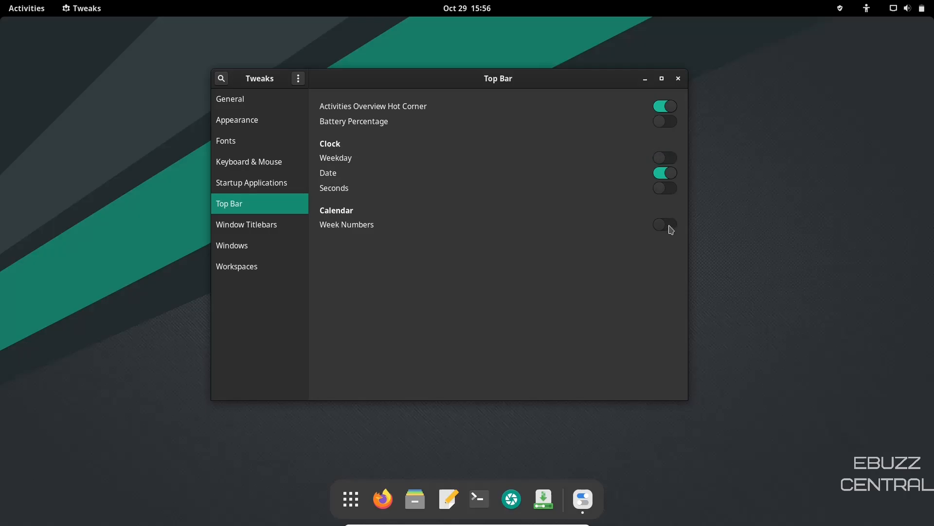
# Enable Calendar Week Numbers and verify them in the top-bar calendar panel.
pyautogui.click(664, 223)
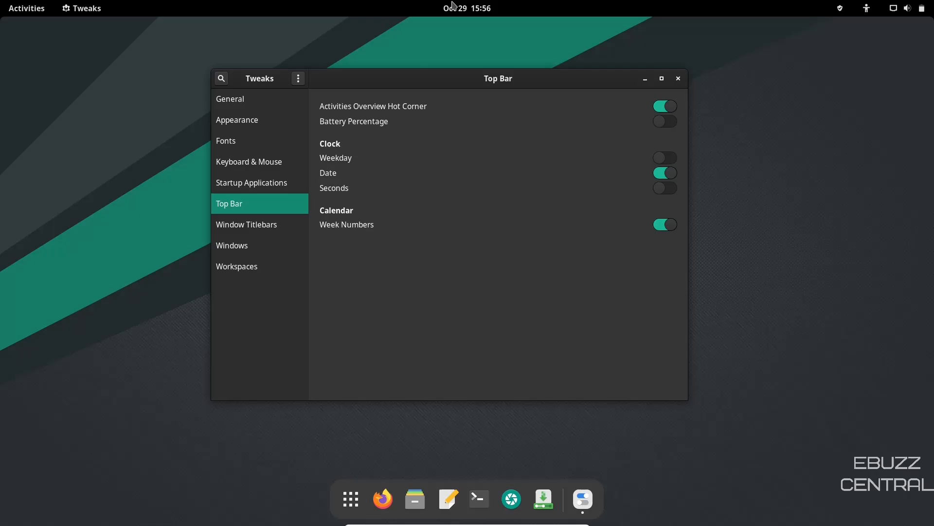
pyautogui.click(466, 8)
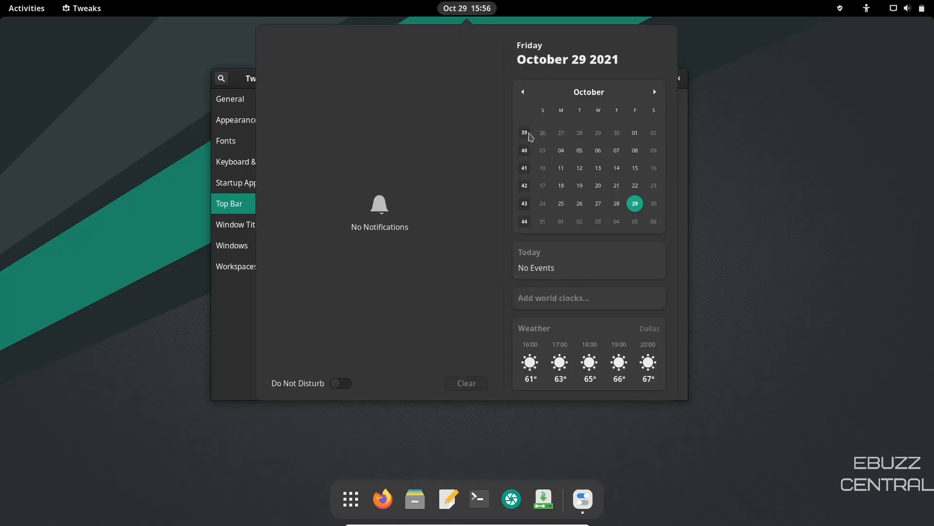
pyautogui.moveTo(519, 192)
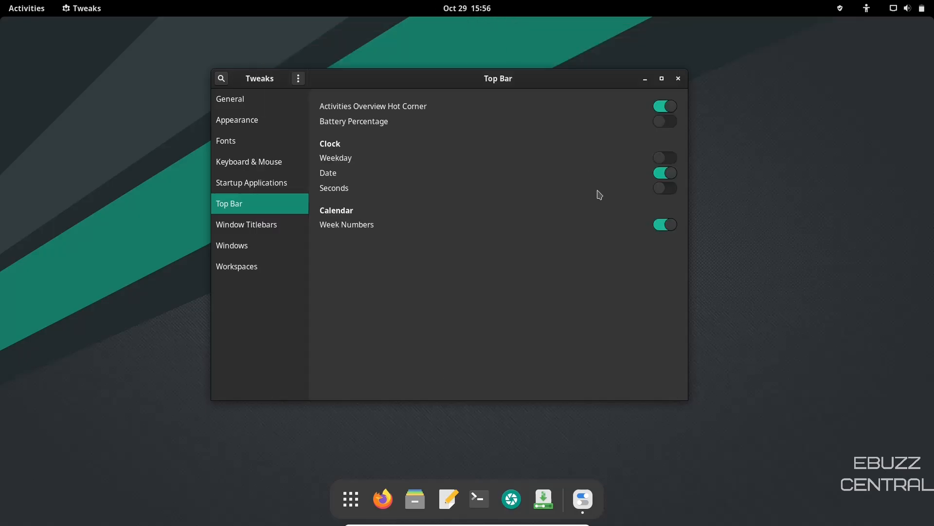
pyautogui.click(247, 224)
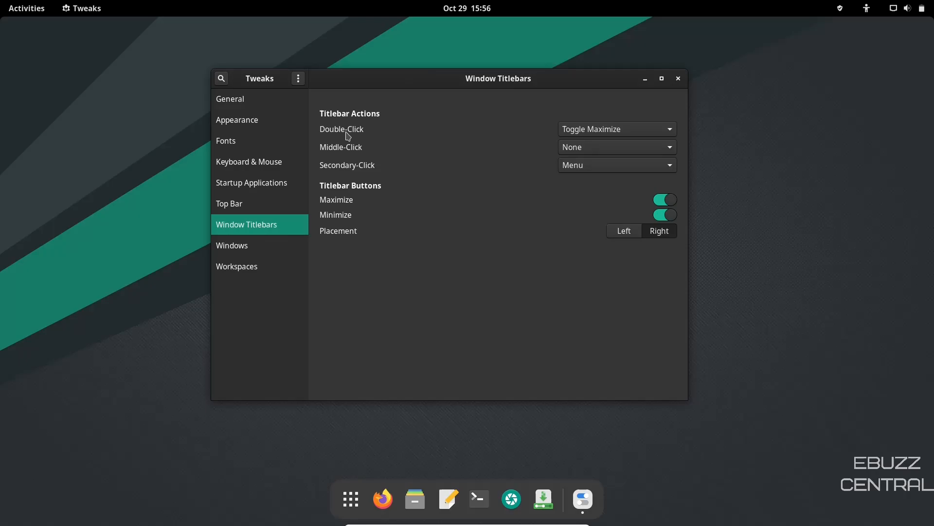
pyautogui.moveTo(353, 171)
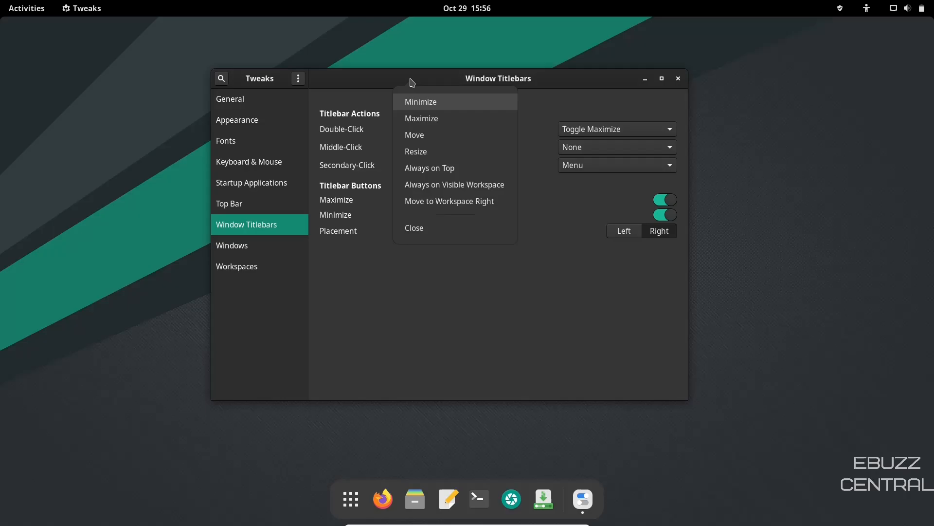
# Dismiss the window menu and switch off the Maximize and Minimize titlebar buttons.
pyautogui.click(418, 82)
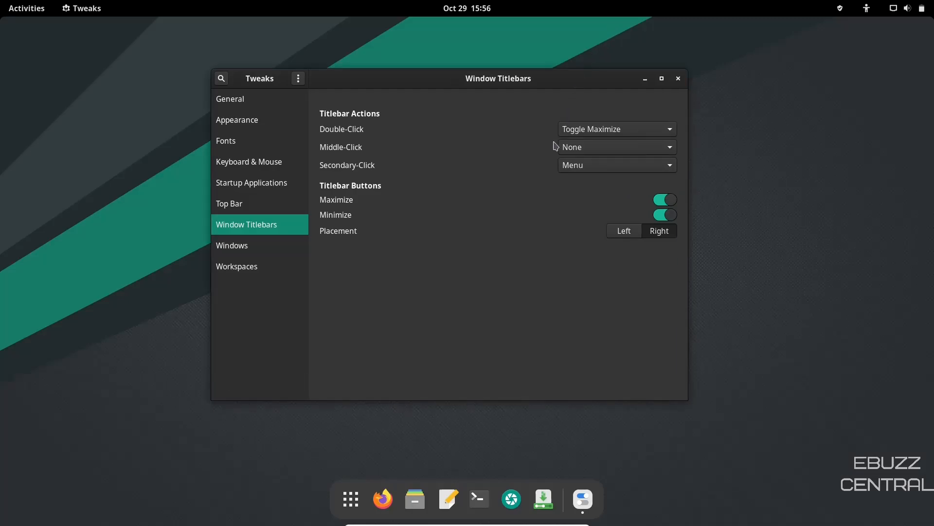
pyautogui.moveTo(457, 82)
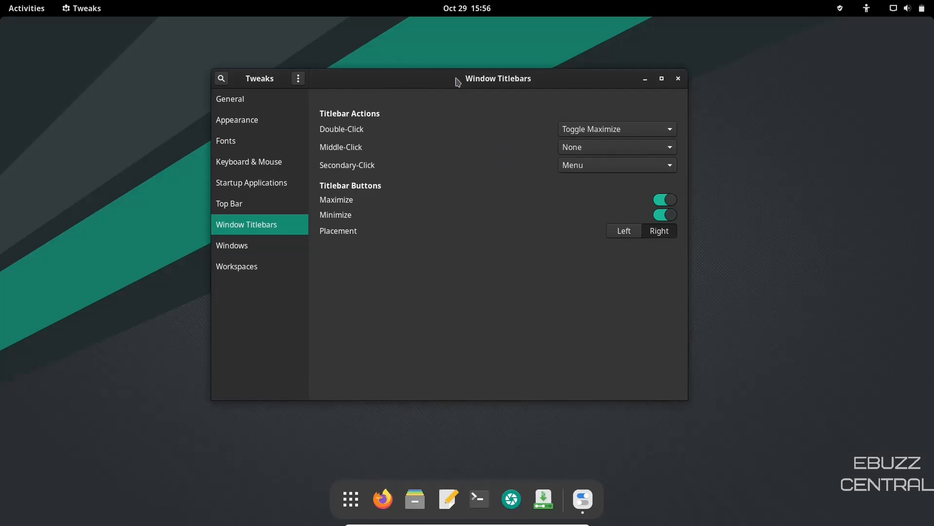
pyautogui.click(664, 215)
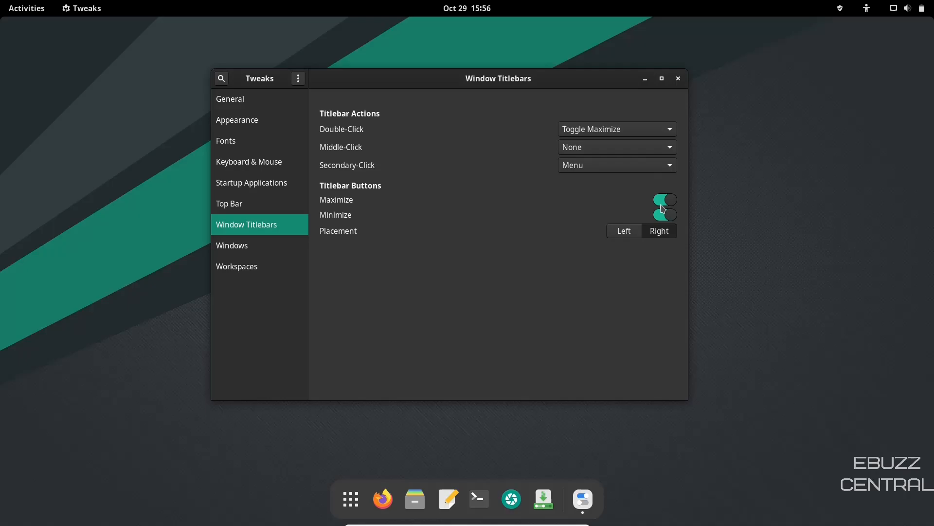
pyautogui.click(663, 214)
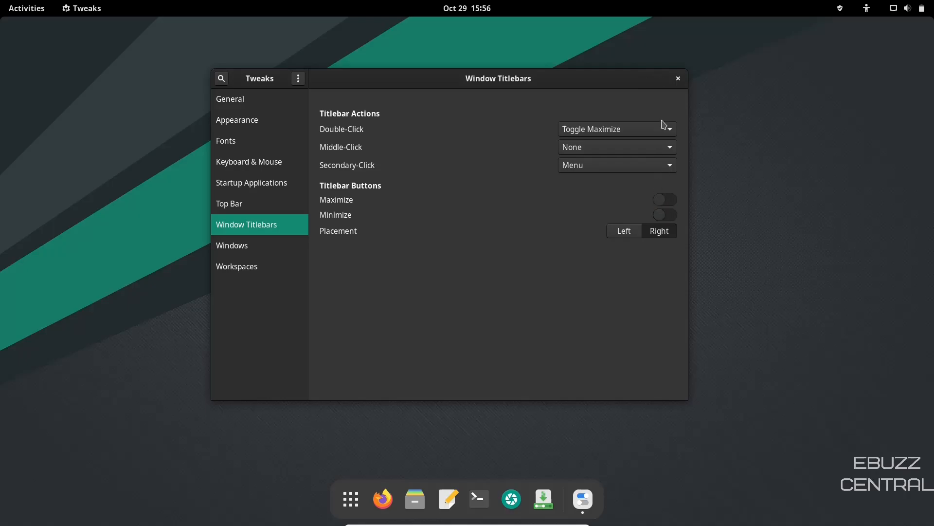
pyautogui.moveTo(620, 87)
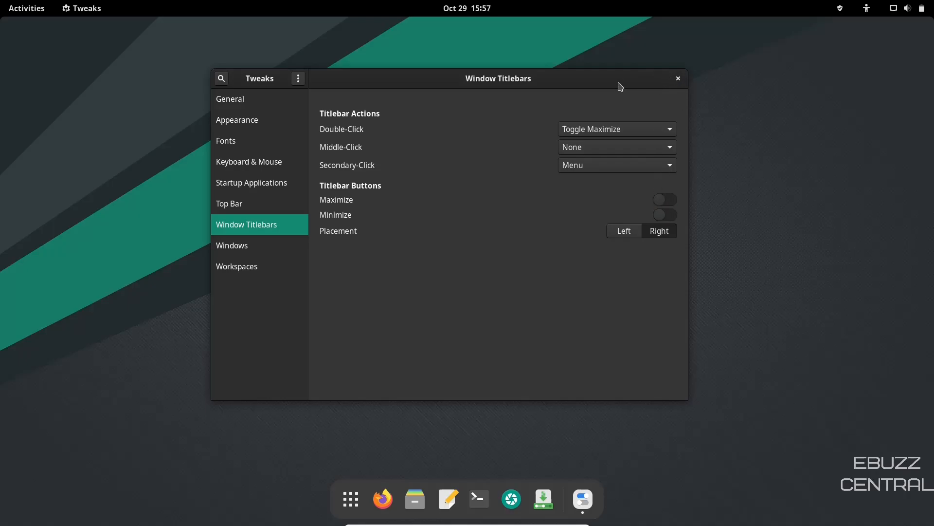
pyautogui.moveTo(559, 84)
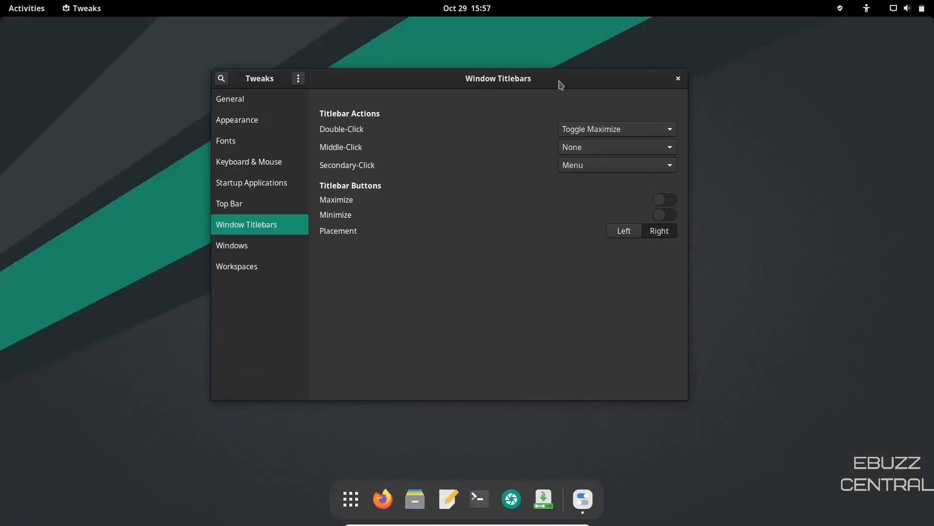
pyautogui.moveTo(395, 273)
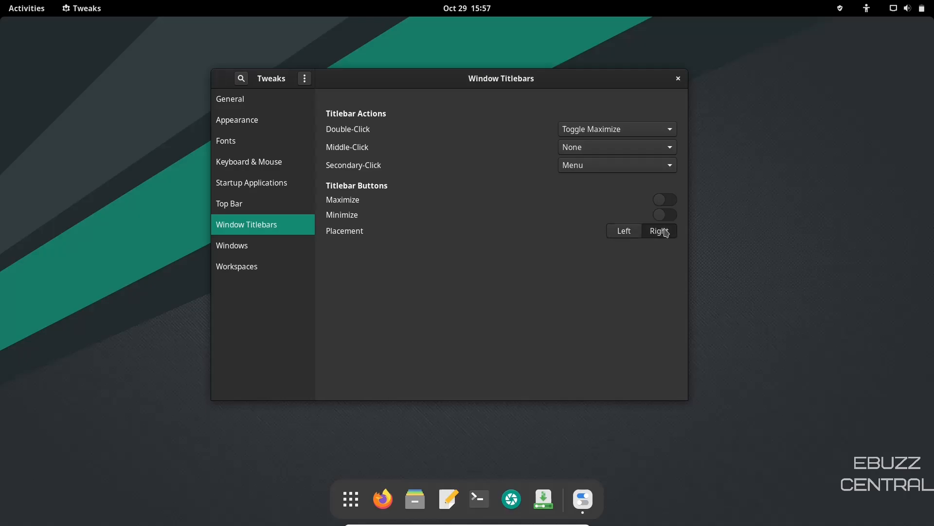
# Review the Windows page, then the Workspaces page with dynamic workspaces on the primary display.
pyautogui.click(231, 245)
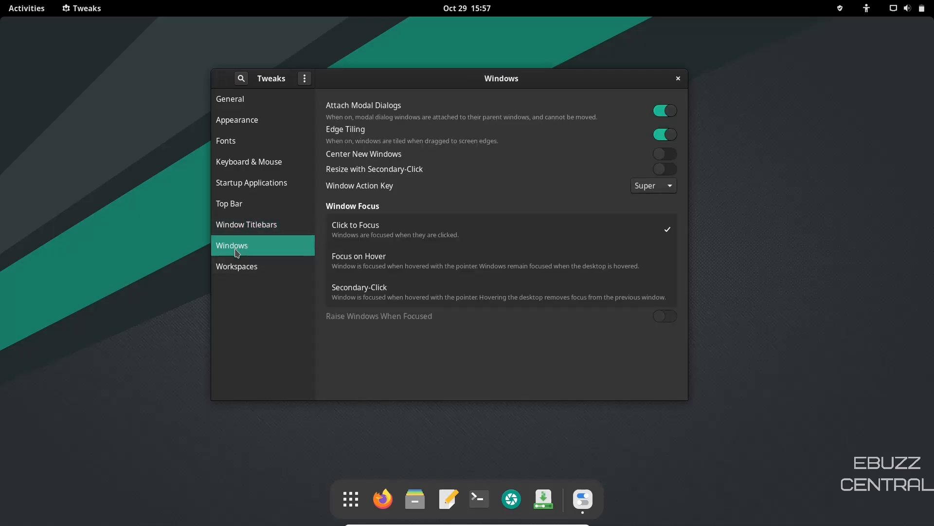
pyautogui.click(237, 265)
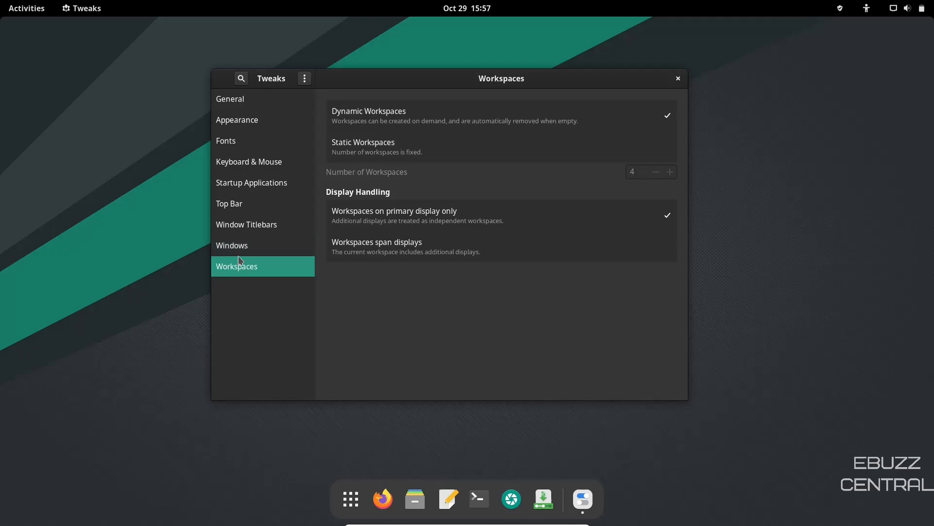
pyautogui.moveTo(678, 77)
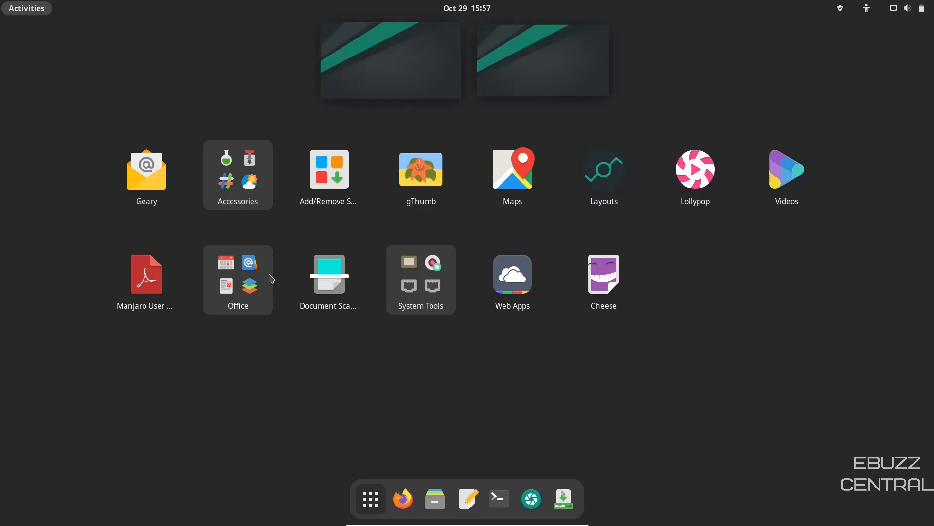
# Look in the Accessories app folder, then launch Add/Remove Software on its Browse view.
pyautogui.click(238, 174)
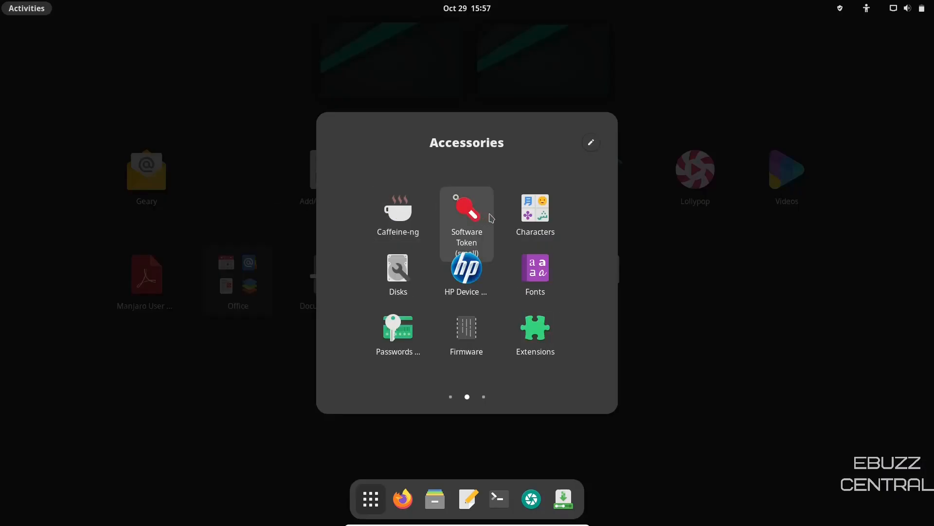
pyautogui.moveTo(490, 308)
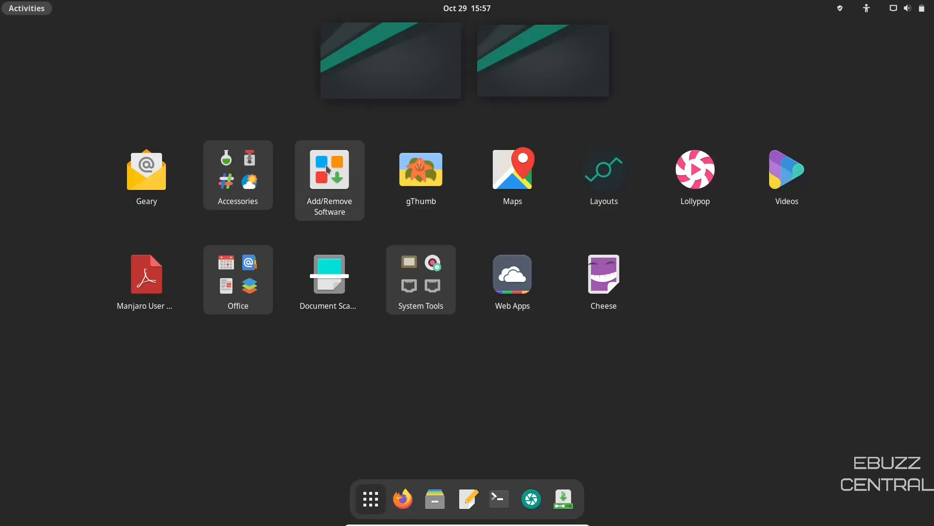
pyautogui.click(328, 171)
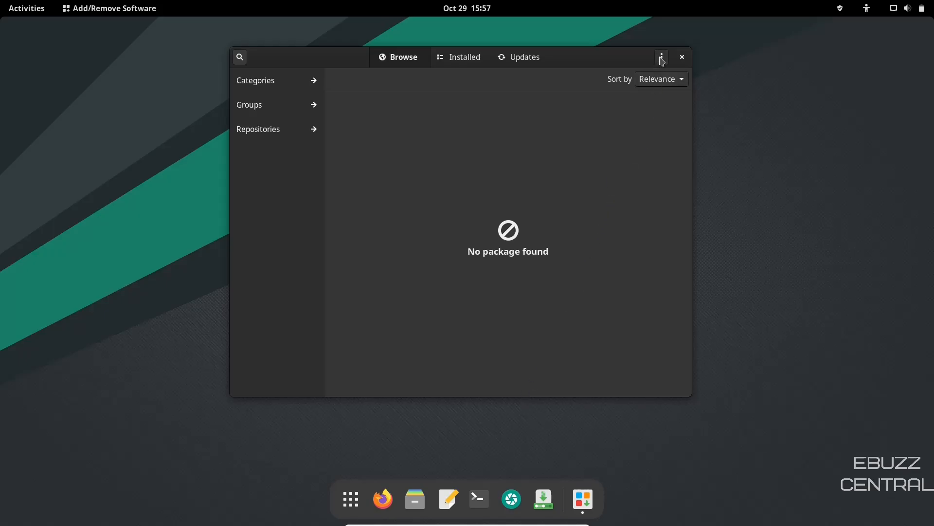
# In Pamac Preferences enable AUR support, review the General settings, and close back to Browse.
pyautogui.click(661, 56)
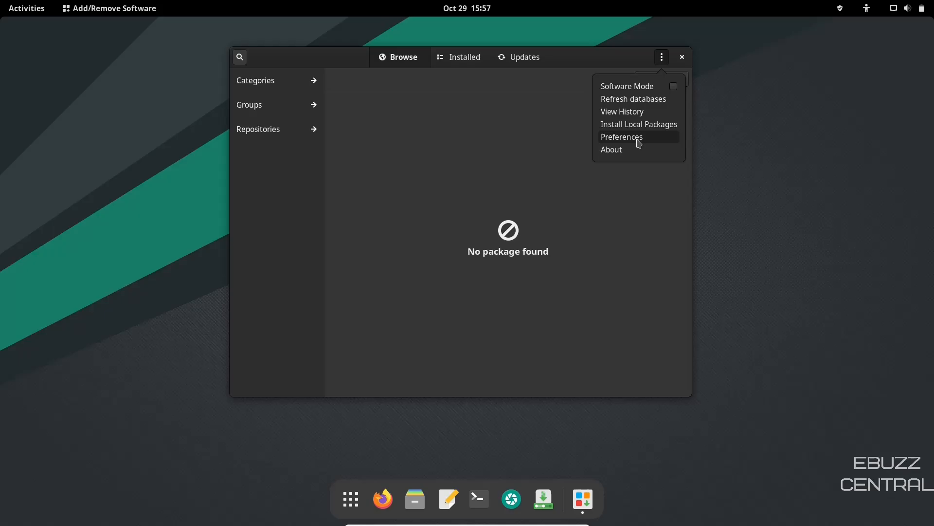
pyautogui.click(622, 137)
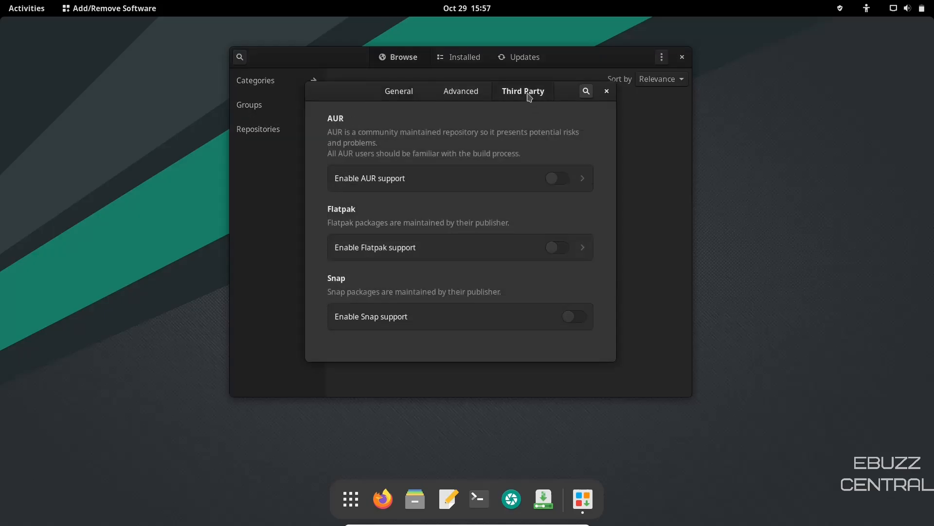
pyautogui.click(557, 177)
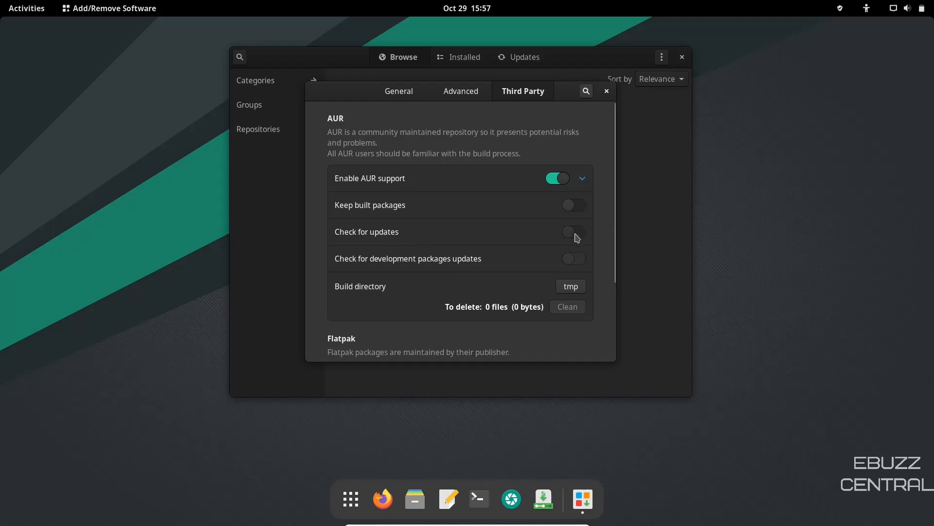
pyautogui.click(572, 232)
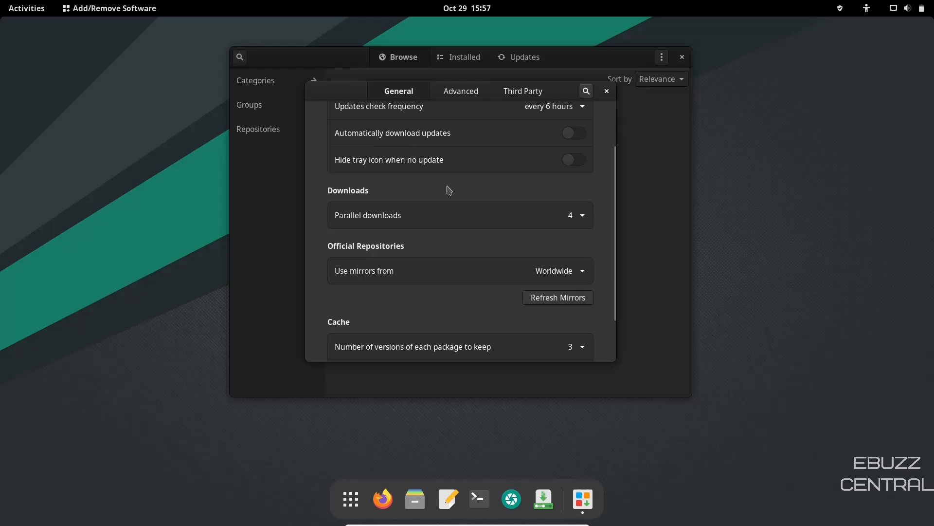
pyautogui.scroll(-3)
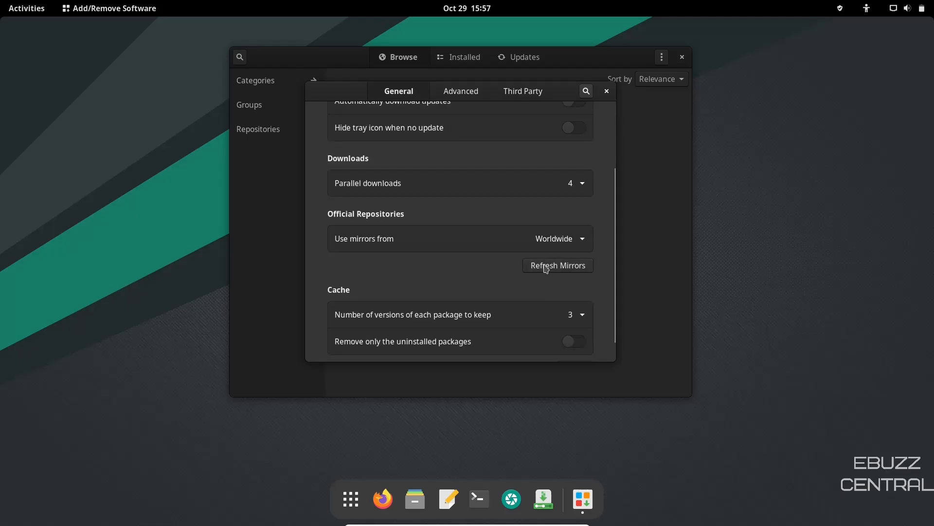
pyautogui.moveTo(471, 277)
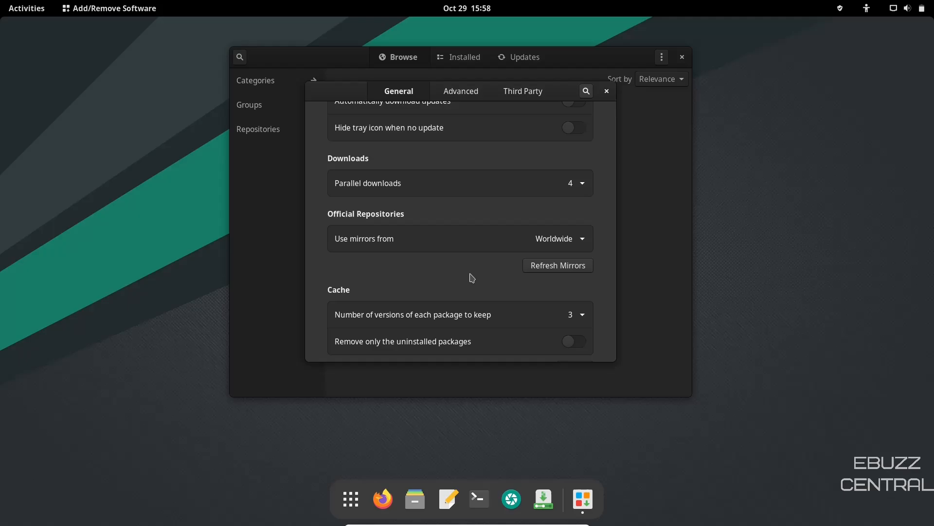
pyautogui.click(606, 91)
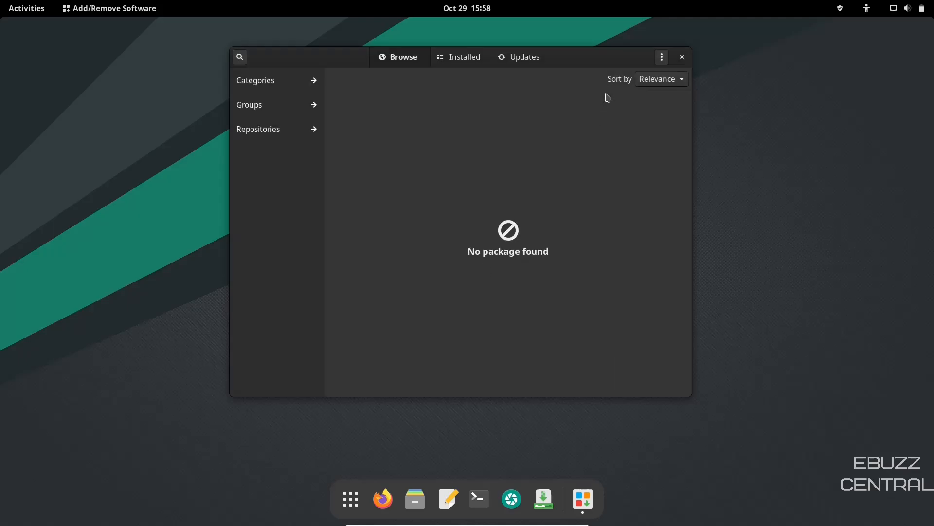
pyautogui.moveTo(326, 210)
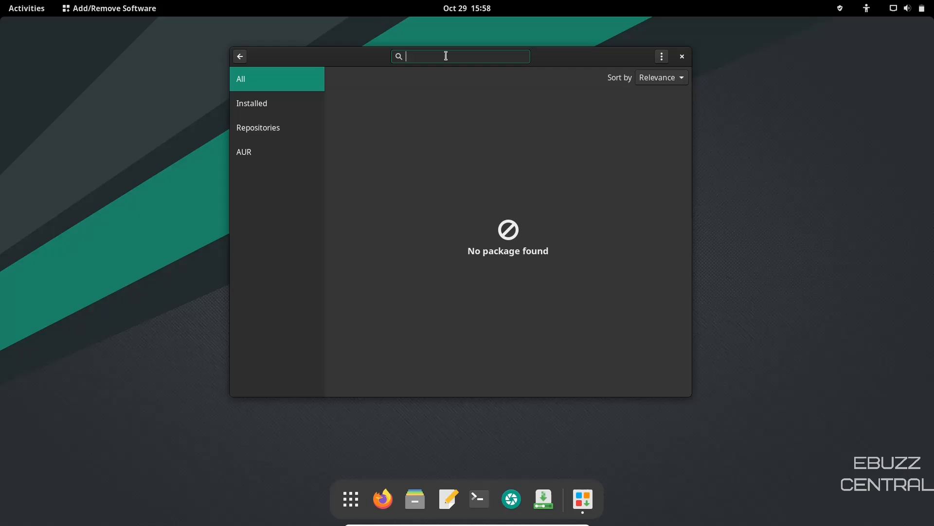
# Search Pamac for 'mailspring' and show the Mailspring 1.9.2-2 AUR package result.
pyautogui.write('mailspring')
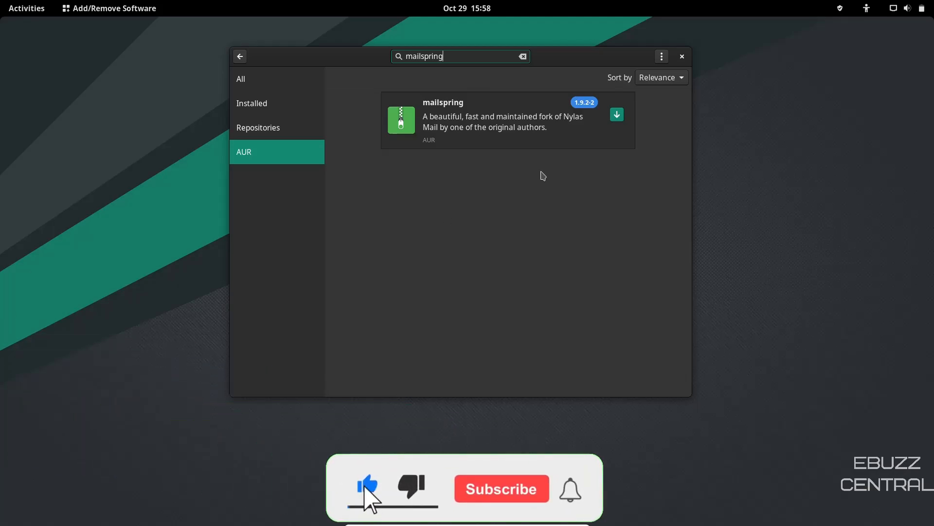
pyautogui.click(500, 488)
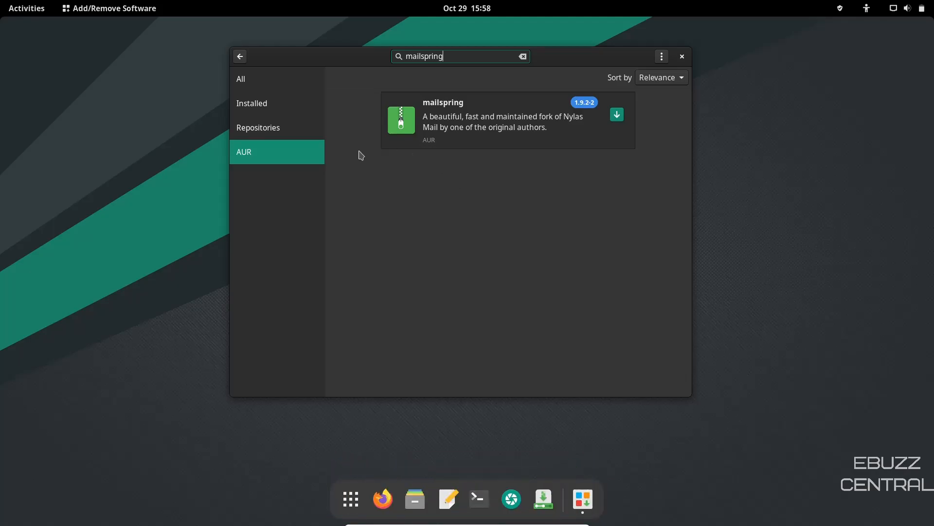
pyautogui.moveTo(239, 57)
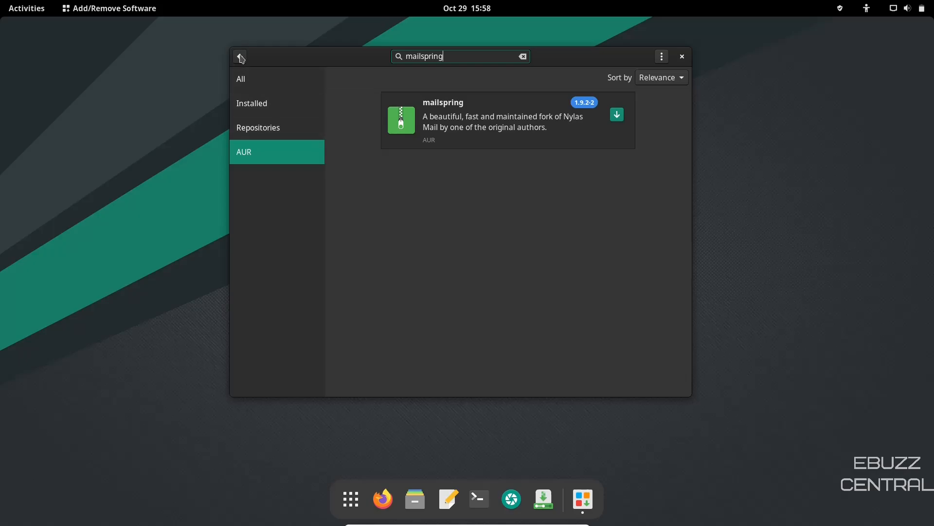
# Leave the search, close Pamac without installing, and bring up the application grid.
pyautogui.click(240, 56)
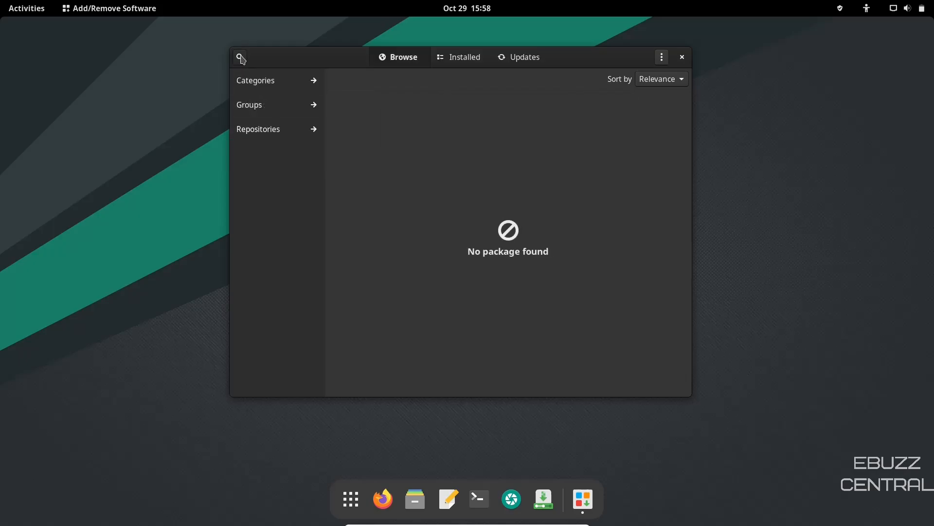
pyautogui.click(681, 57)
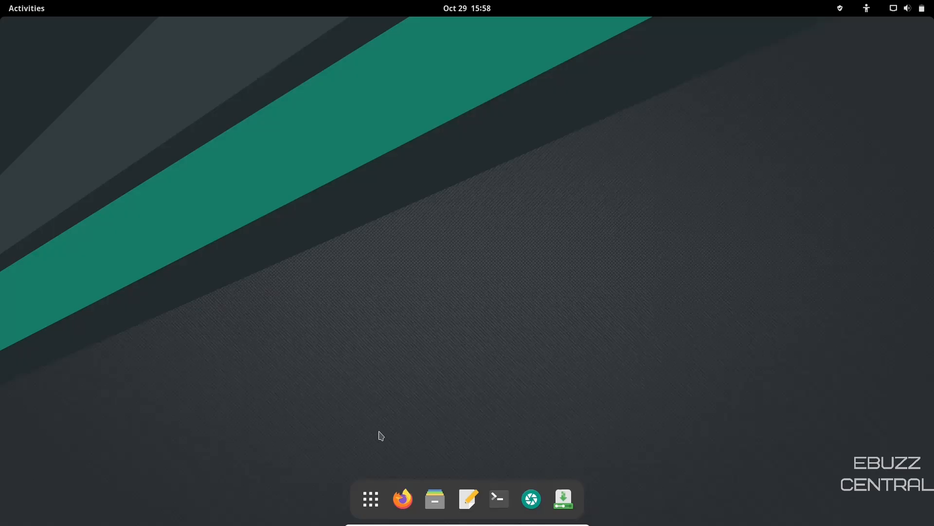
pyautogui.click(370, 499)
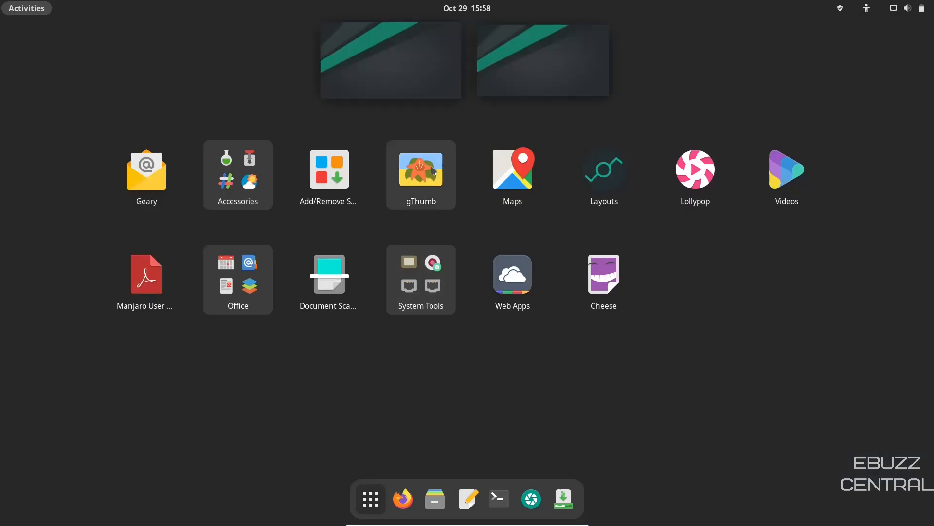
pyautogui.moveTo(603, 174)
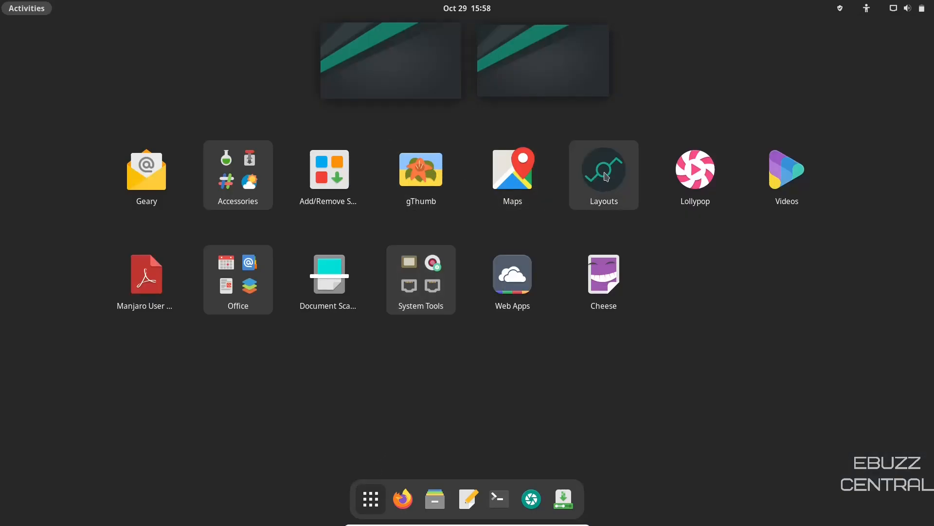
pyautogui.moveTo(610, 178)
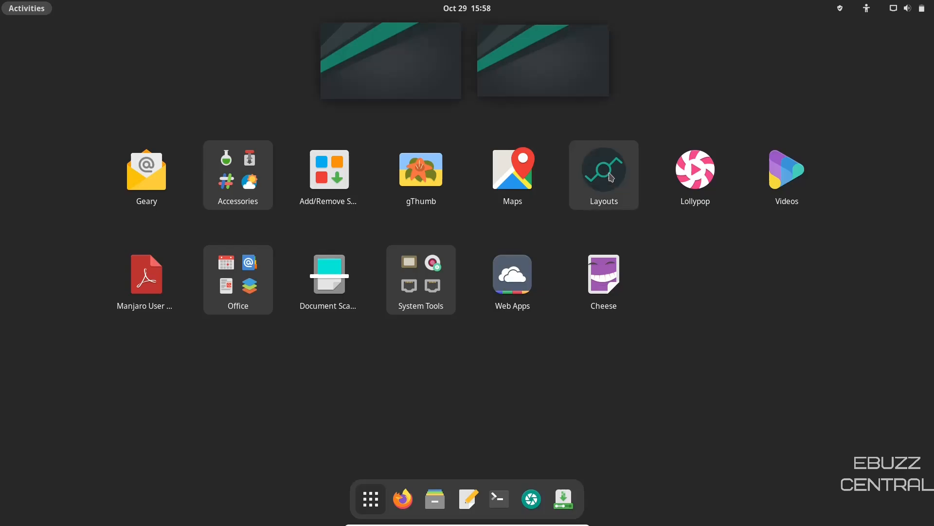
# Launch Layouts Switcher and apply the Manjaro Legacy layout.
pyautogui.click(603, 168)
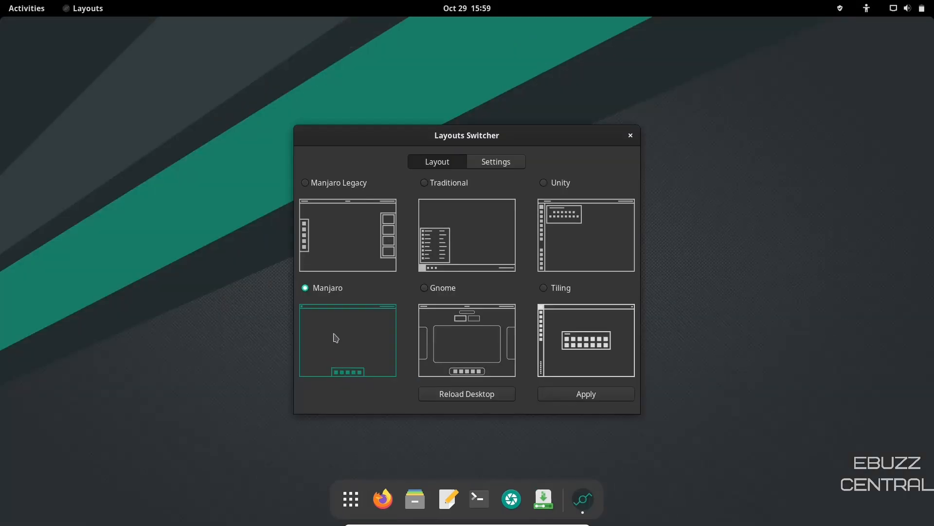
pyautogui.moveTo(315, 355)
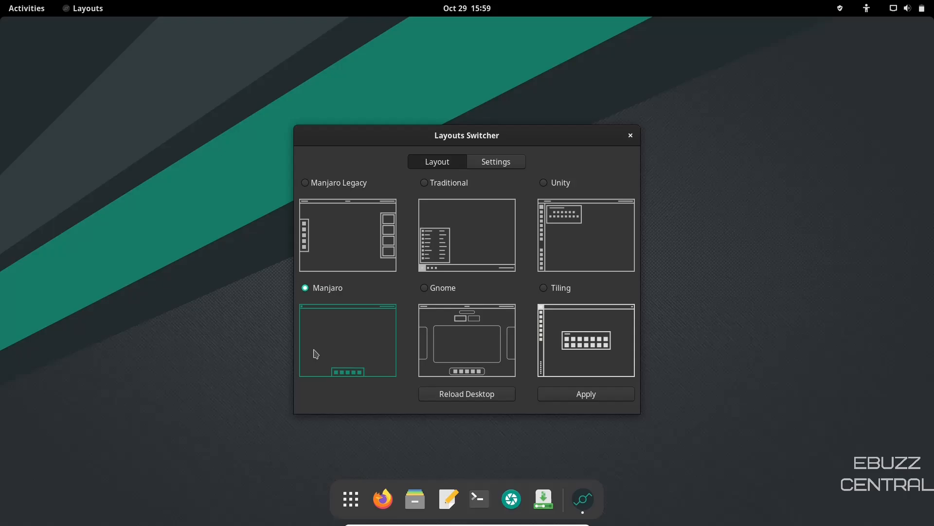
pyautogui.moveTo(340, 355)
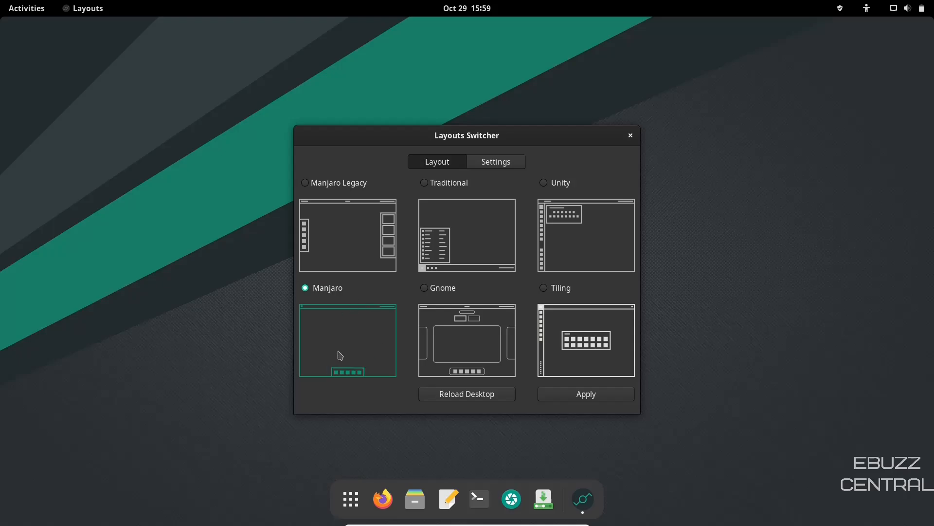
pyautogui.moveTo(336, 248)
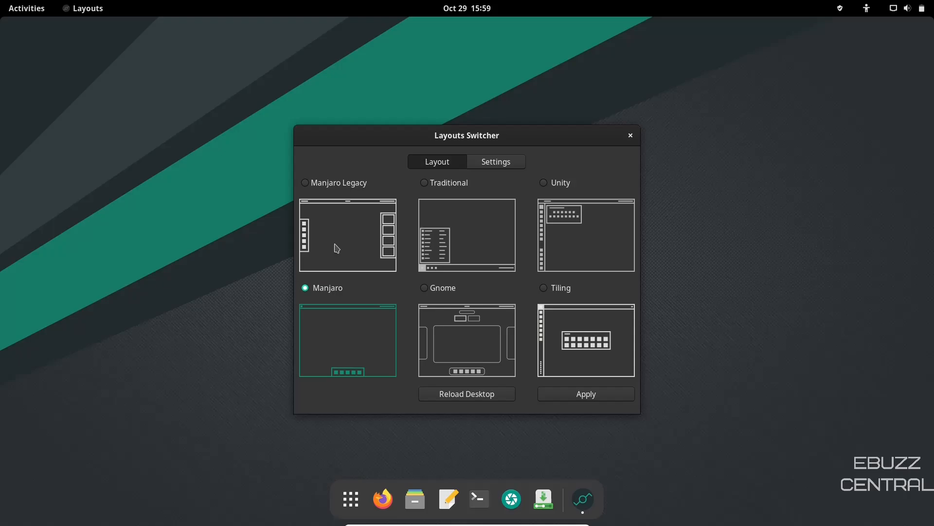
pyautogui.click(305, 182)
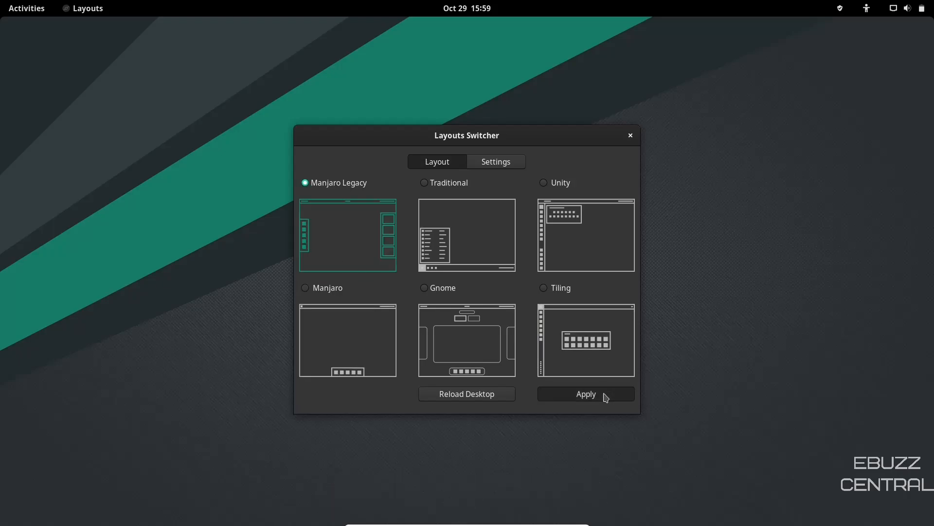
pyautogui.click(585, 394)
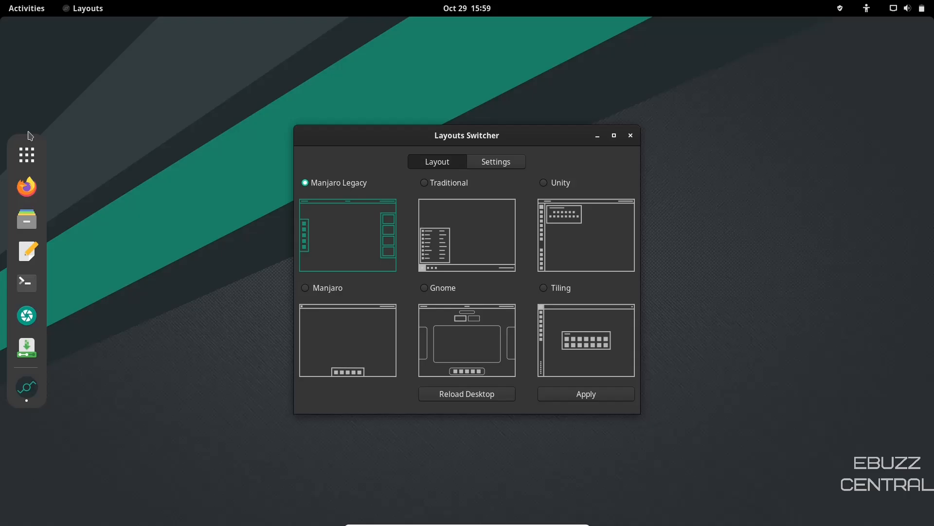
# Apply the Traditional layout with bottom taskbar and desktop icons, and peek at the ArcMenu.
pyautogui.click(424, 182)
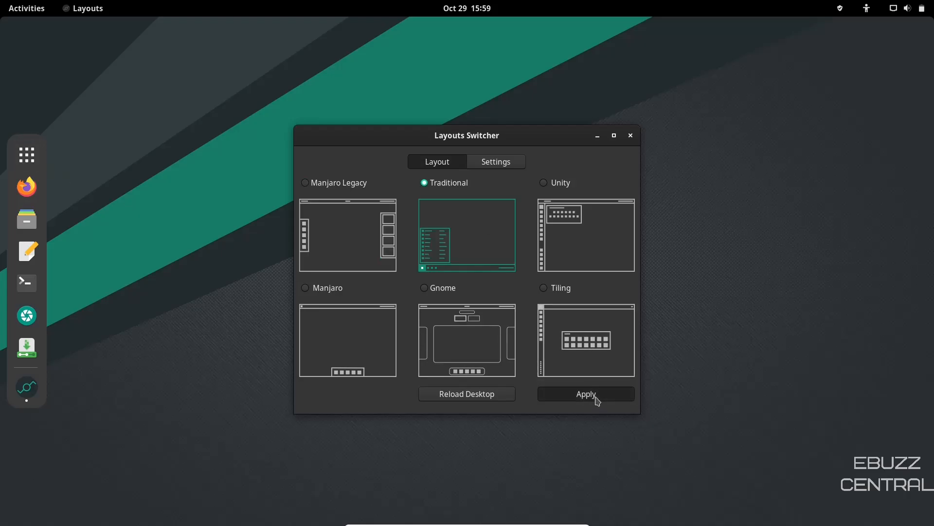
pyautogui.click(585, 393)
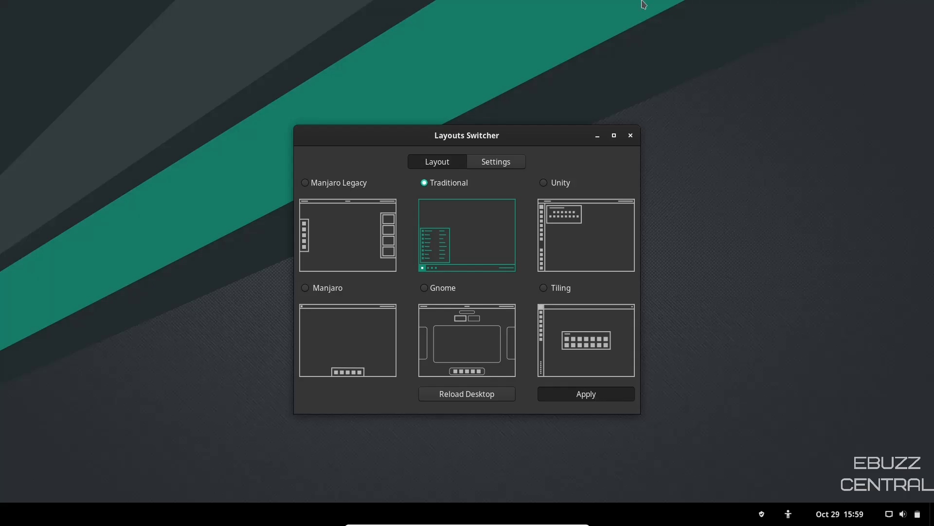
pyautogui.click(585, 393)
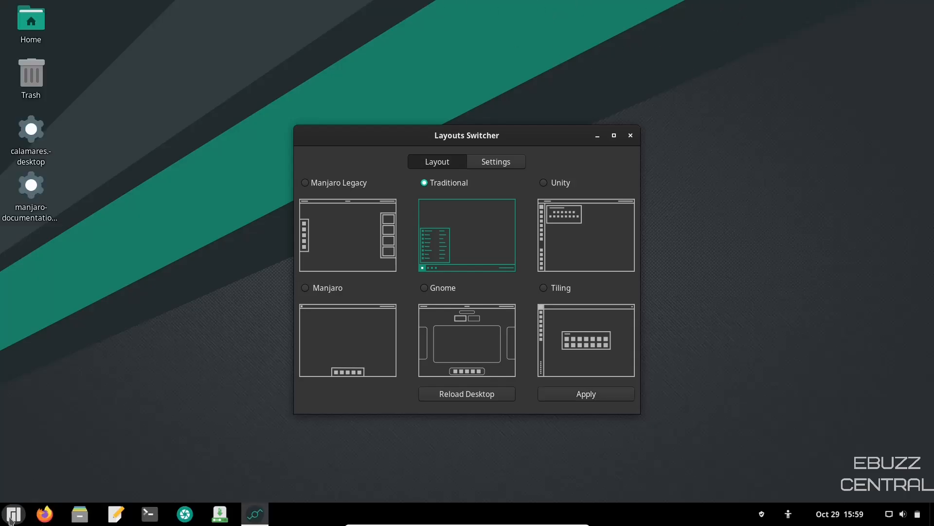
pyautogui.moveTo(3, 410)
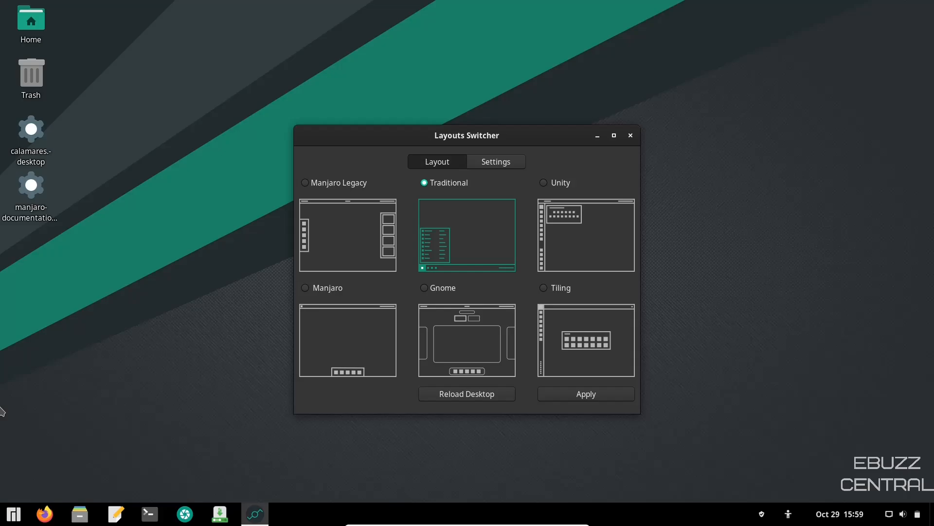
pyautogui.click(13, 514)
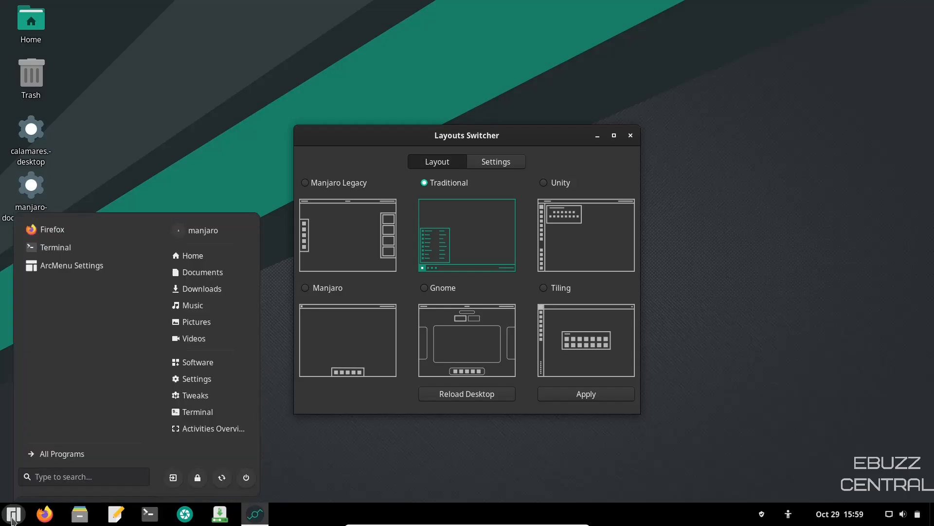
pyautogui.moveTo(133, 168)
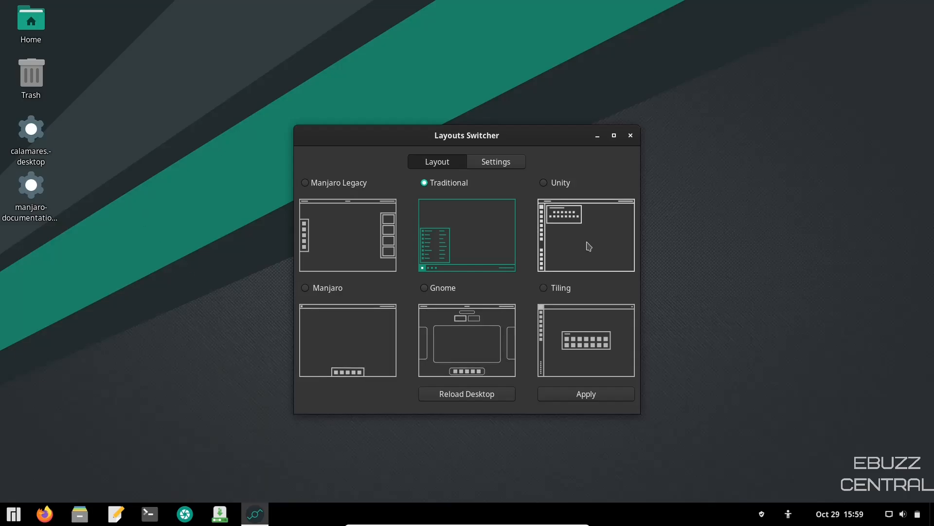
# Apply the Unity layout, then switch back to Gnome and confirm the Activities overview works.
pyautogui.click(544, 182)
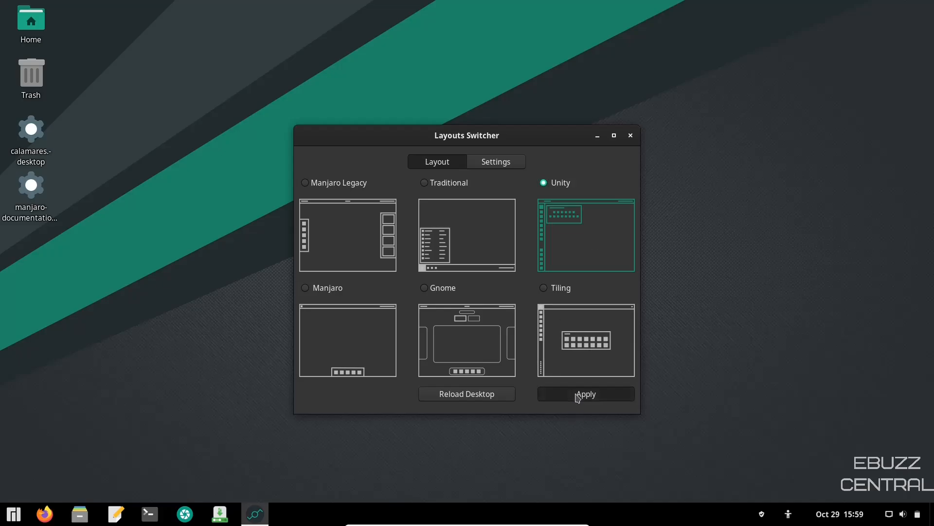
pyautogui.click(585, 394)
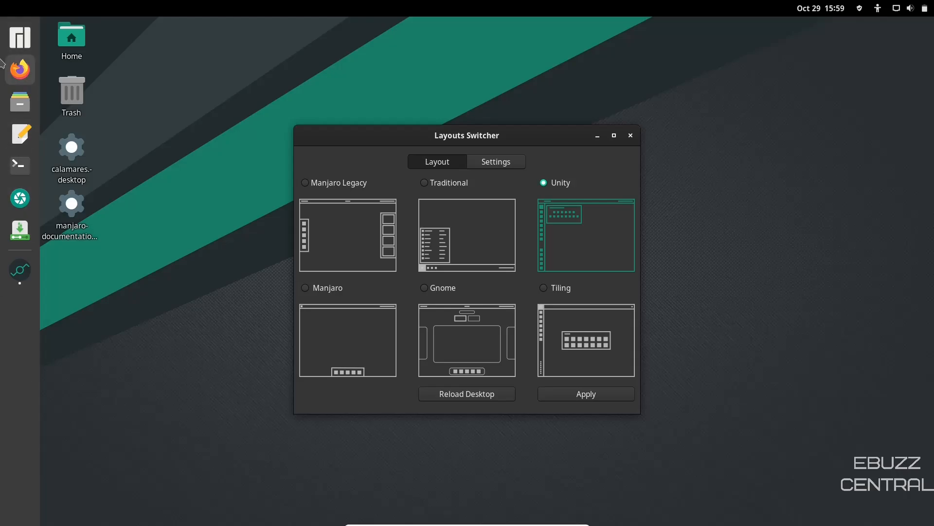
pyautogui.moveTo(3, 379)
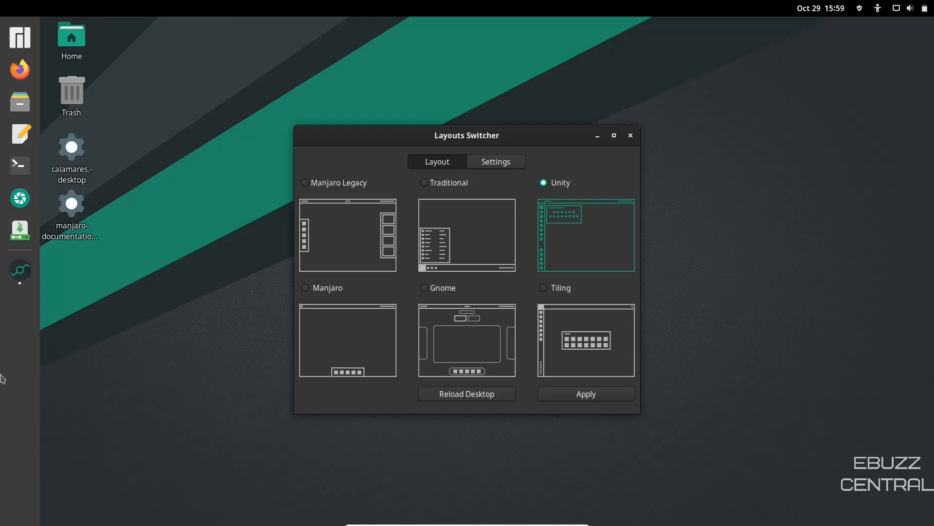
pyautogui.moveTo(336, 347)
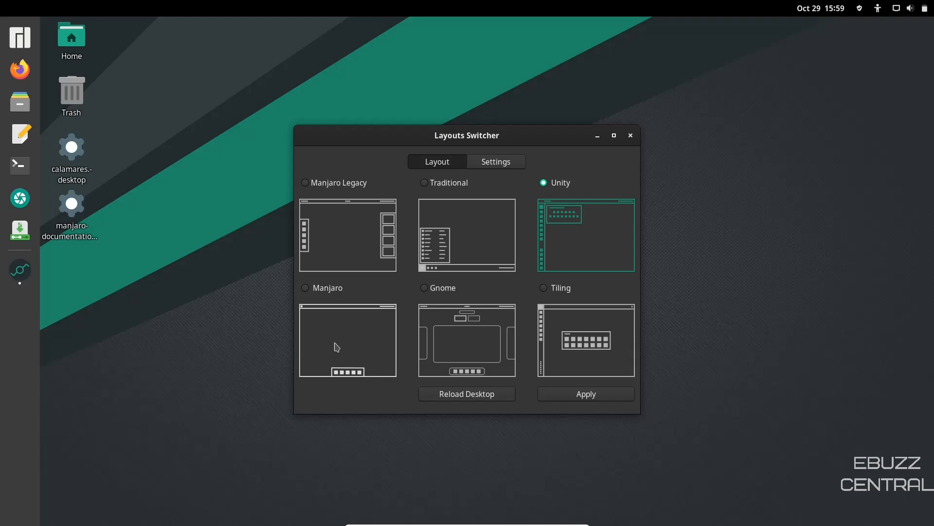
pyautogui.click(305, 288)
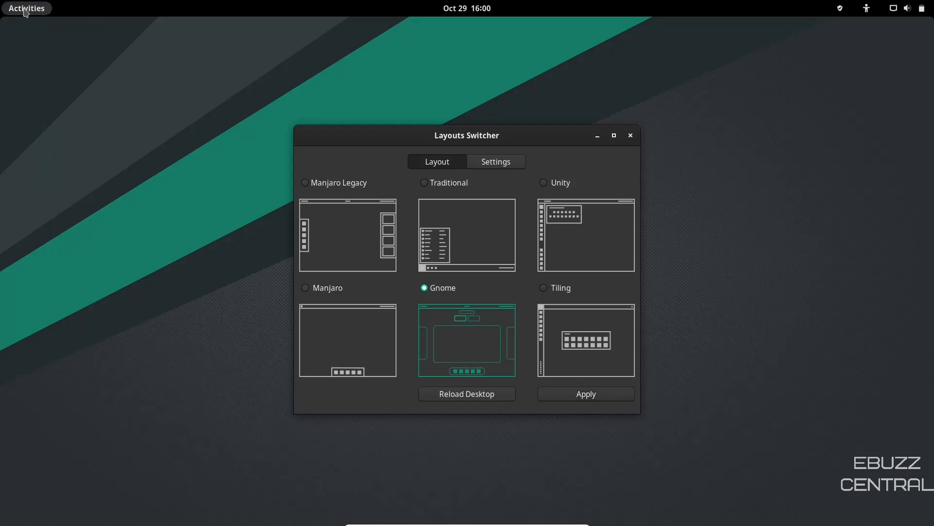
pyautogui.click(26, 8)
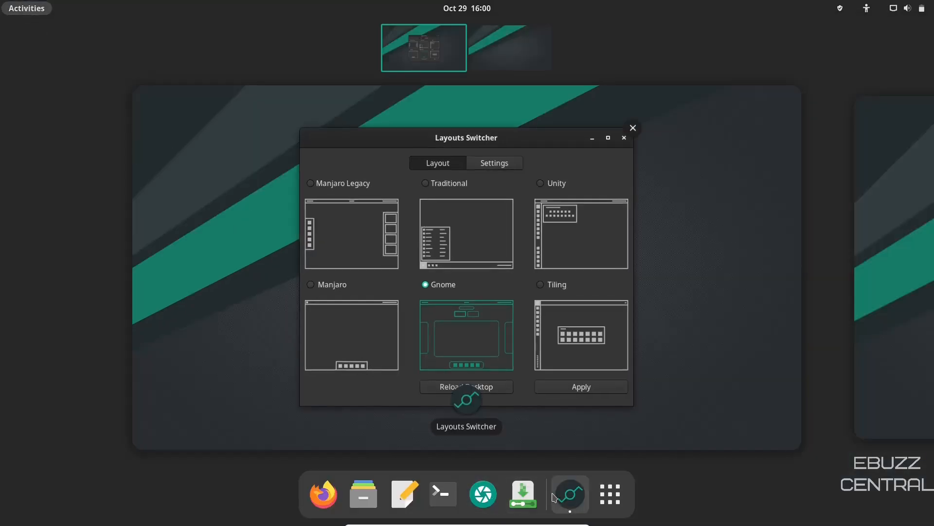
pyautogui.moveTo(403, 494)
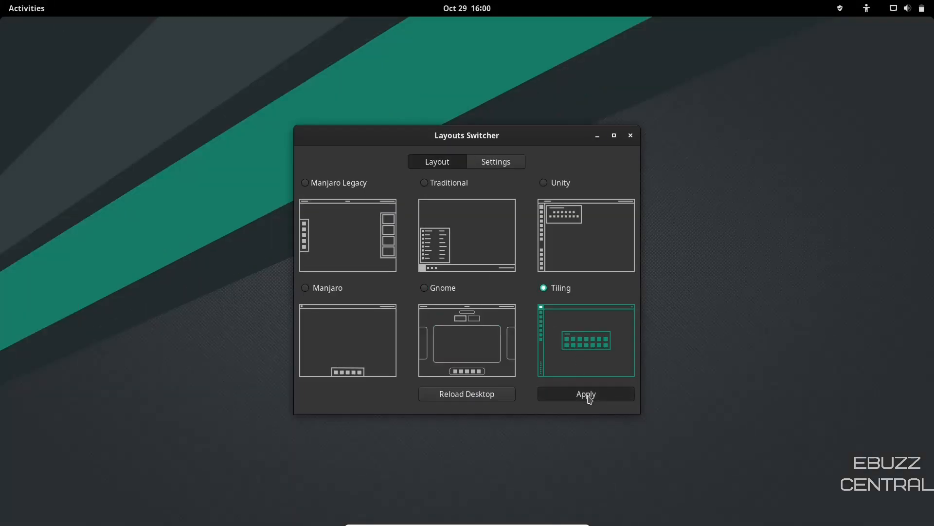
# Apply the Tiling layout, then choose and apply the Manjaro layout to bring back the dock.
pyautogui.click(585, 393)
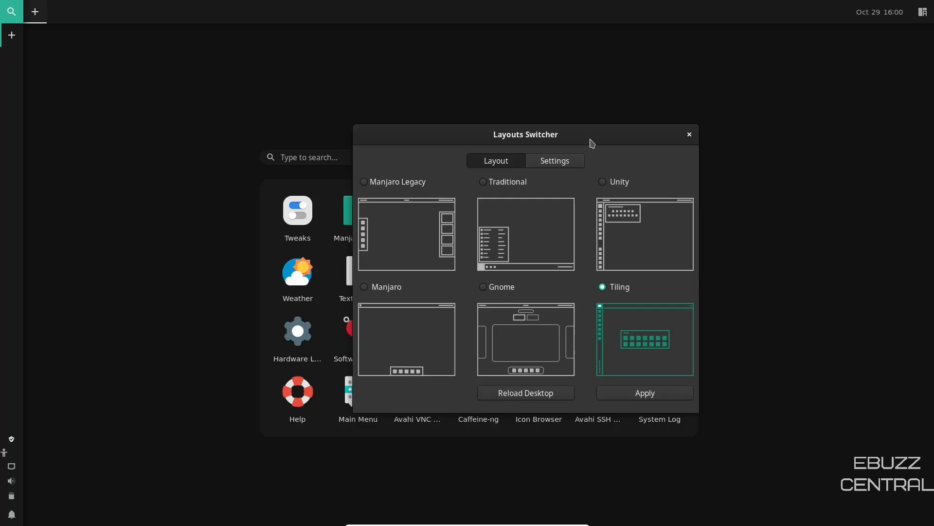
pyautogui.moveTo(661, 281)
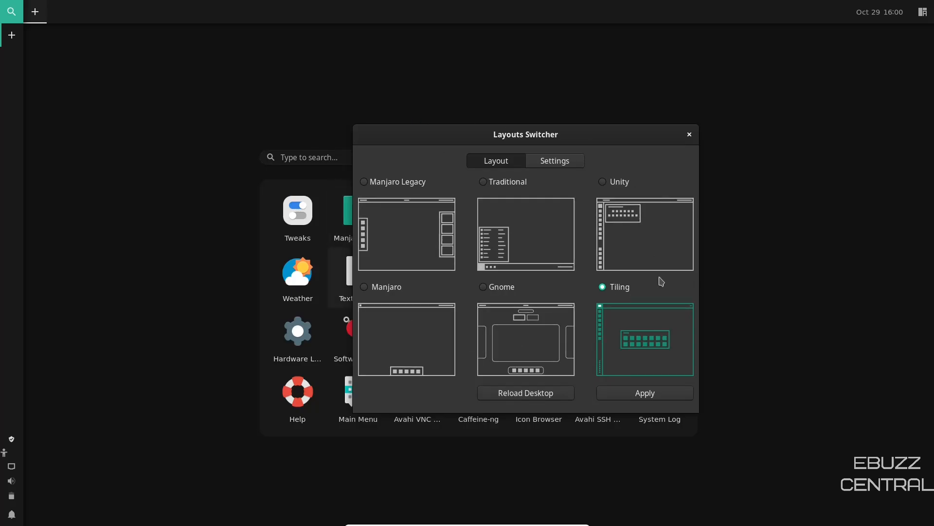
pyautogui.moveTo(438, 322)
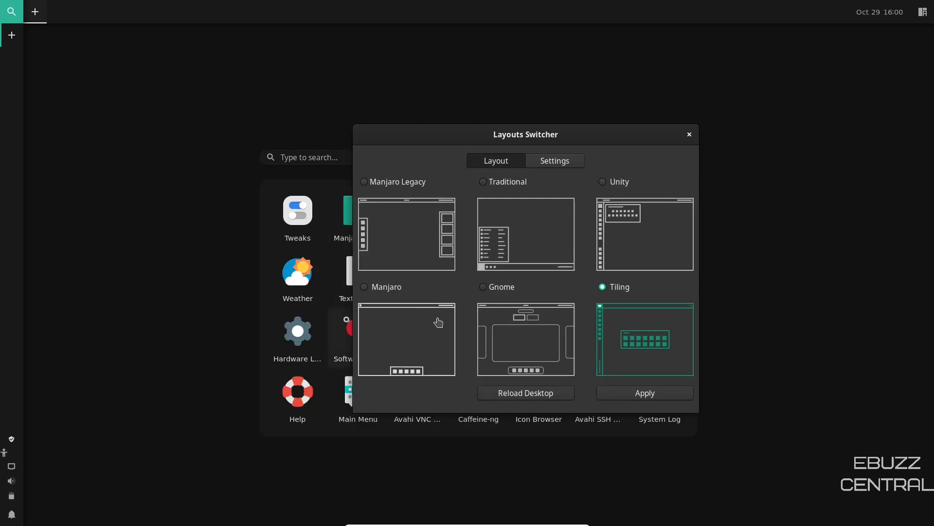
pyautogui.moveTo(364, 359)
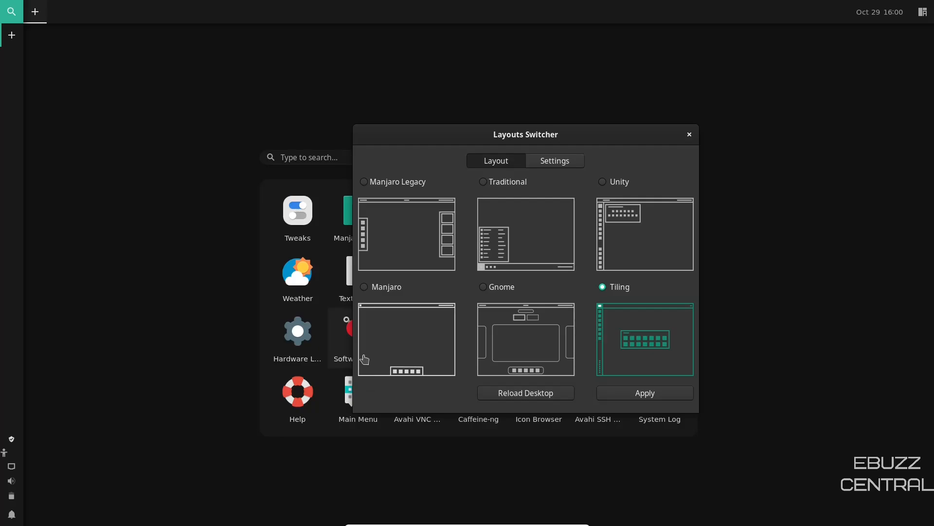
pyautogui.click(363, 286)
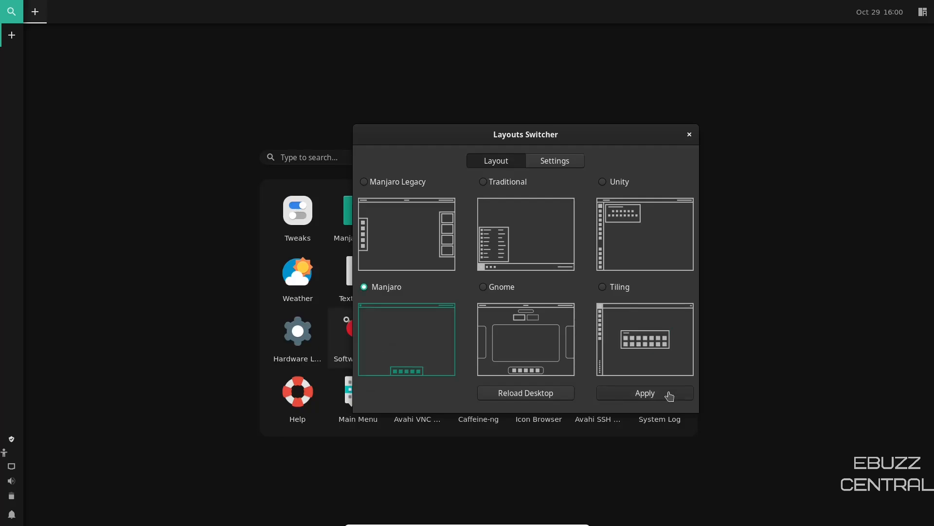
pyautogui.click(643, 392)
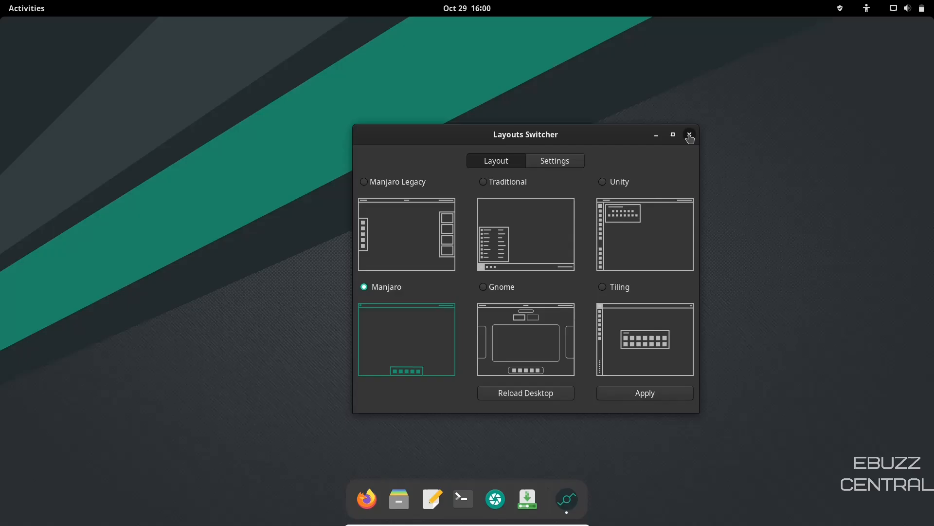
pyautogui.click(689, 135)
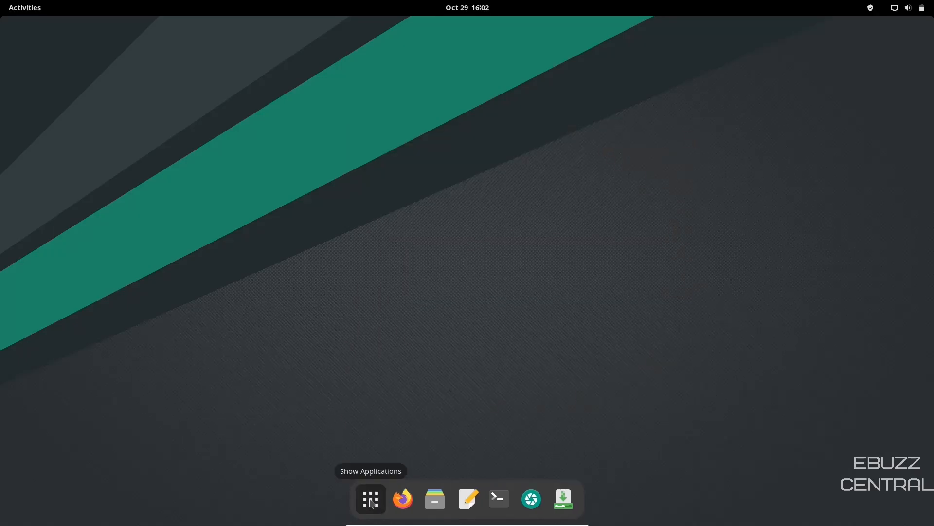
pyautogui.click(370, 498)
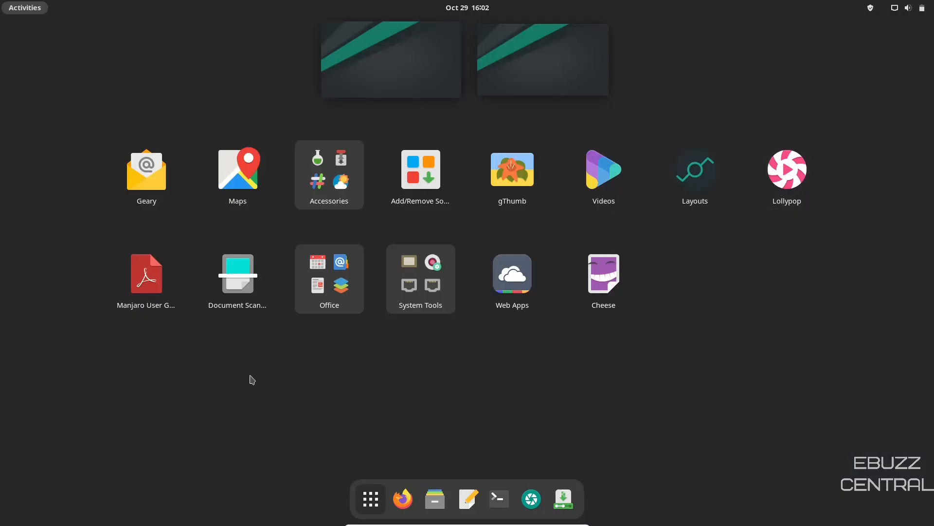
pyautogui.click(329, 278)
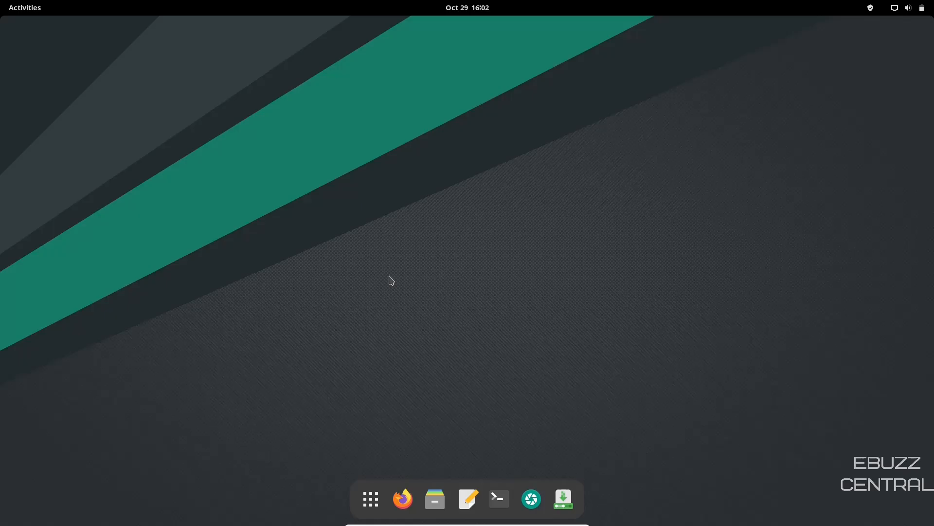
# Launch ONLYOFFICE Desktop Editors and maximize it on its Welcome screen.
pyautogui.click(563, 499)
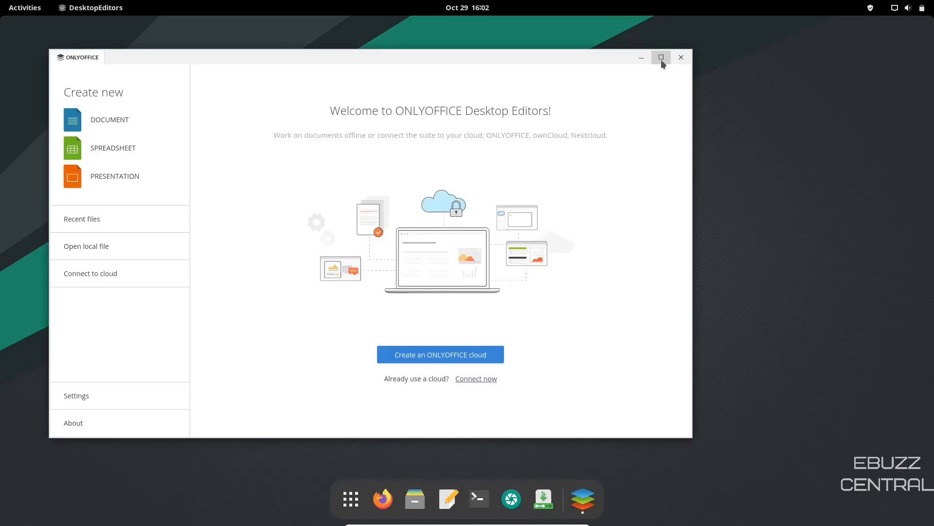
pyautogui.click(661, 57)
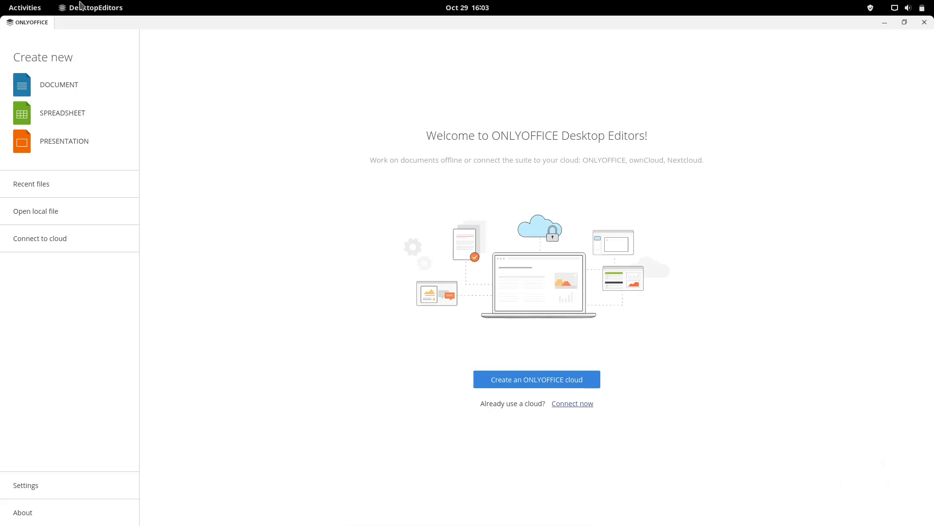
pyautogui.moveTo(59, 84)
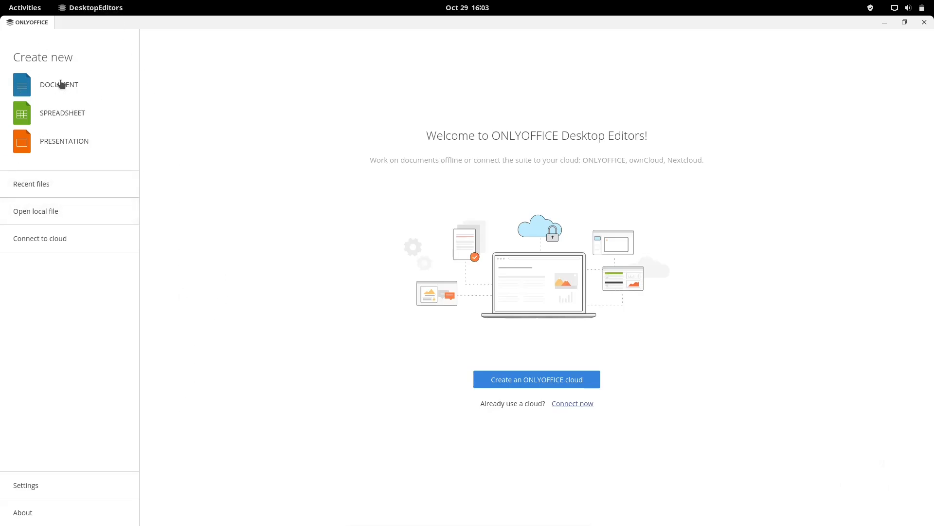
pyautogui.click(59, 84)
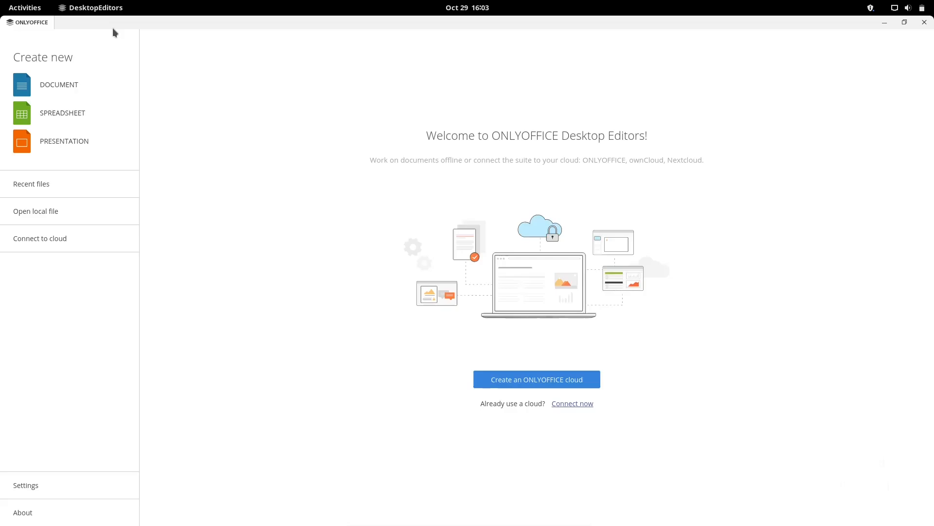
# In ONLYOFFICE settings, set the Dark interface theme at 150% scaling and apply.
pyautogui.click(26, 485)
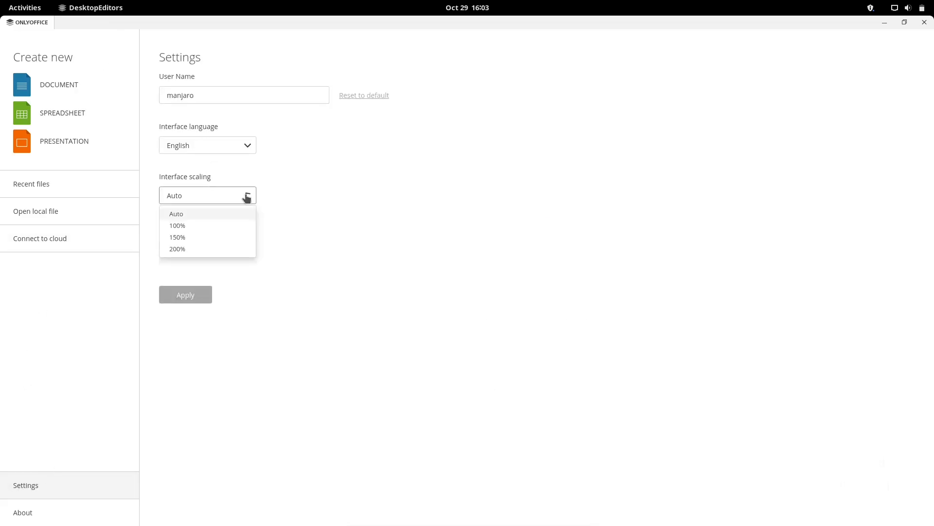
pyautogui.click(177, 225)
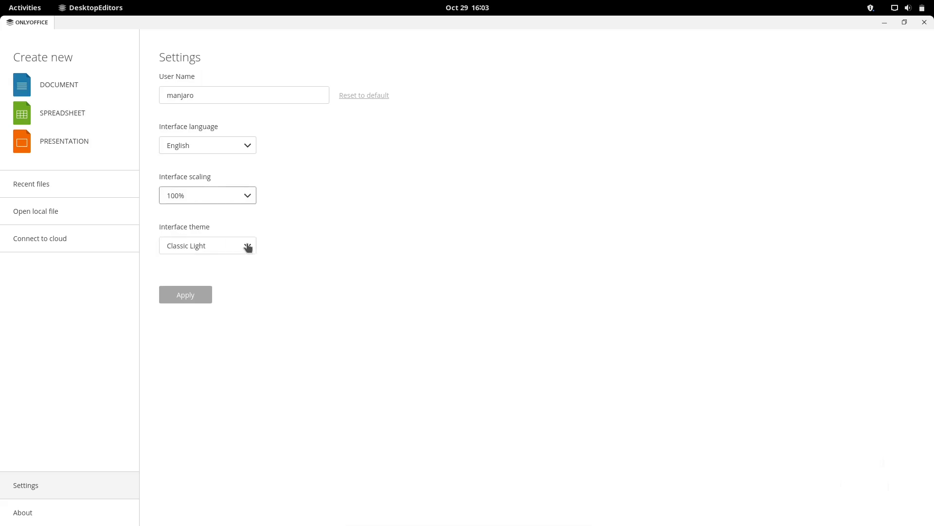
pyautogui.click(207, 245)
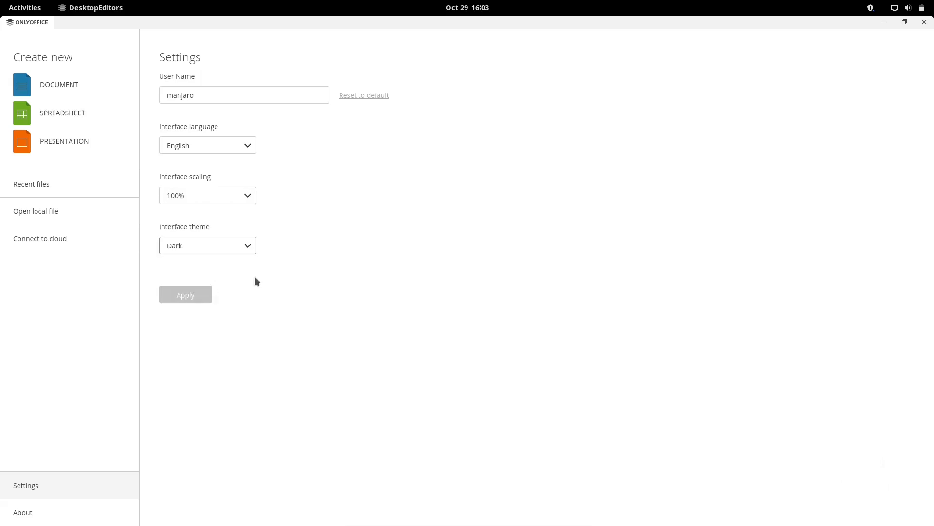
pyautogui.click(207, 195)
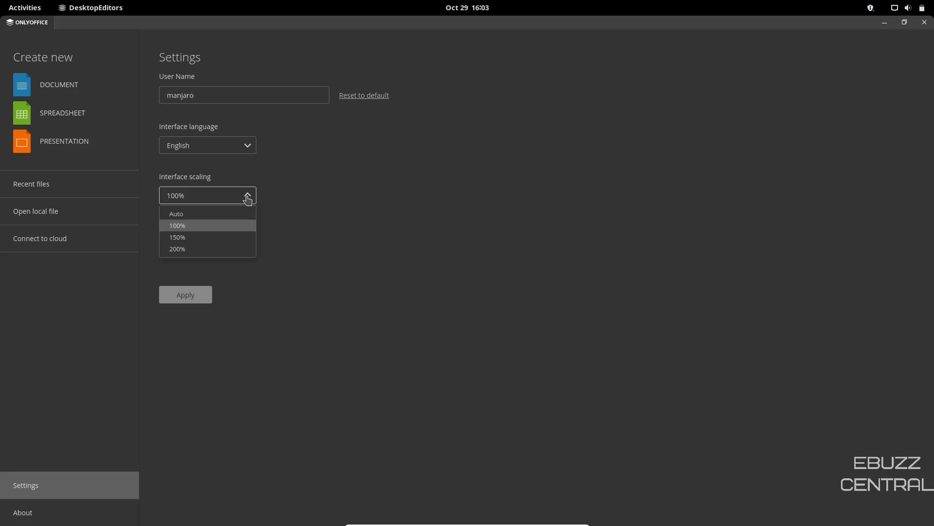
pyautogui.click(177, 238)
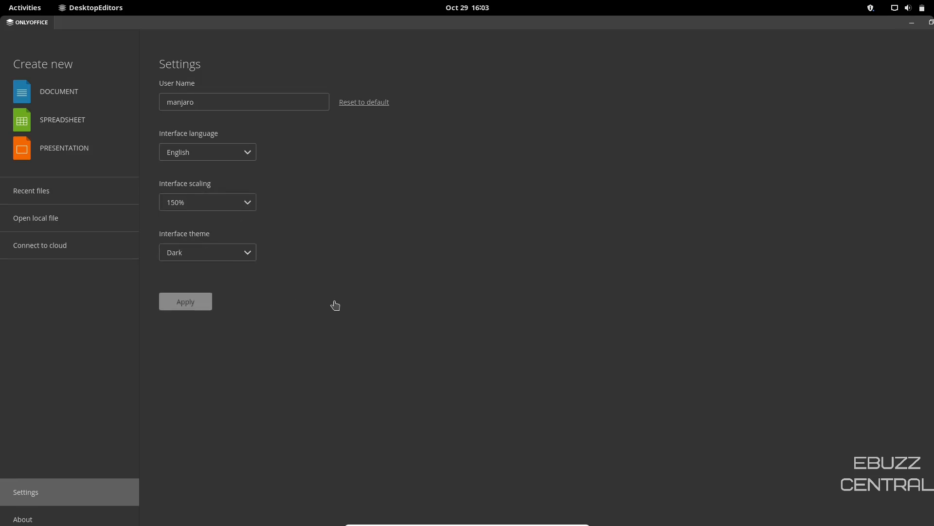
pyautogui.click(59, 91)
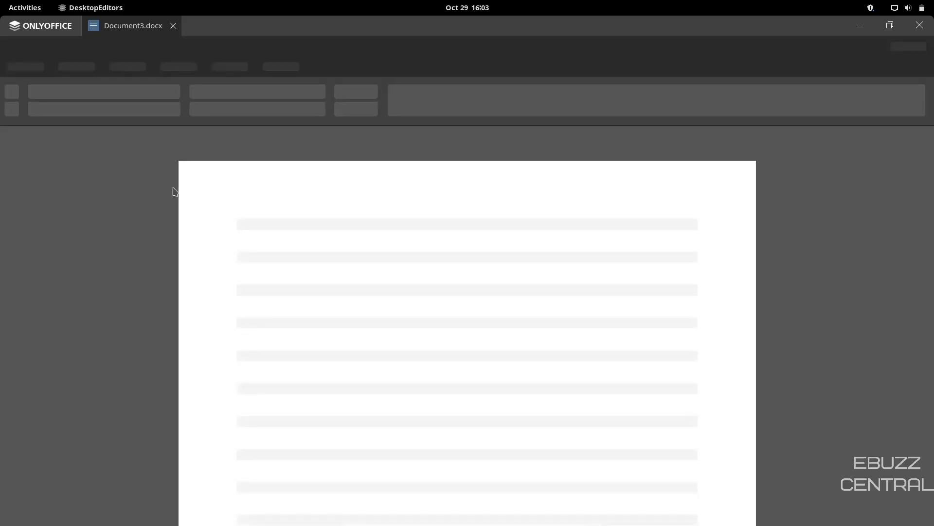
pyautogui.moveTo(404, 261)
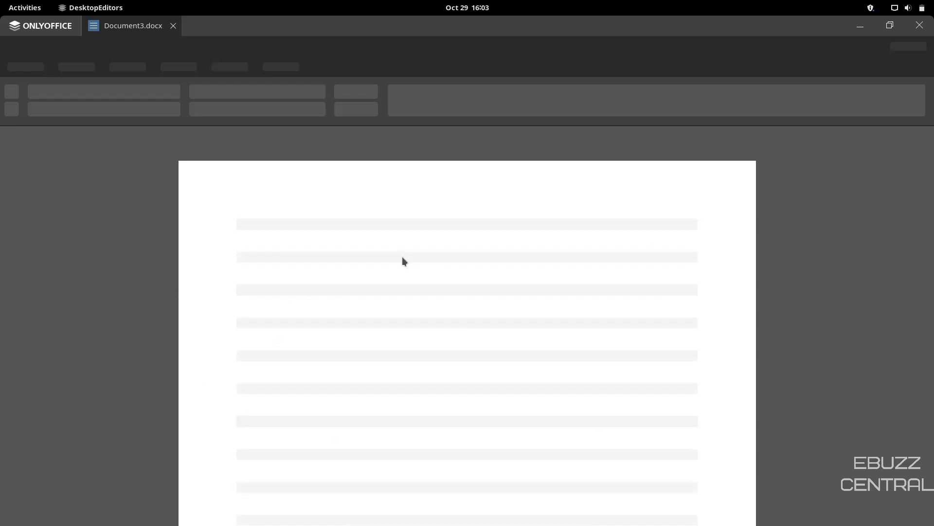
pyautogui.moveTo(184, 84)
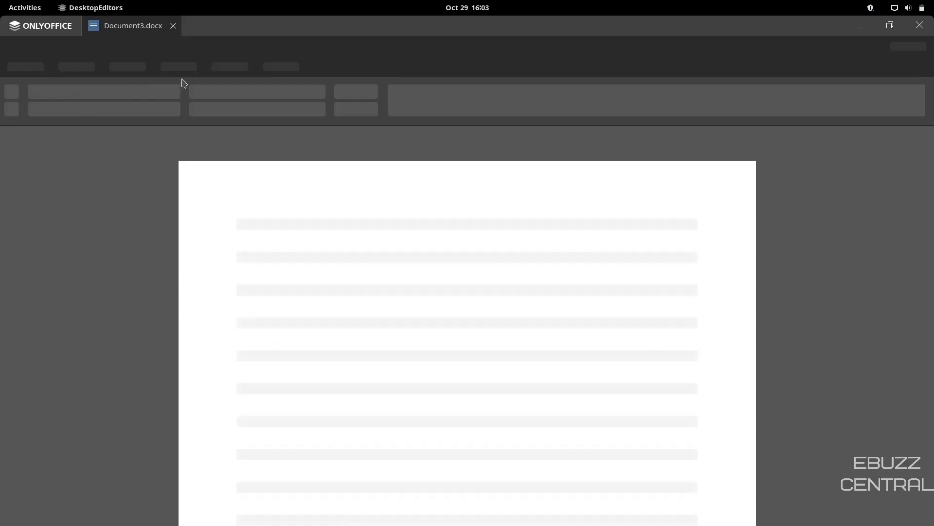
pyautogui.moveTo(320, 97)
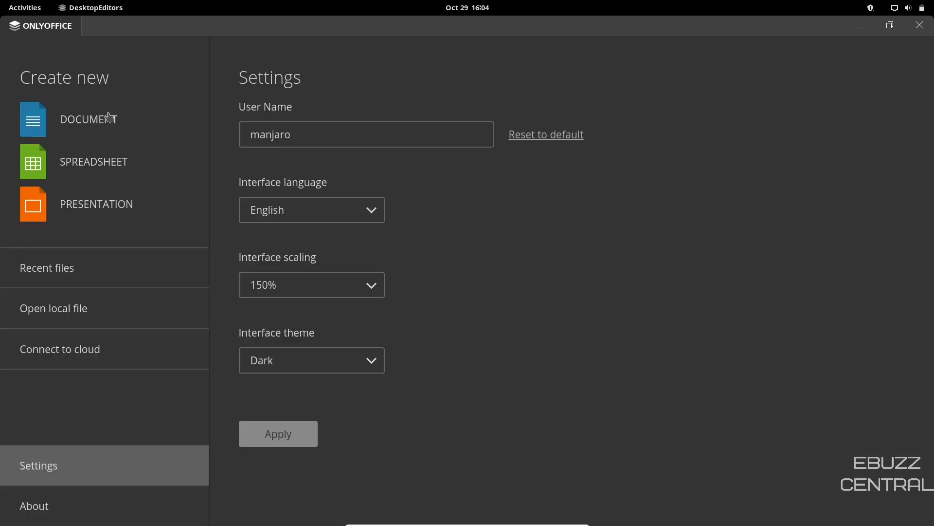
pyautogui.moveTo(115, 211)
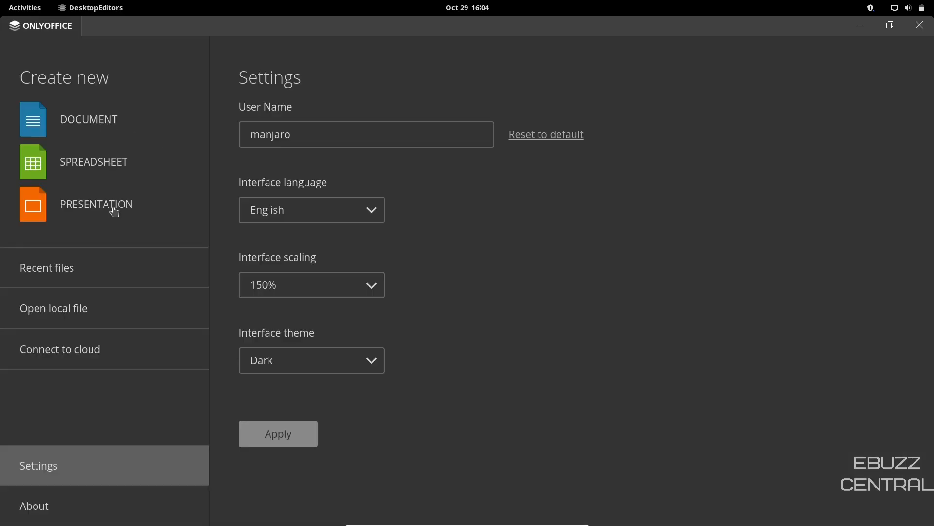
pyautogui.moveTo(94, 168)
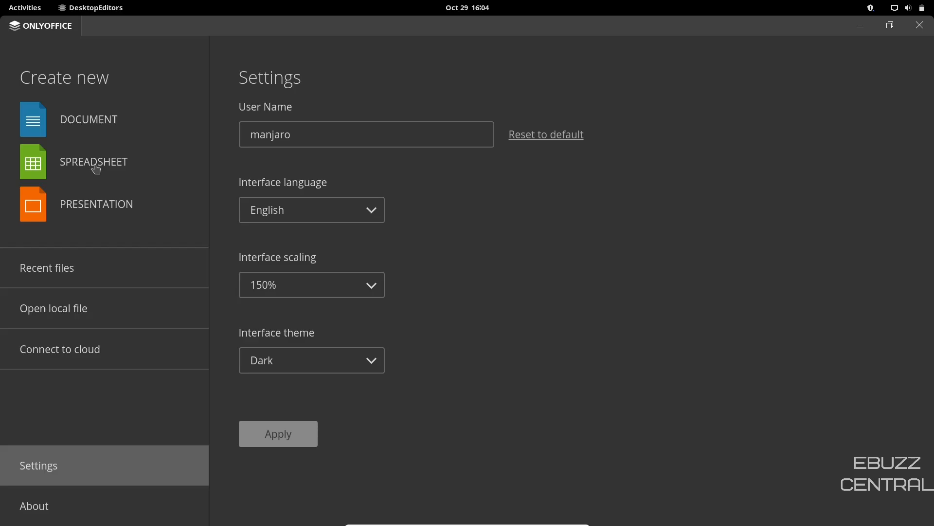
pyautogui.moveTo(104, 206)
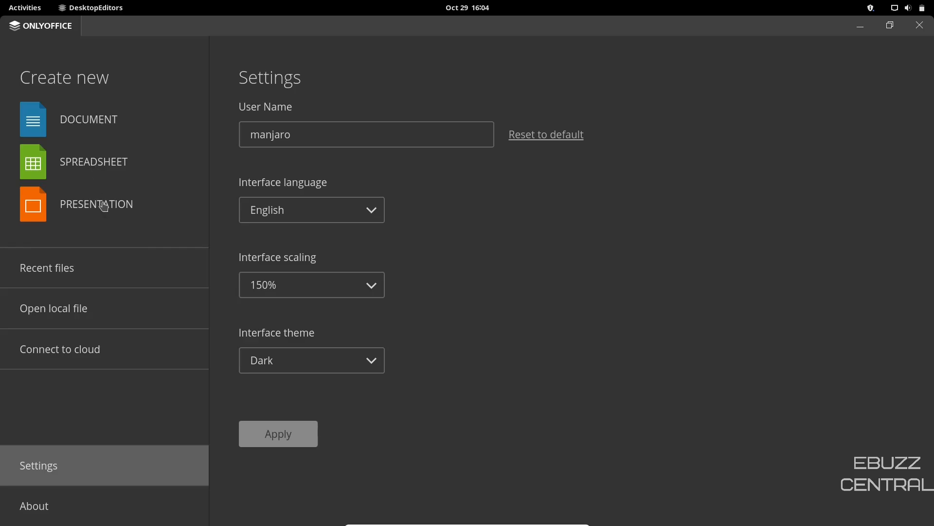
pyautogui.moveTo(533, 107)
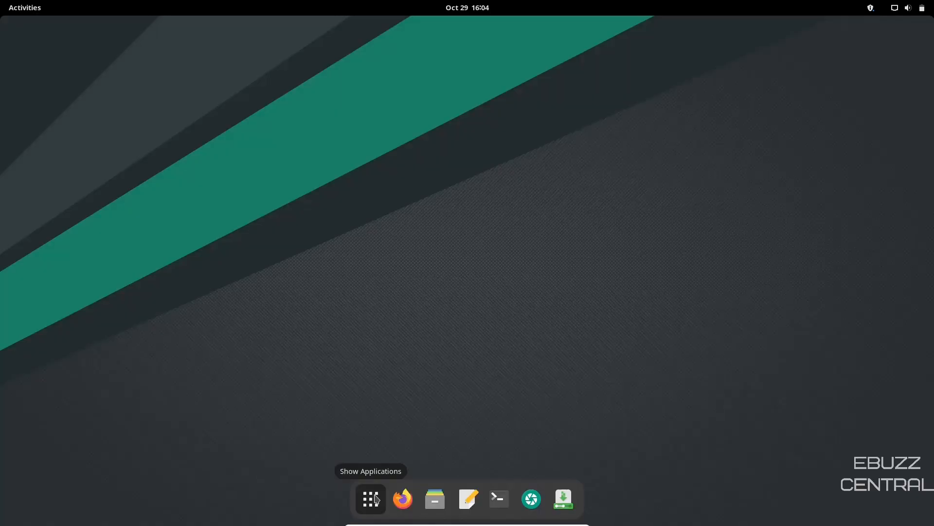
# Show the application grid and expand the System Tools folder.
pyautogui.click(370, 498)
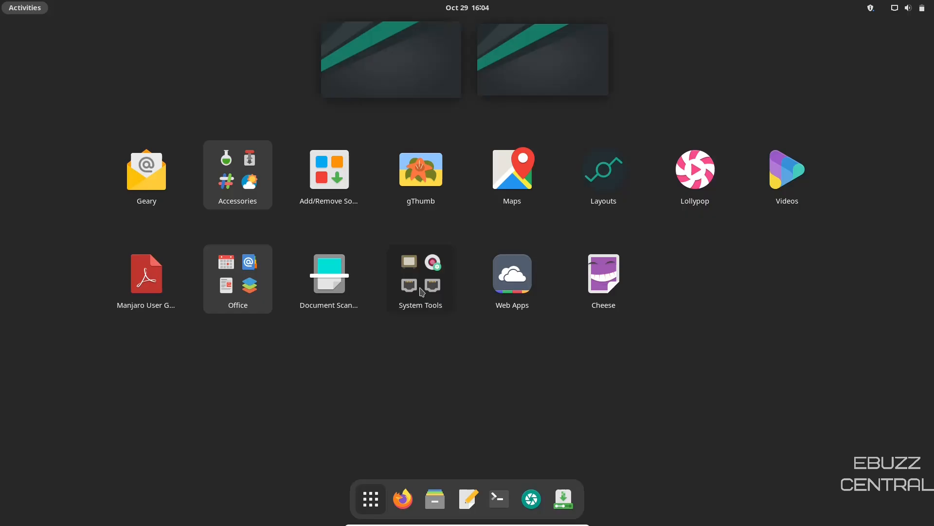
pyautogui.click(420, 280)
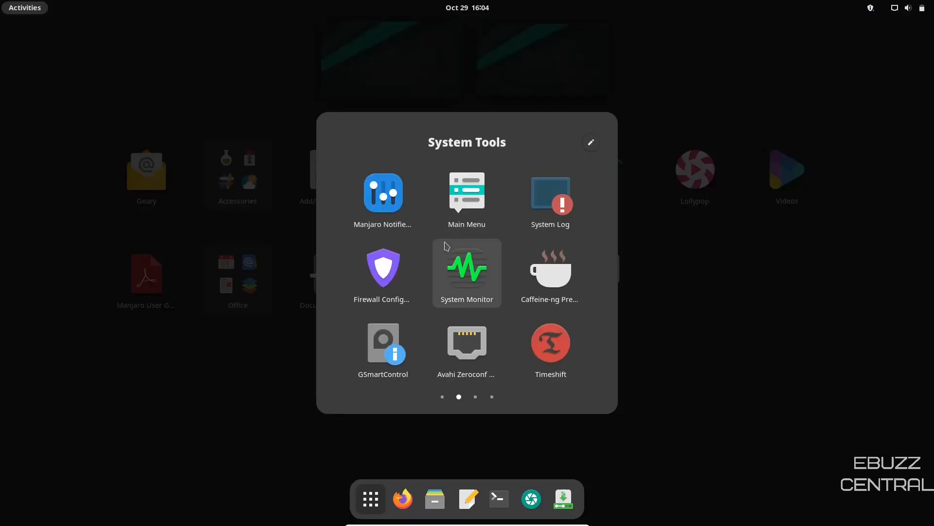
pyautogui.moveTo(384, 191)
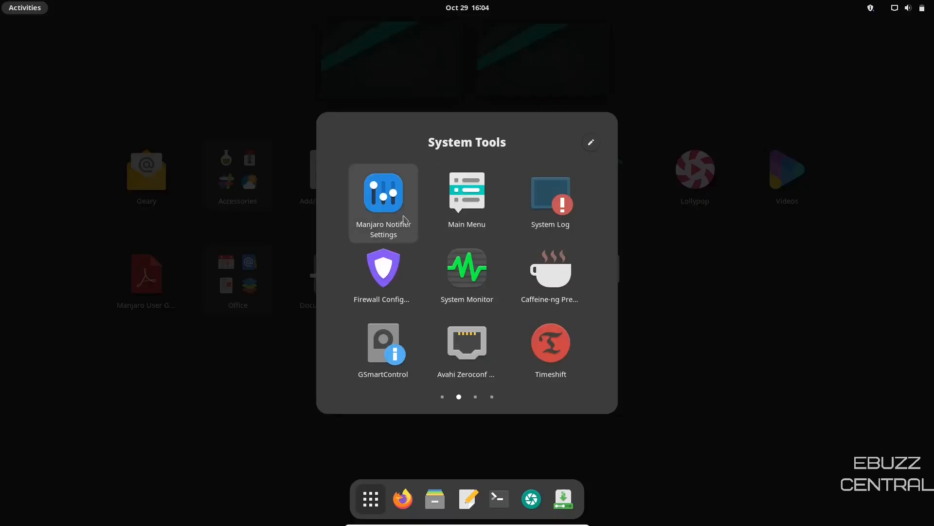
pyautogui.moveTo(515, 302)
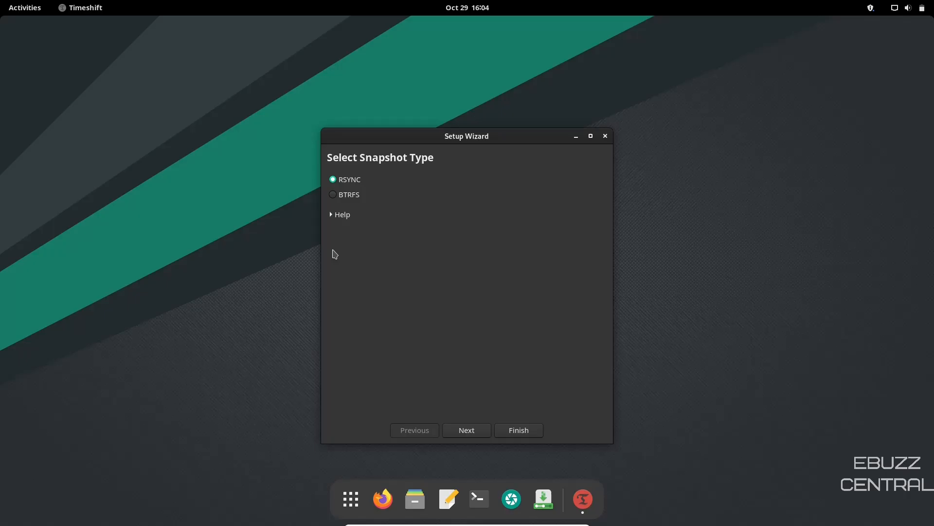
pyautogui.moveTo(333, 196)
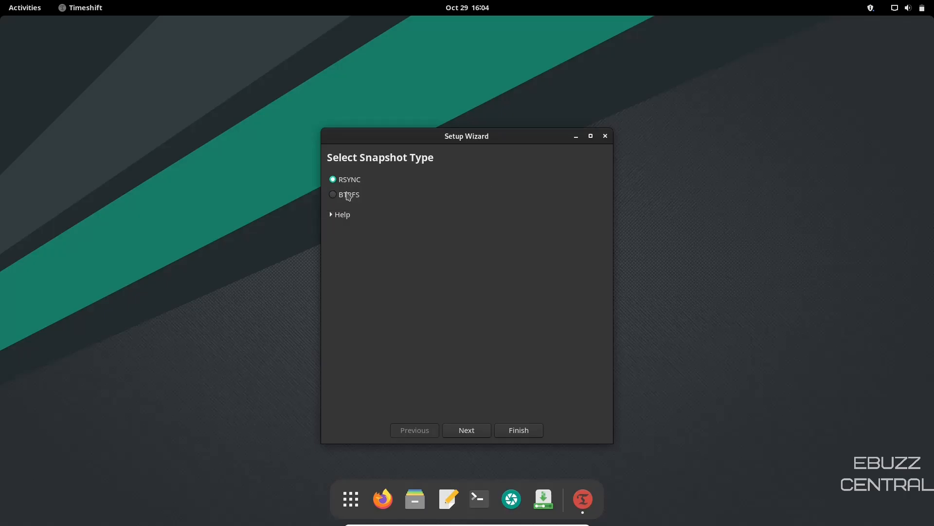
# Toggle the snapshot type to BTRFS and back to RSYNC, then dismiss the Timeshift wizard.
pyautogui.click(333, 195)
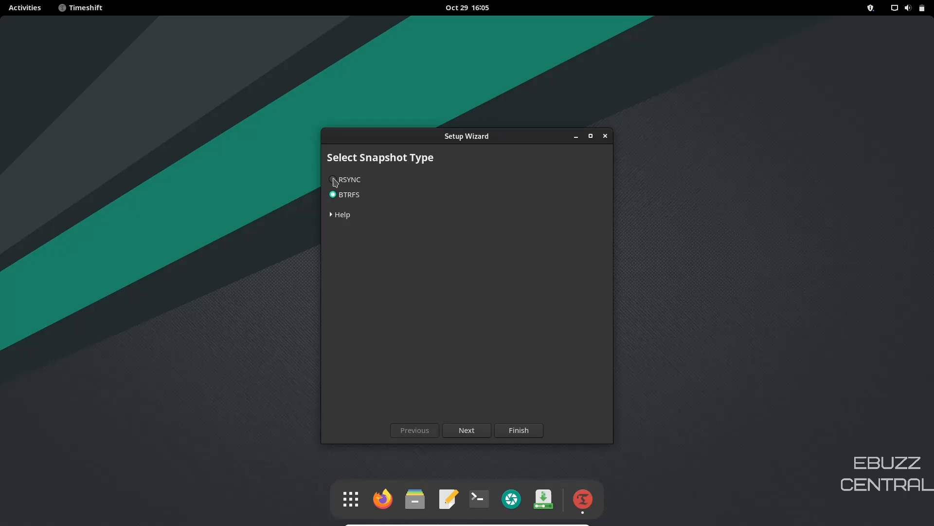
pyautogui.click(466, 429)
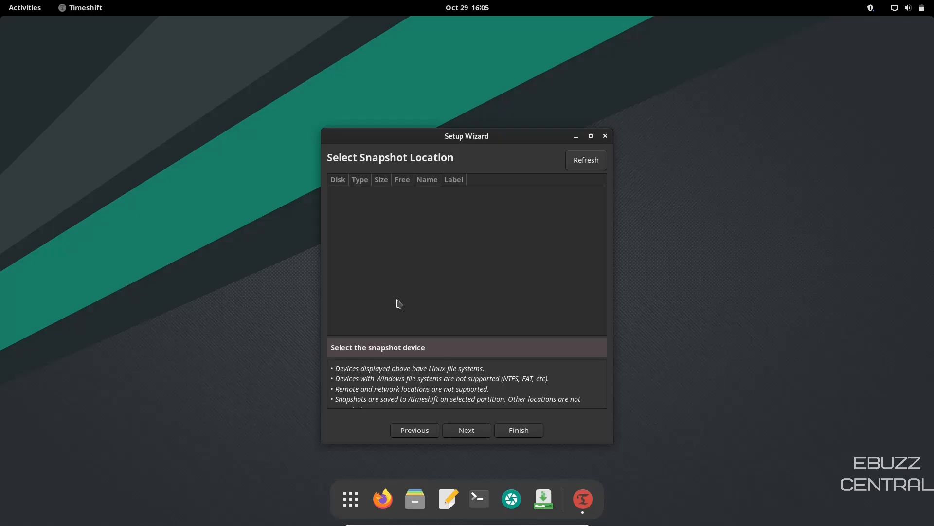
pyautogui.moveTo(511, 235)
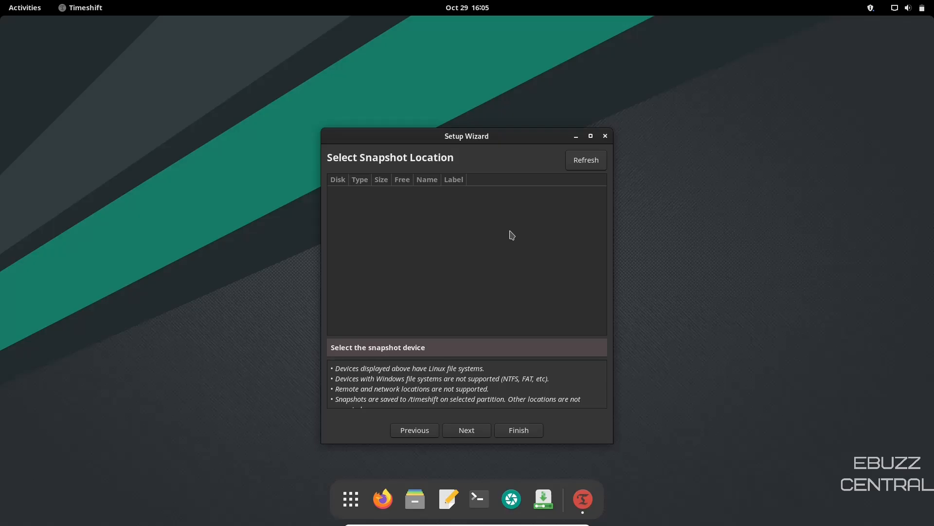
pyautogui.click(605, 136)
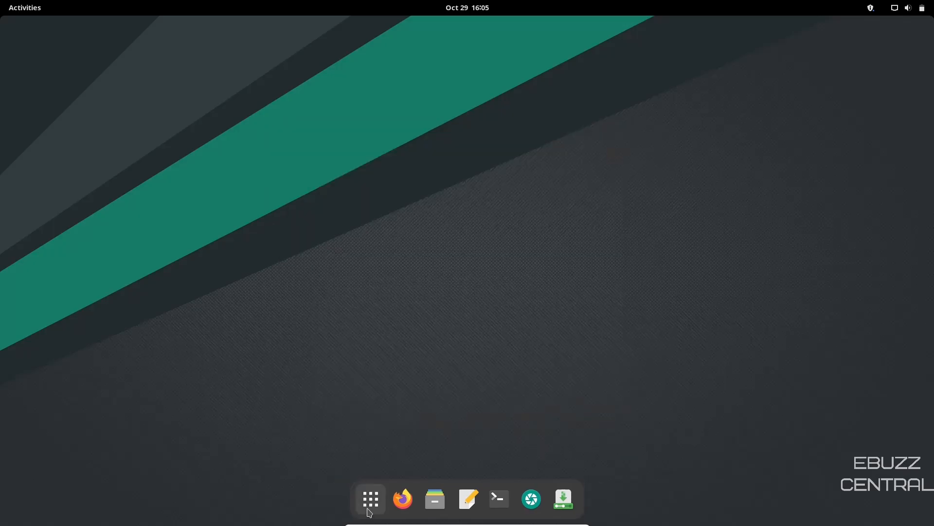
# Launch Manjaro Settings Manager from the System Tools folder in the app grid.
pyautogui.click(370, 498)
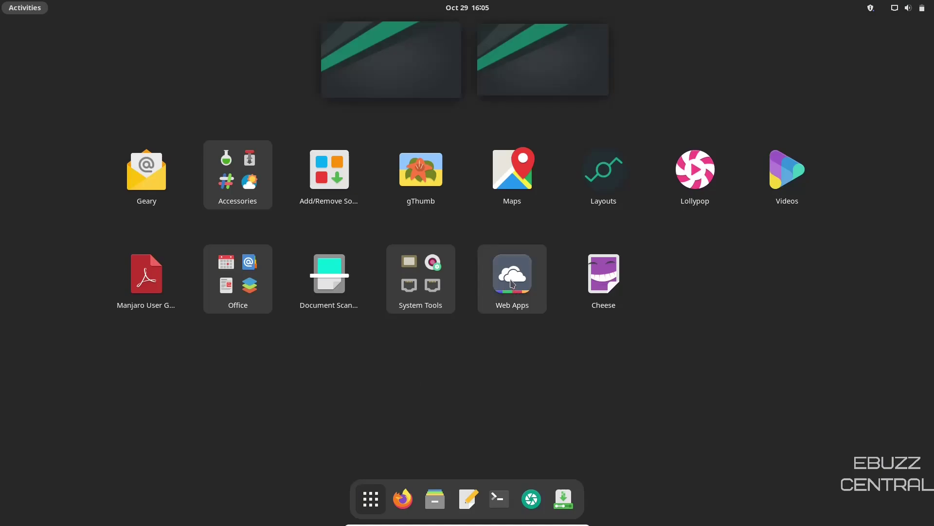
pyautogui.moveTo(603, 275)
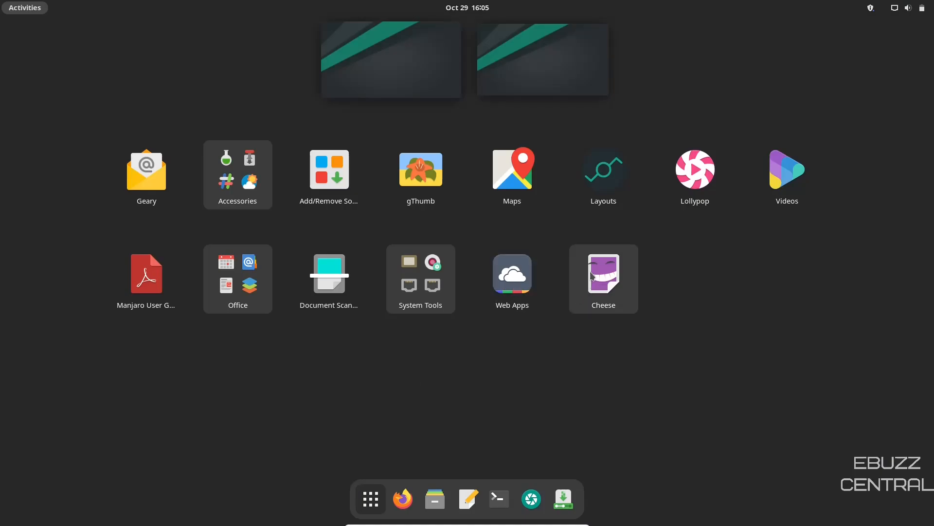
pyautogui.moveTo(248, 195)
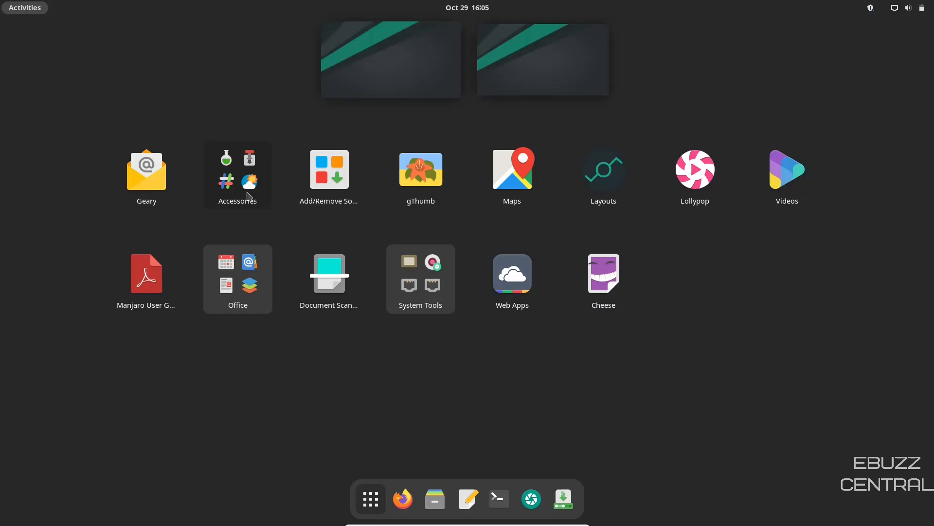
pyautogui.click(238, 175)
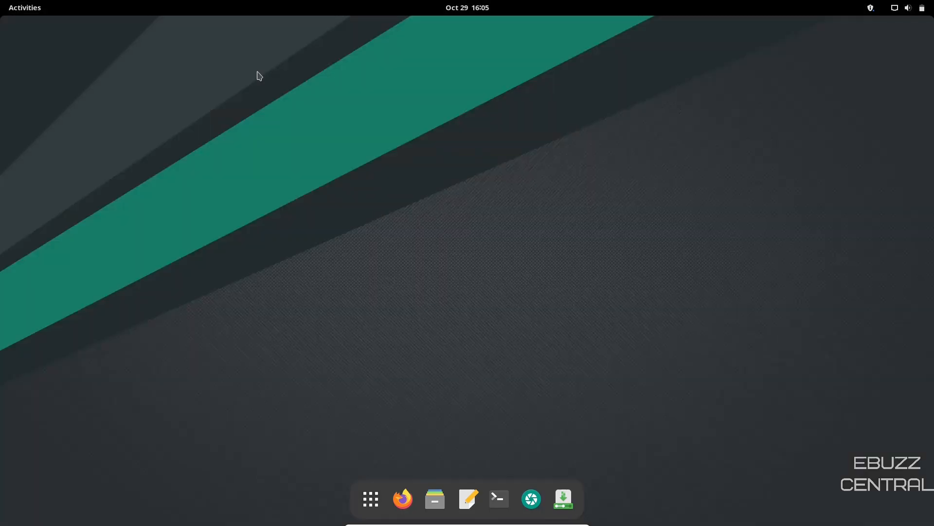
pyautogui.click(582, 499)
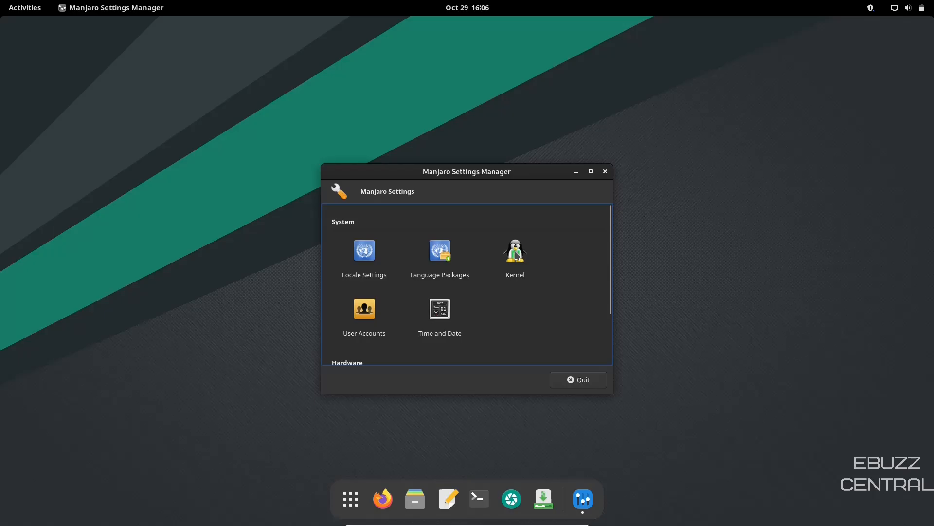
# Review the Hardware Configuration drivers list and quit Manjaro Settings Manager.
pyautogui.scroll(-3)
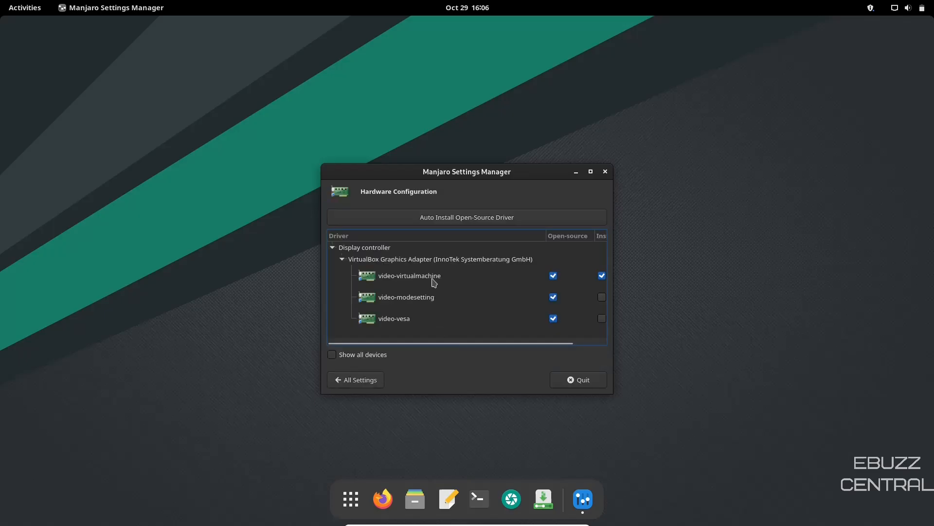
pyautogui.moveTo(377, 376)
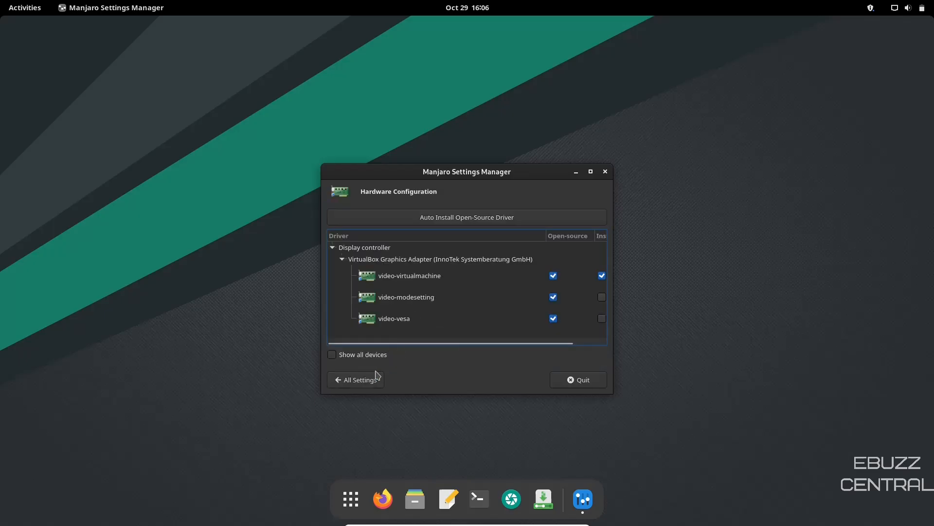
pyautogui.click(356, 380)
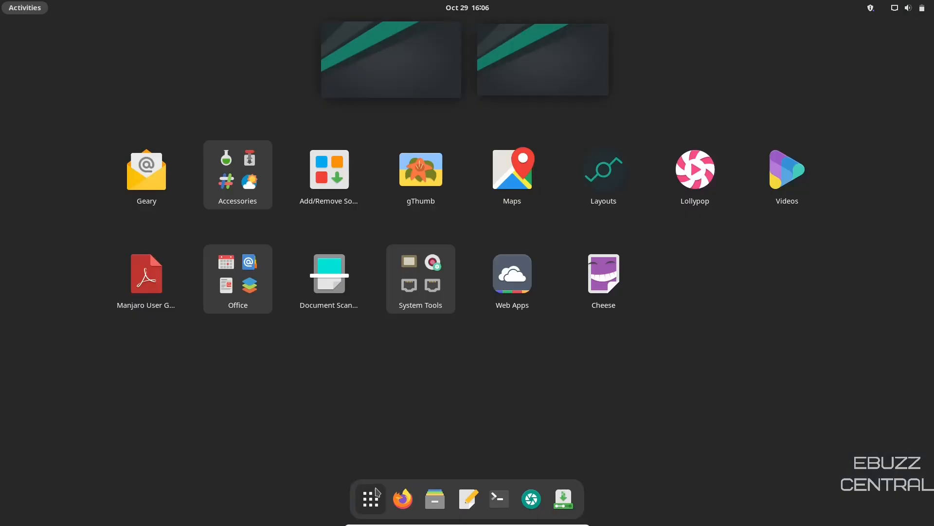
# Search 'settings' in Activities and launch GNOME Settings.
pyautogui.write('settings')
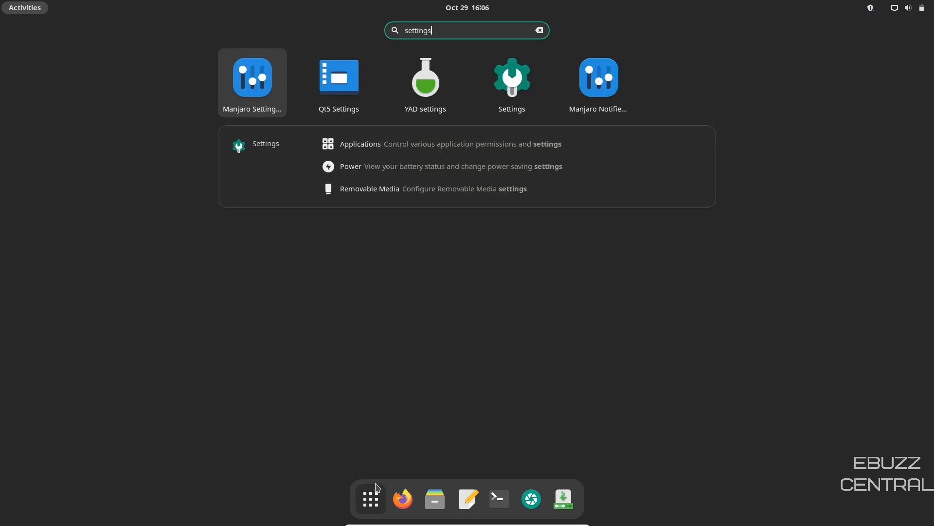
pyautogui.click(511, 75)
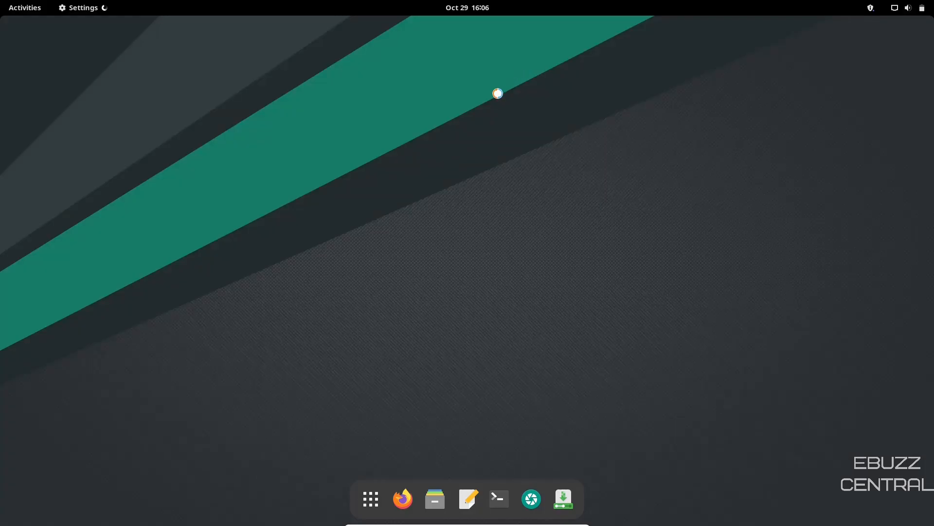
pyautogui.click(82, 8)
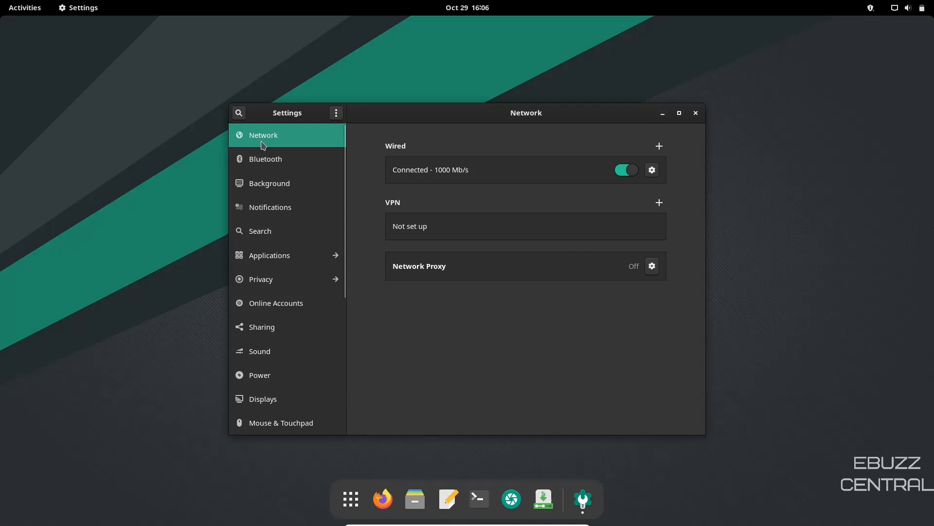
# After Bluetooth, pick the mountain beach photo as wallpaper in Background, then go to Notifications.
pyautogui.click(265, 159)
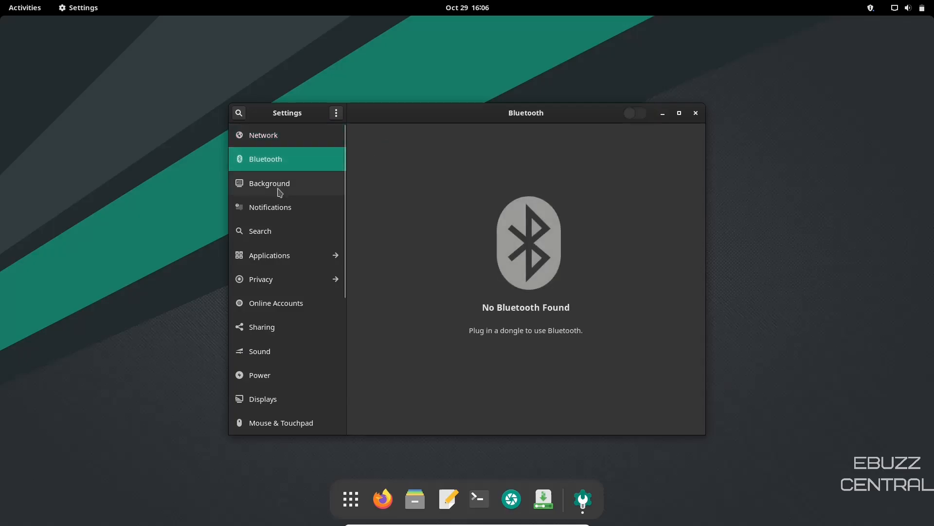
pyautogui.click(269, 183)
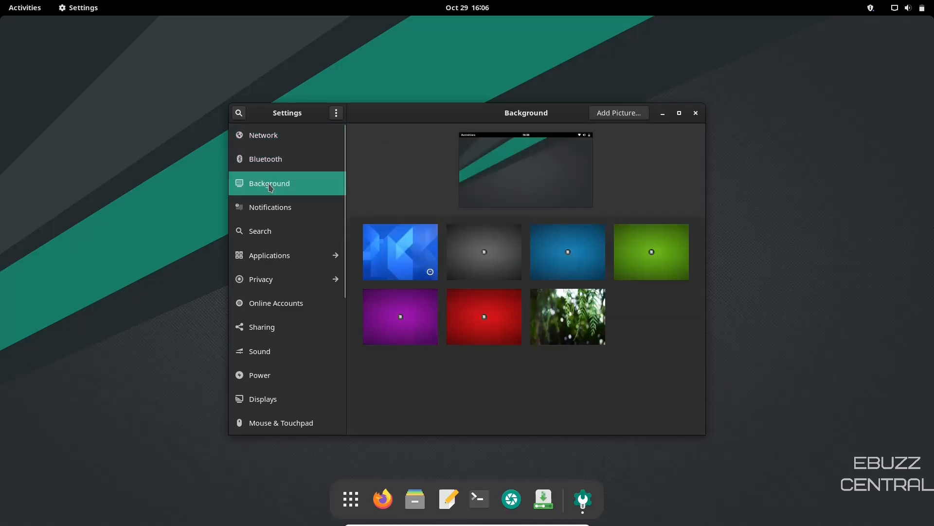
pyautogui.scroll(-3)
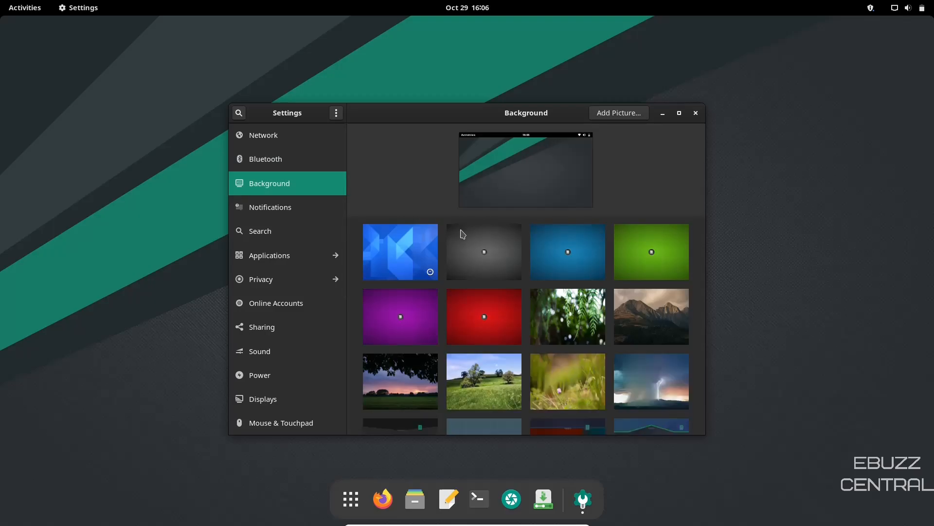
pyautogui.scroll(-3)
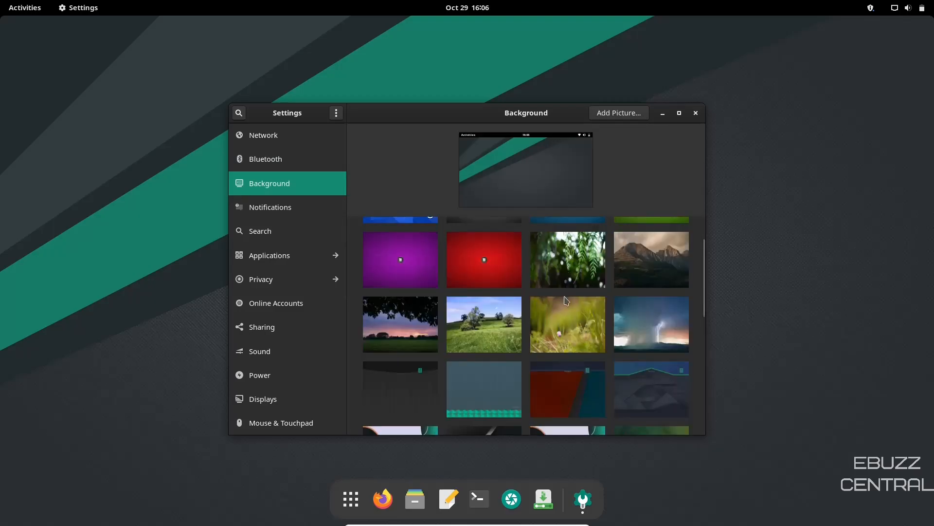
pyautogui.scroll(-3)
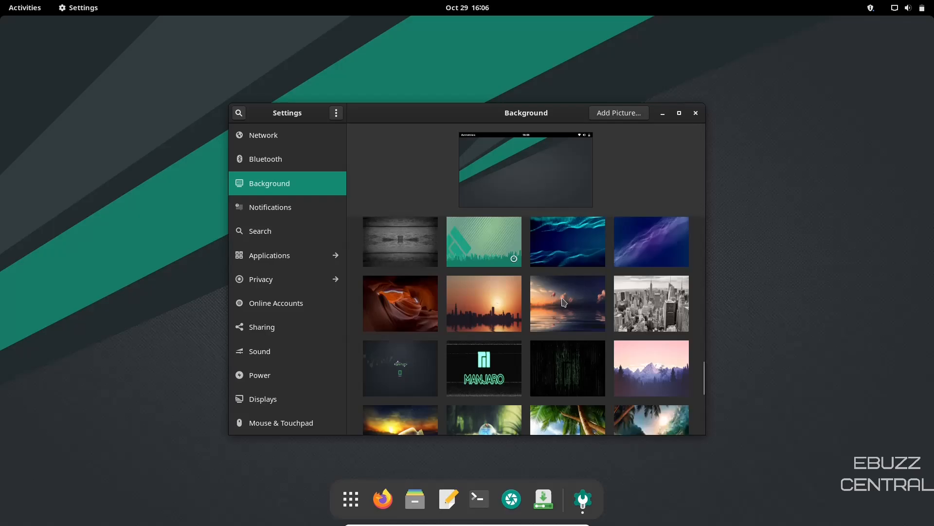
pyautogui.scroll(-3)
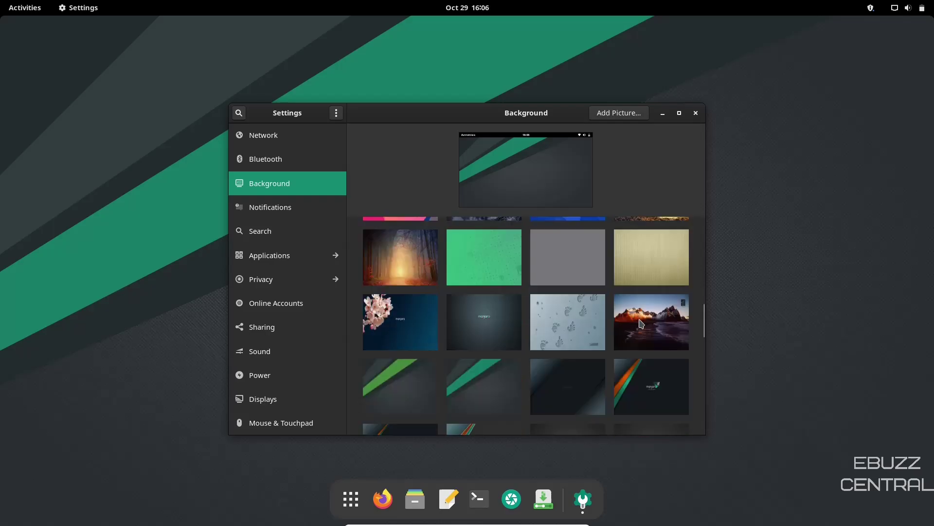
pyautogui.click(651, 322)
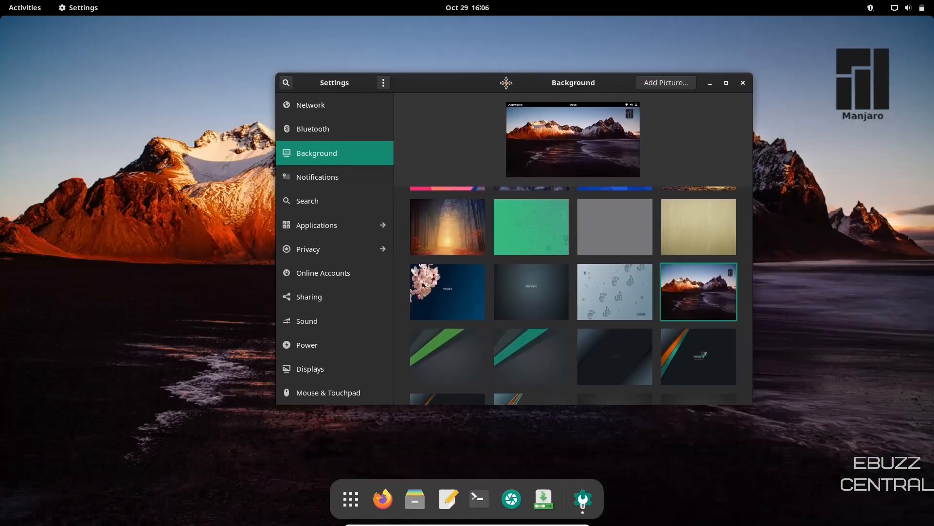
pyautogui.click(317, 176)
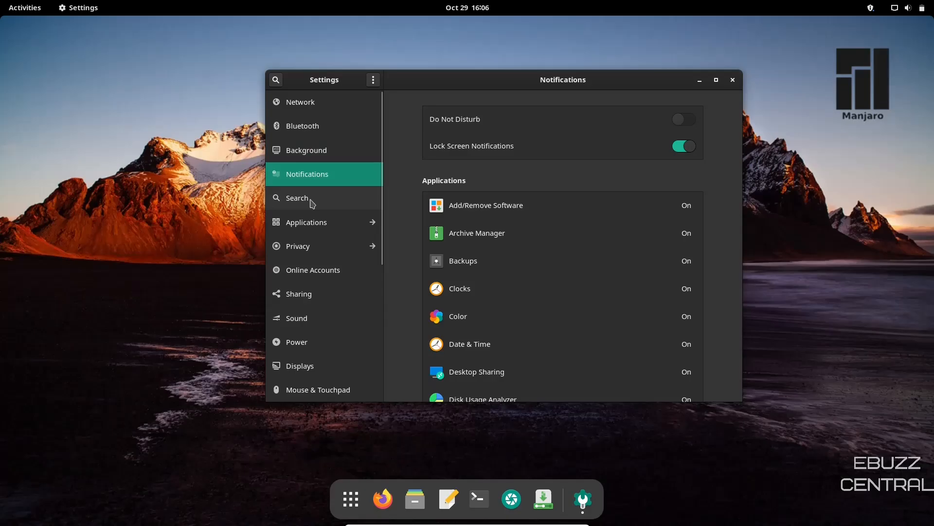
# View the Search page and Online Accounts providers list, then close Settings.
pyautogui.click(297, 197)
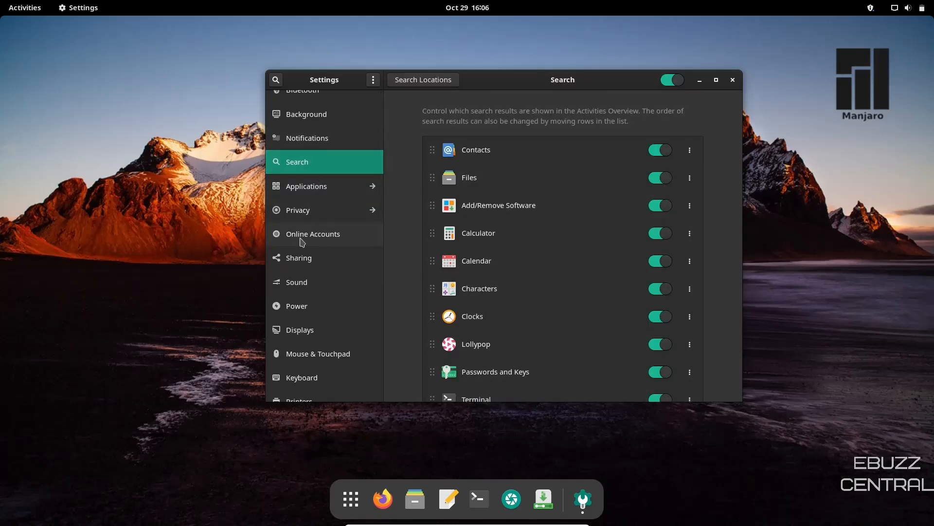
pyautogui.click(312, 233)
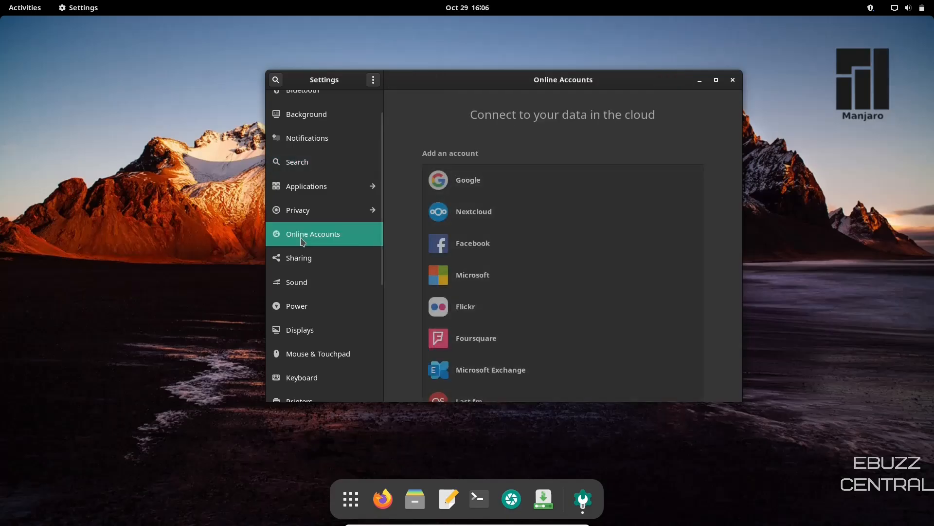
pyautogui.moveTo(483, 242)
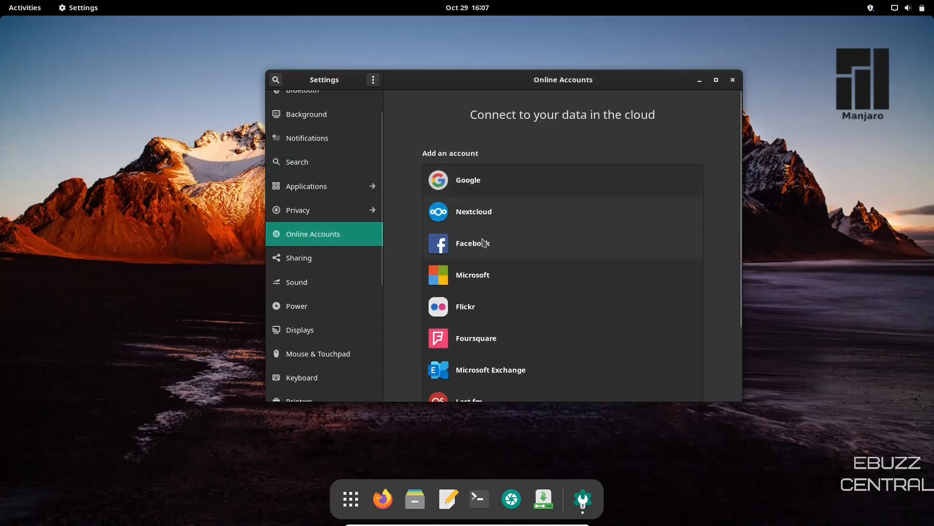
pyautogui.scroll(-3)
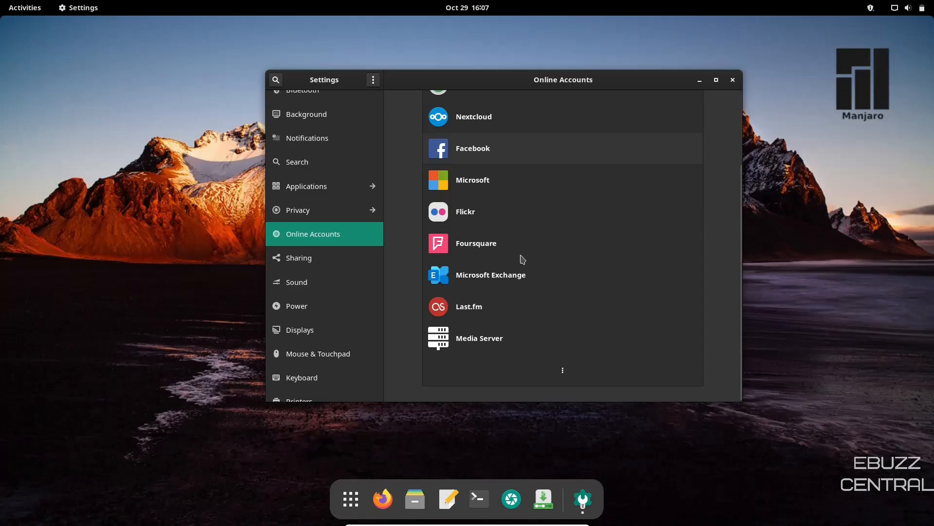
pyautogui.scroll(3)
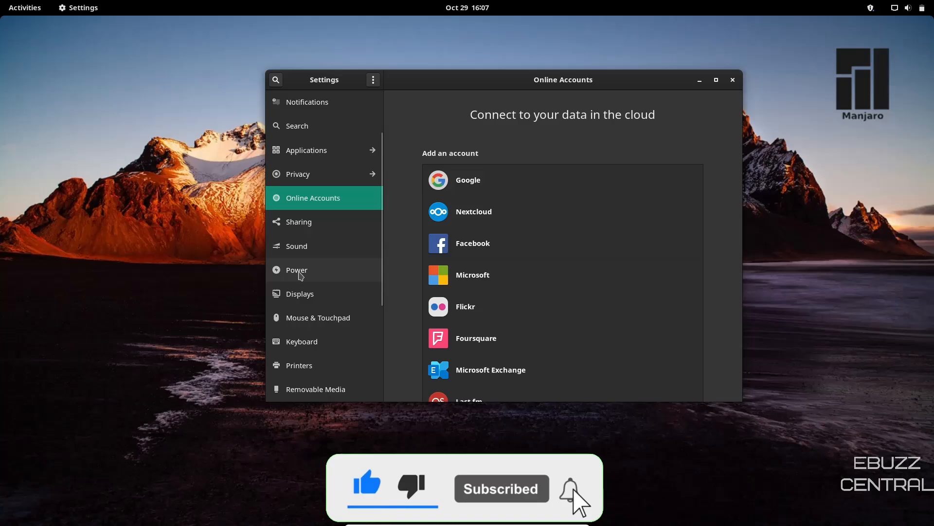
pyautogui.moveTo(306, 342)
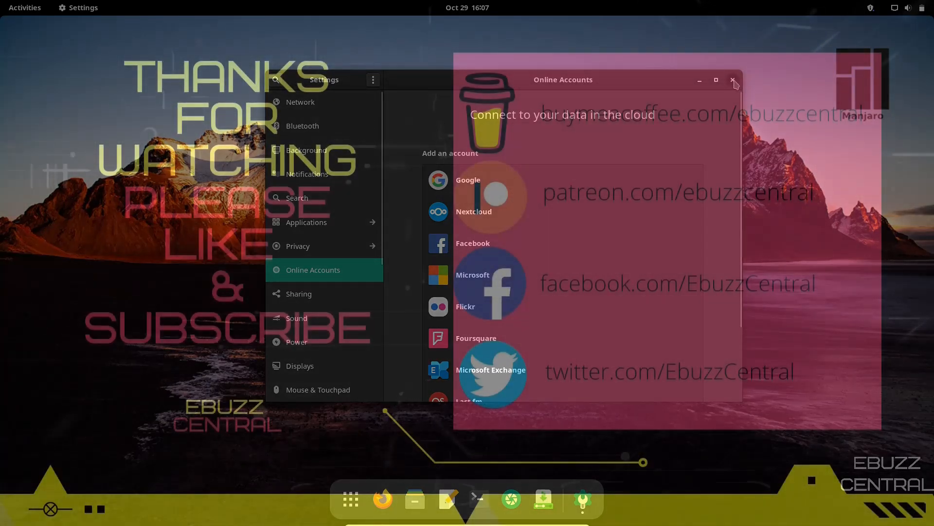
pyautogui.click(734, 79)
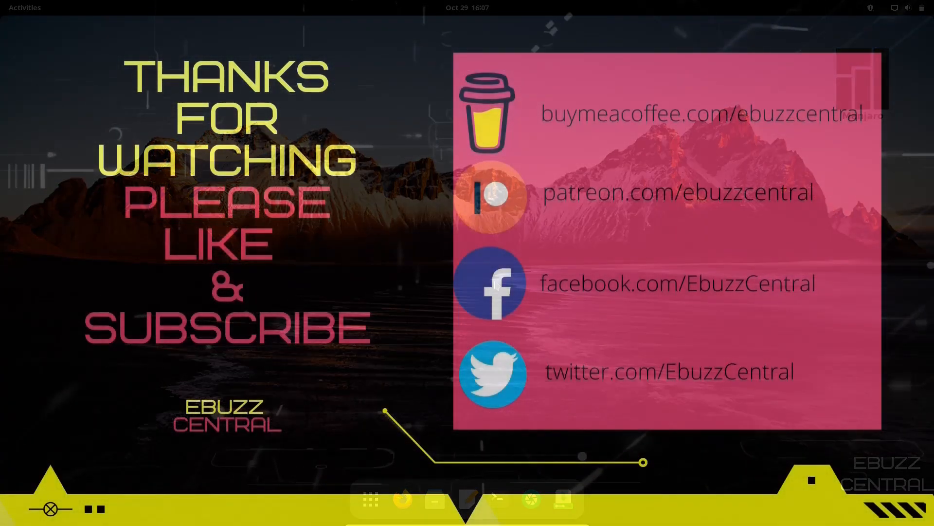